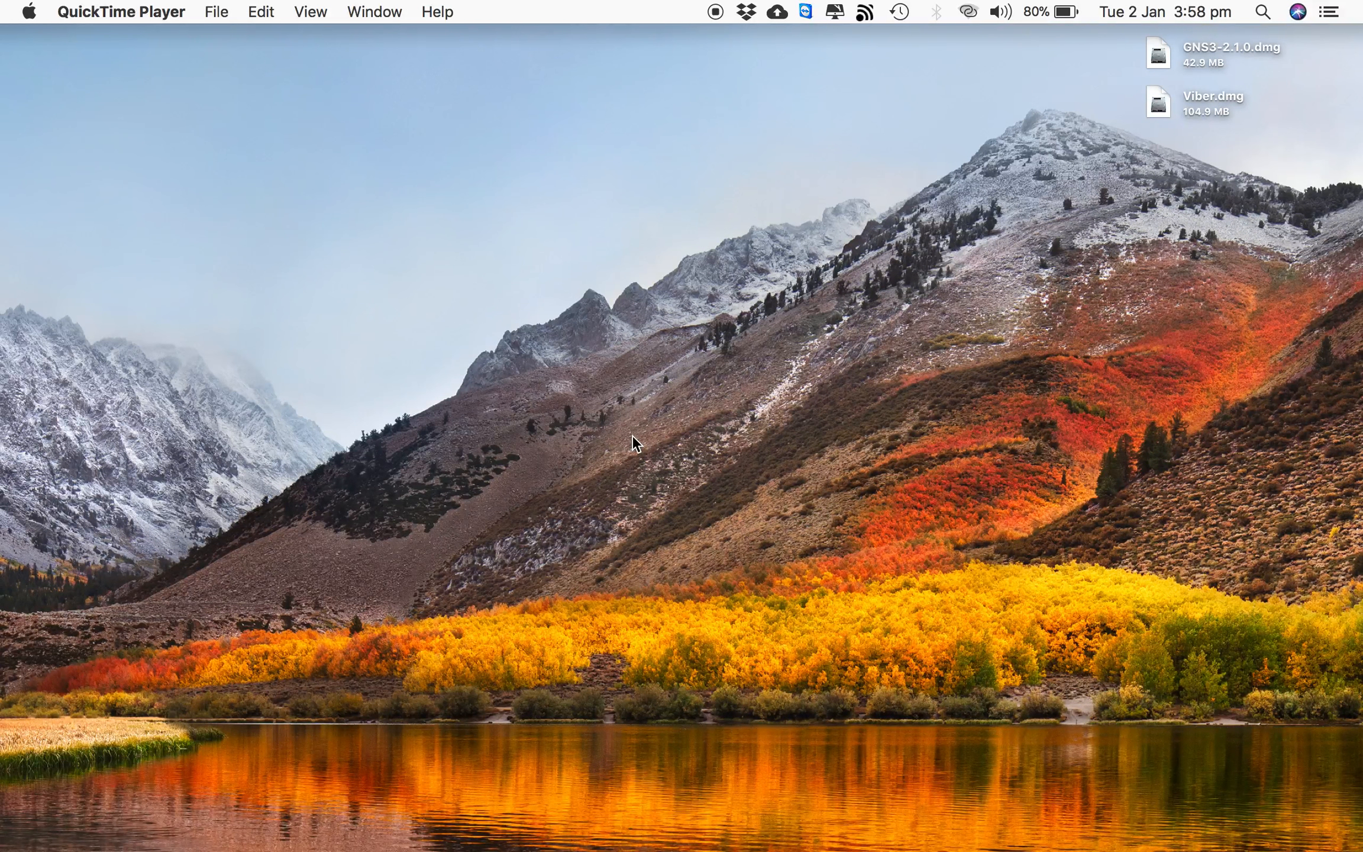
View the About This Mac hardware and macOS details, then close that window
click(28, 12)
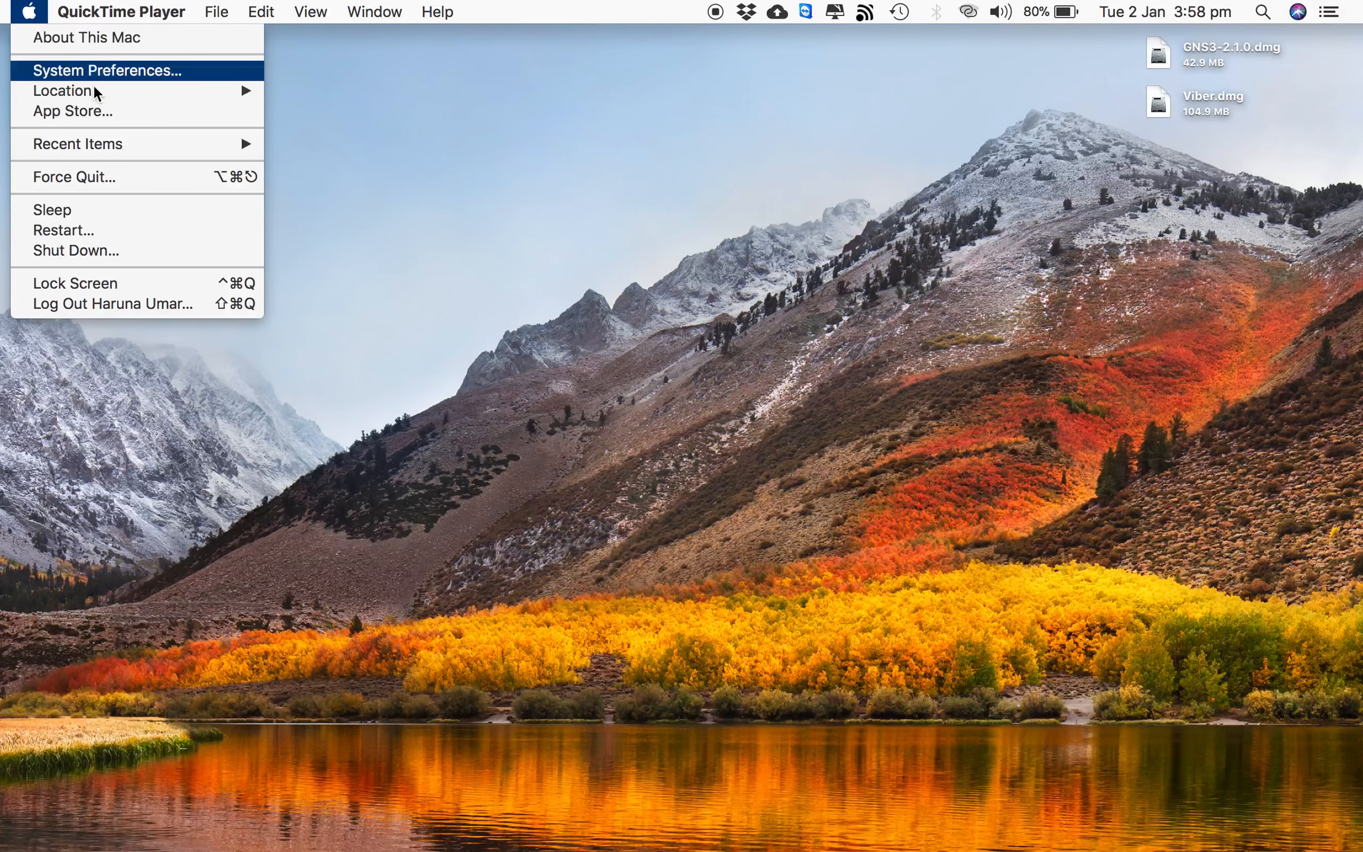
mouse_move(87, 37)
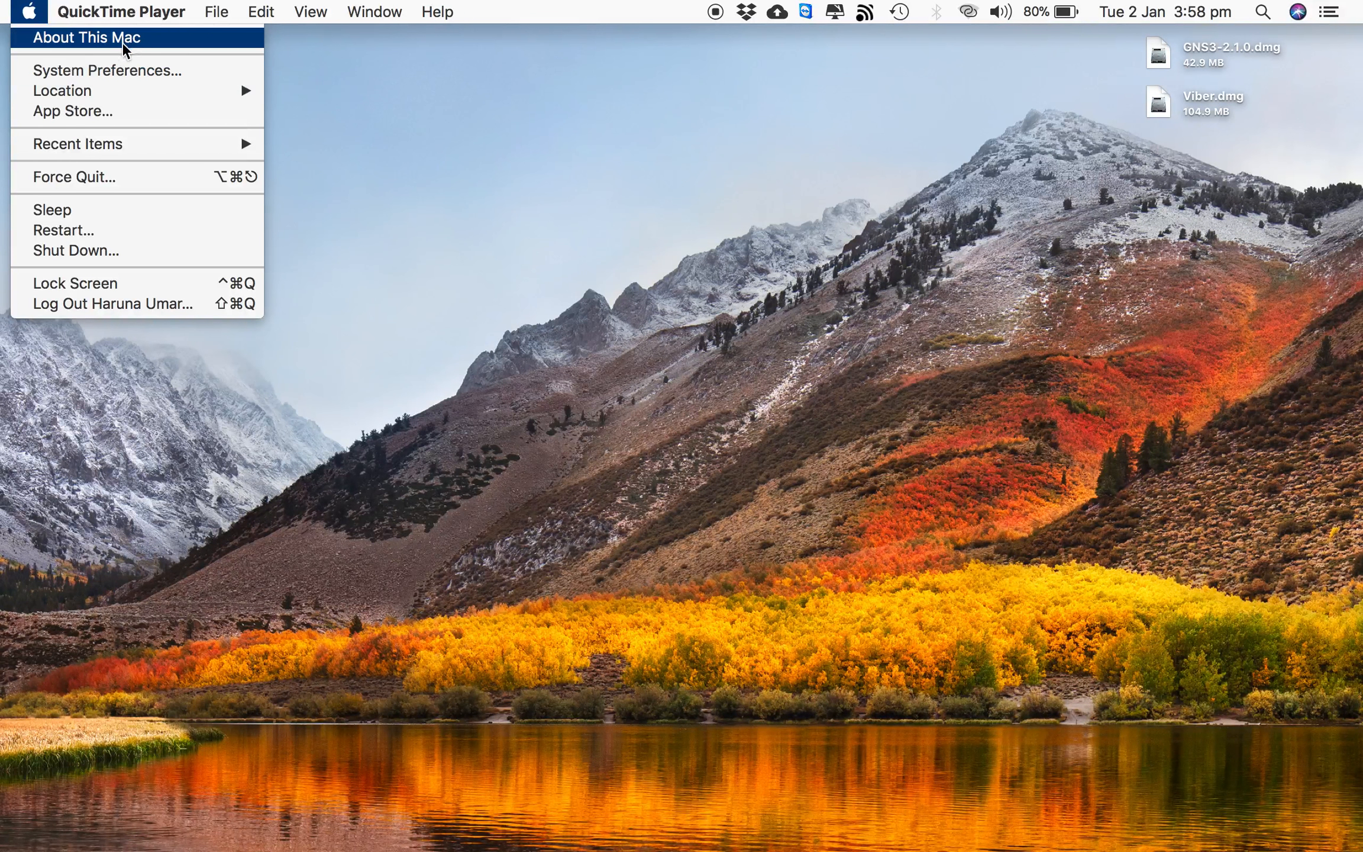
click(86, 38)
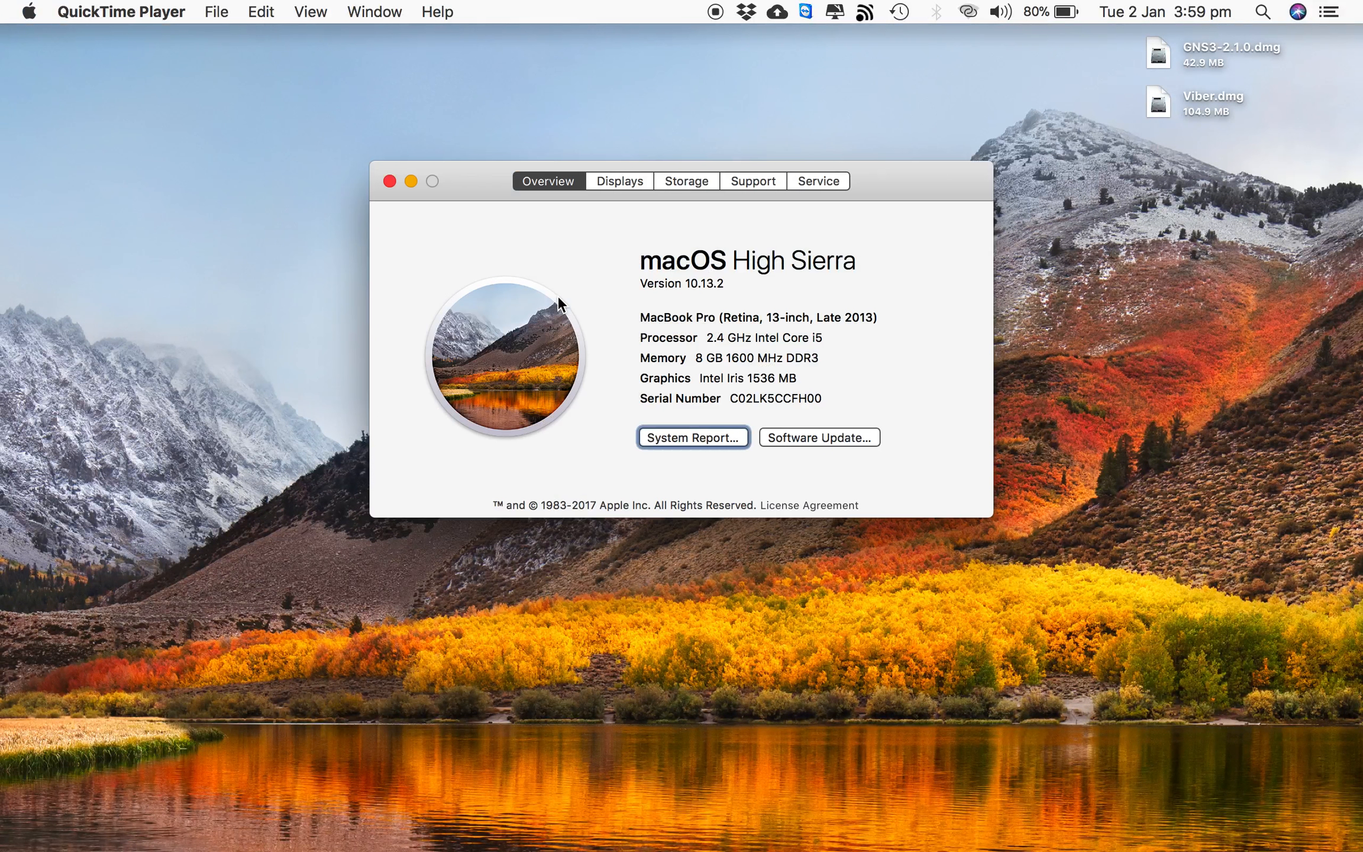
mouse_move(854, 356)
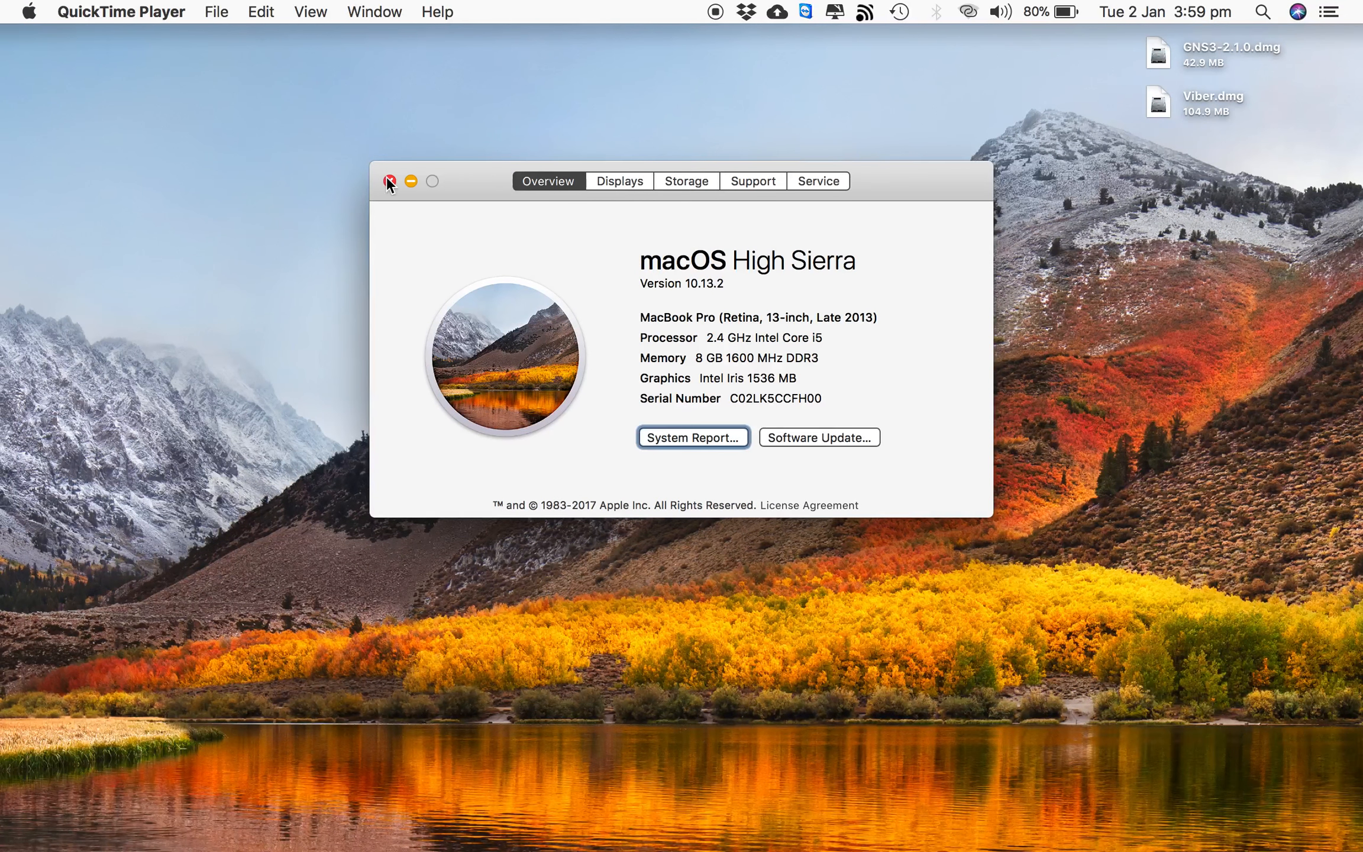
click(389, 181)
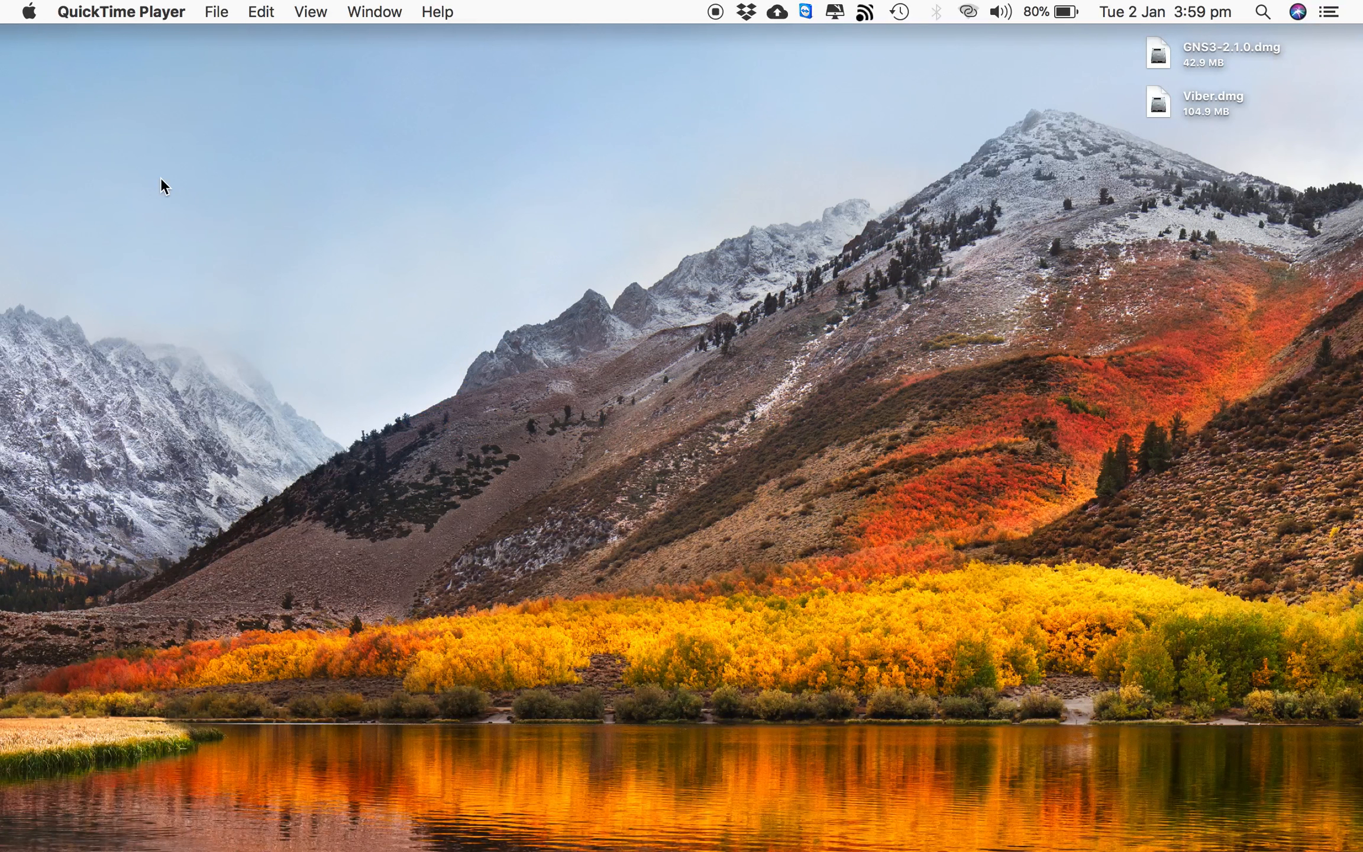
mouse_move(13, 67)
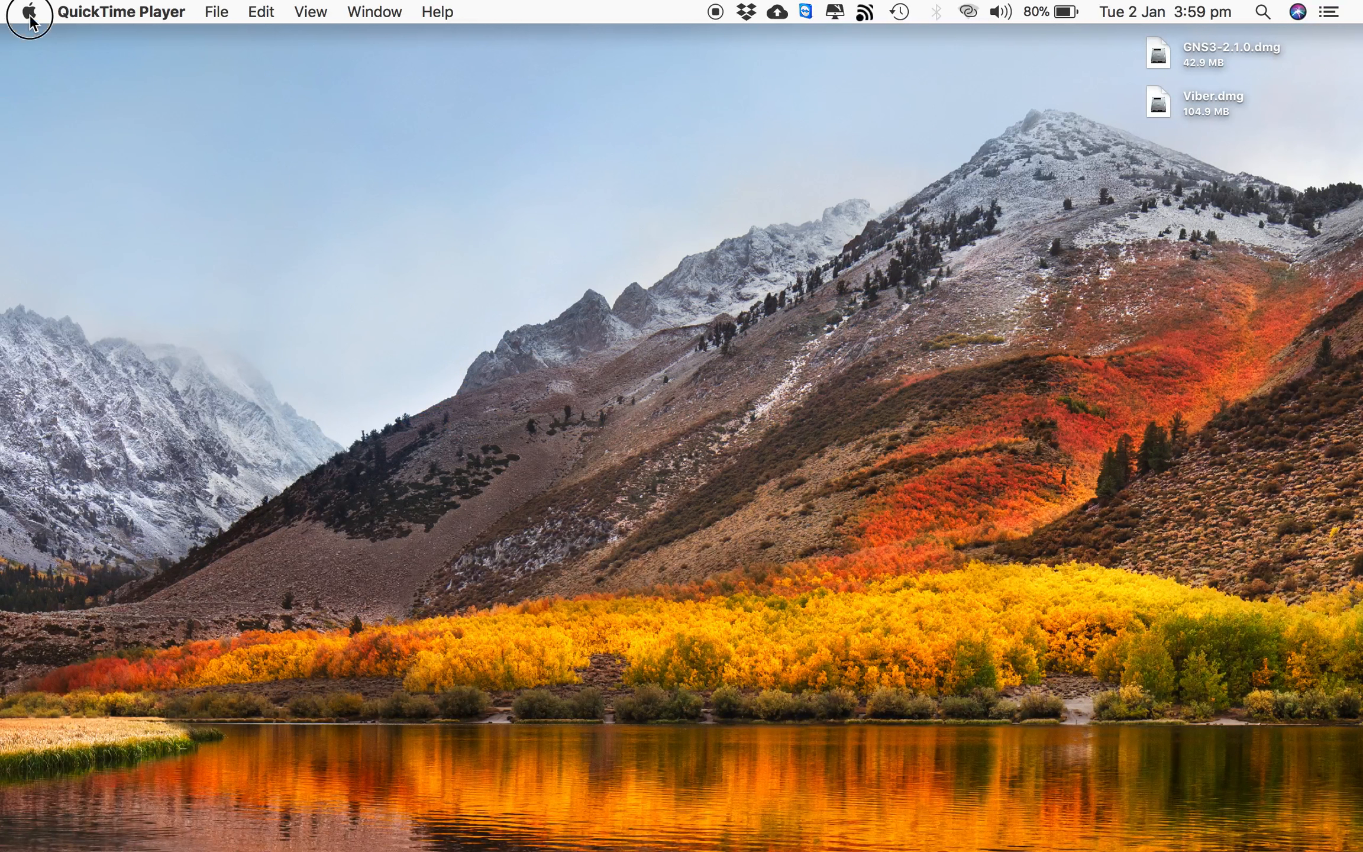
Launch System Preferences from the Apple menu and browse the Accessibility pane's sidebar categories
click(29, 11)
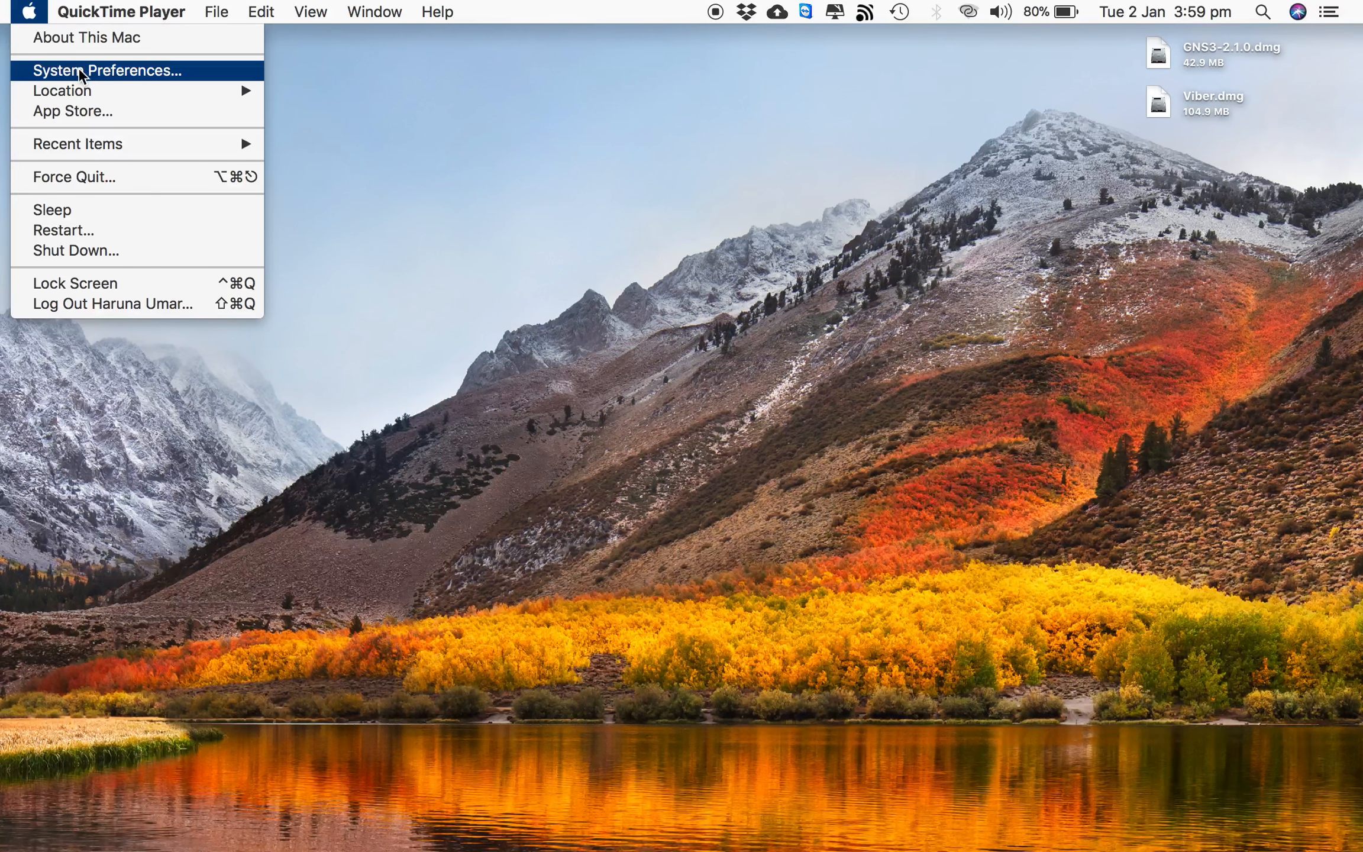
click(106, 71)
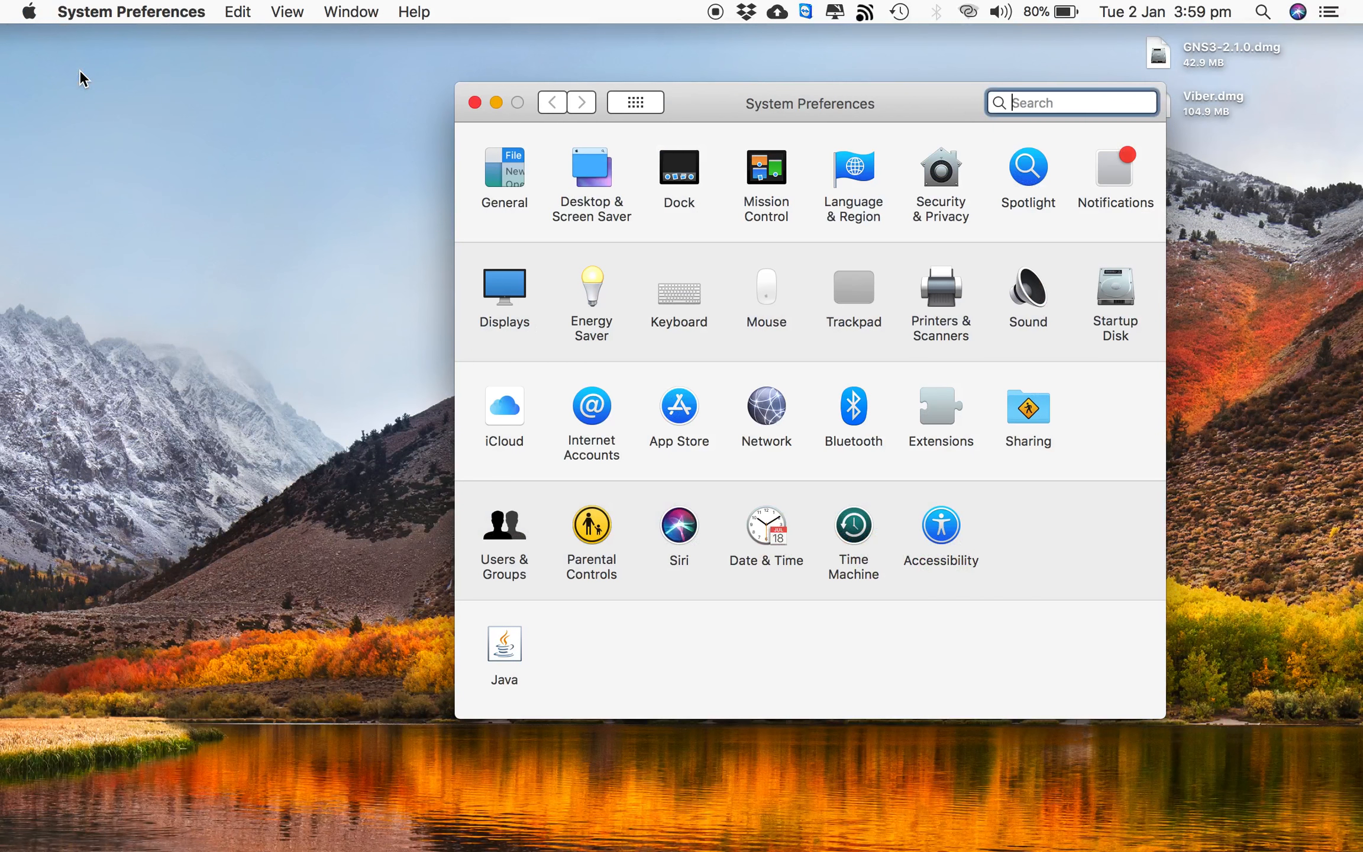
mouse_move(943, 532)
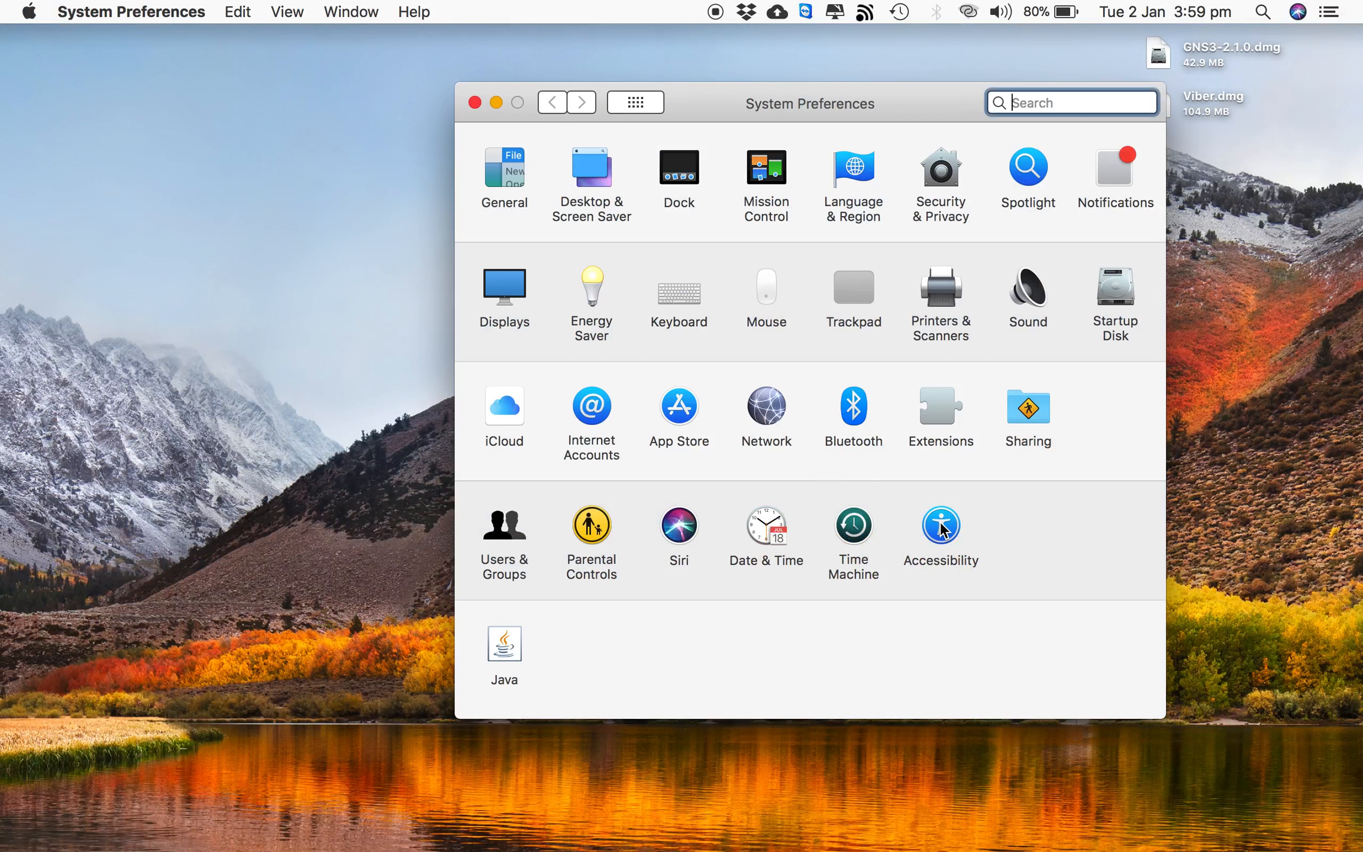
click(940, 526)
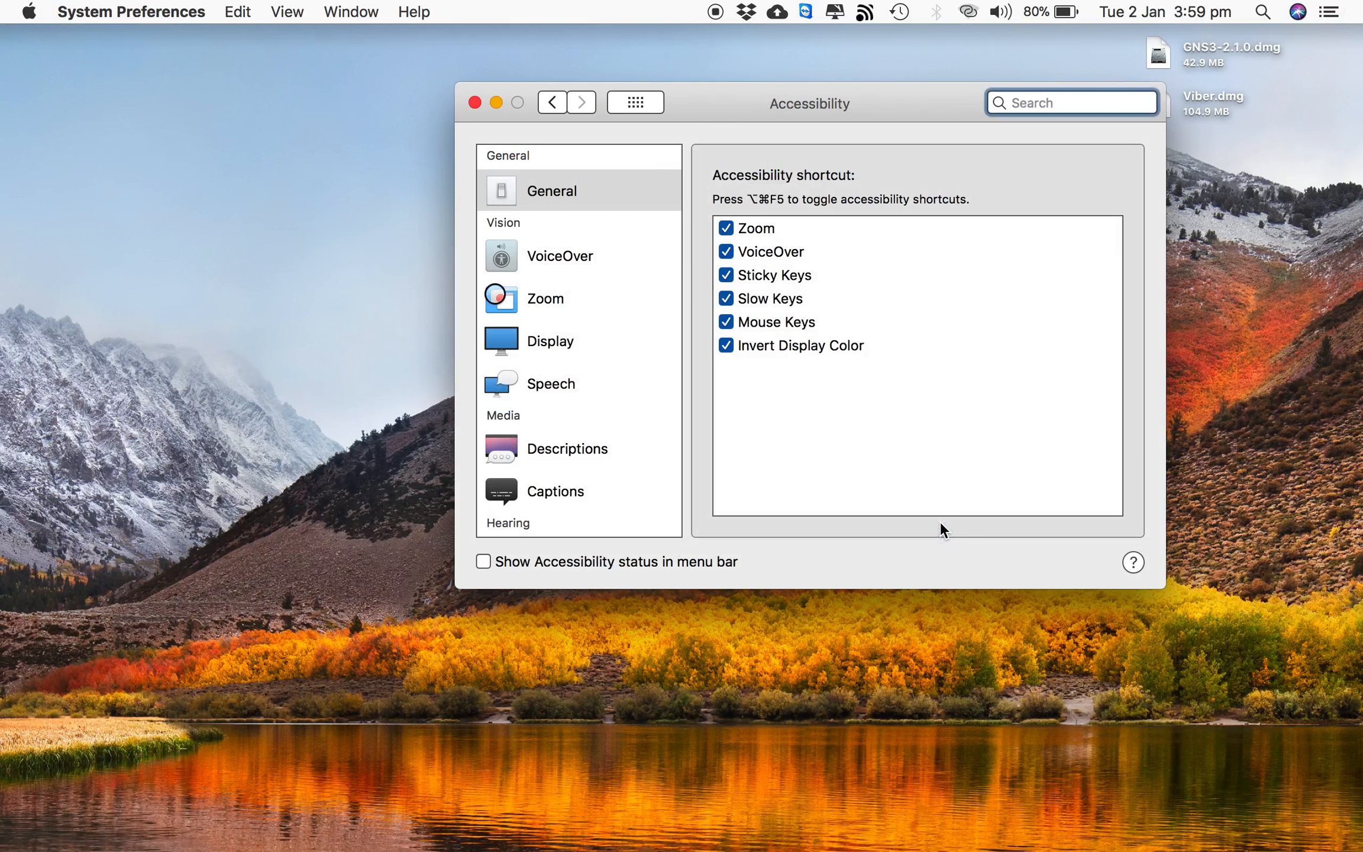
scroll(down, 3)
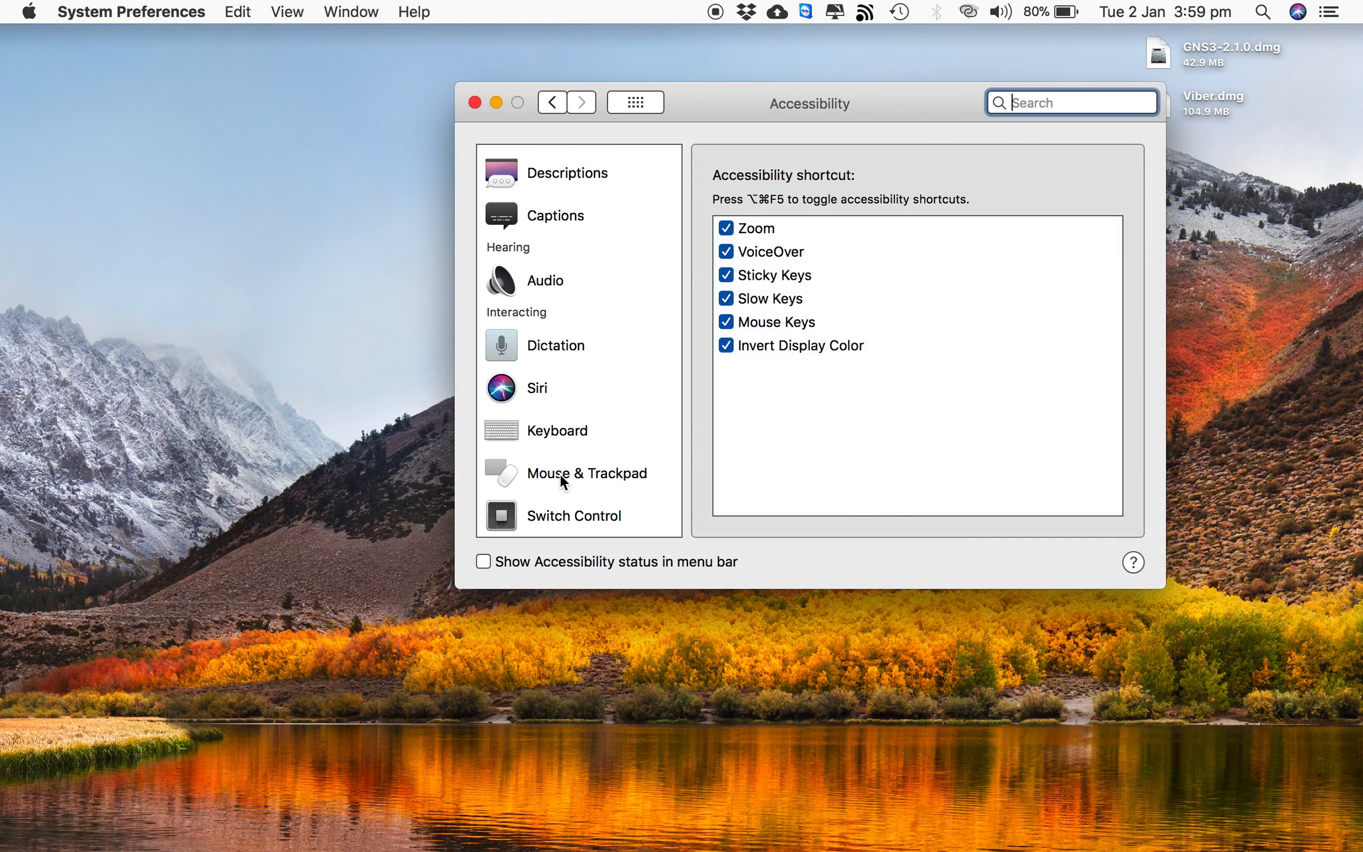
mouse_move(614, 412)
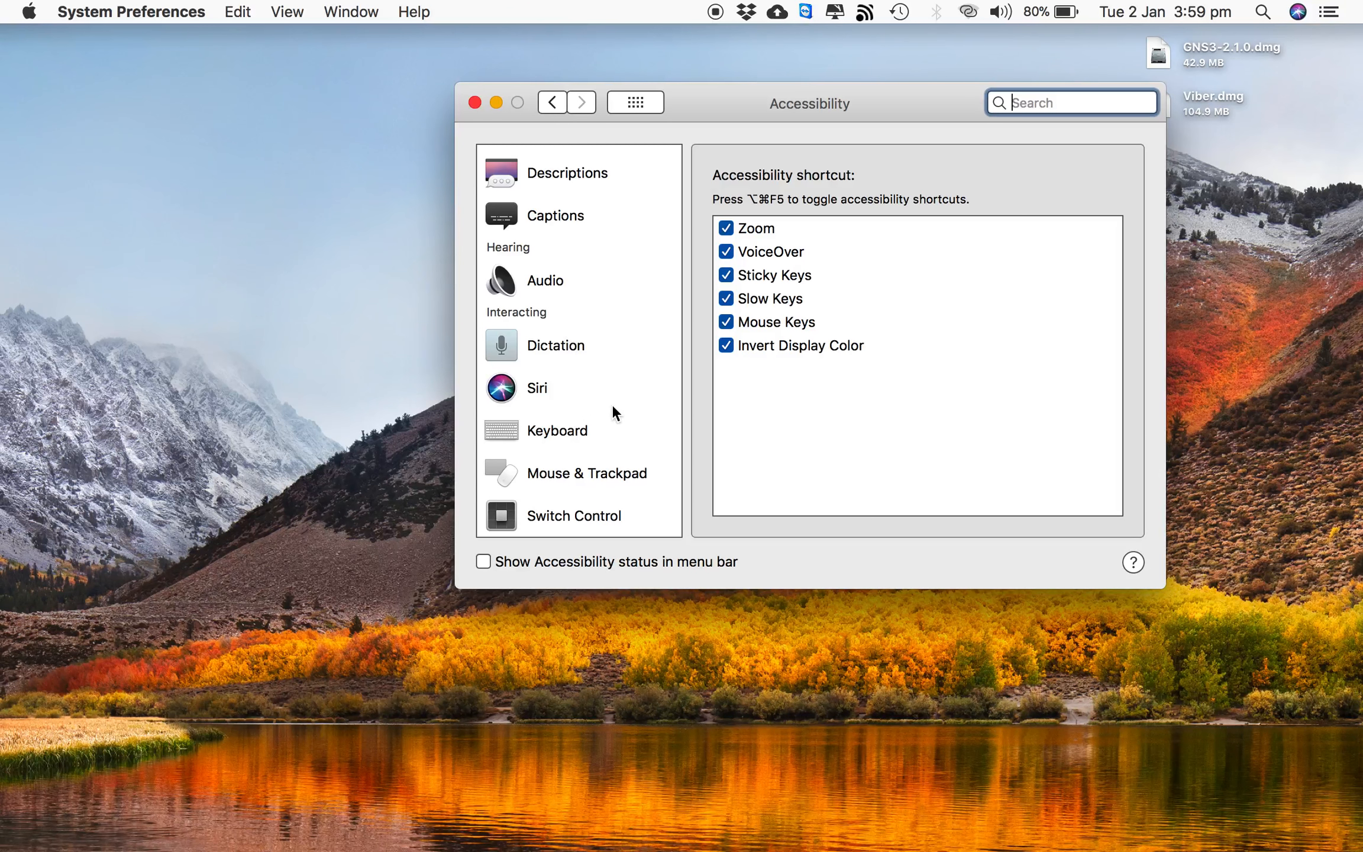
scroll(up, 3)
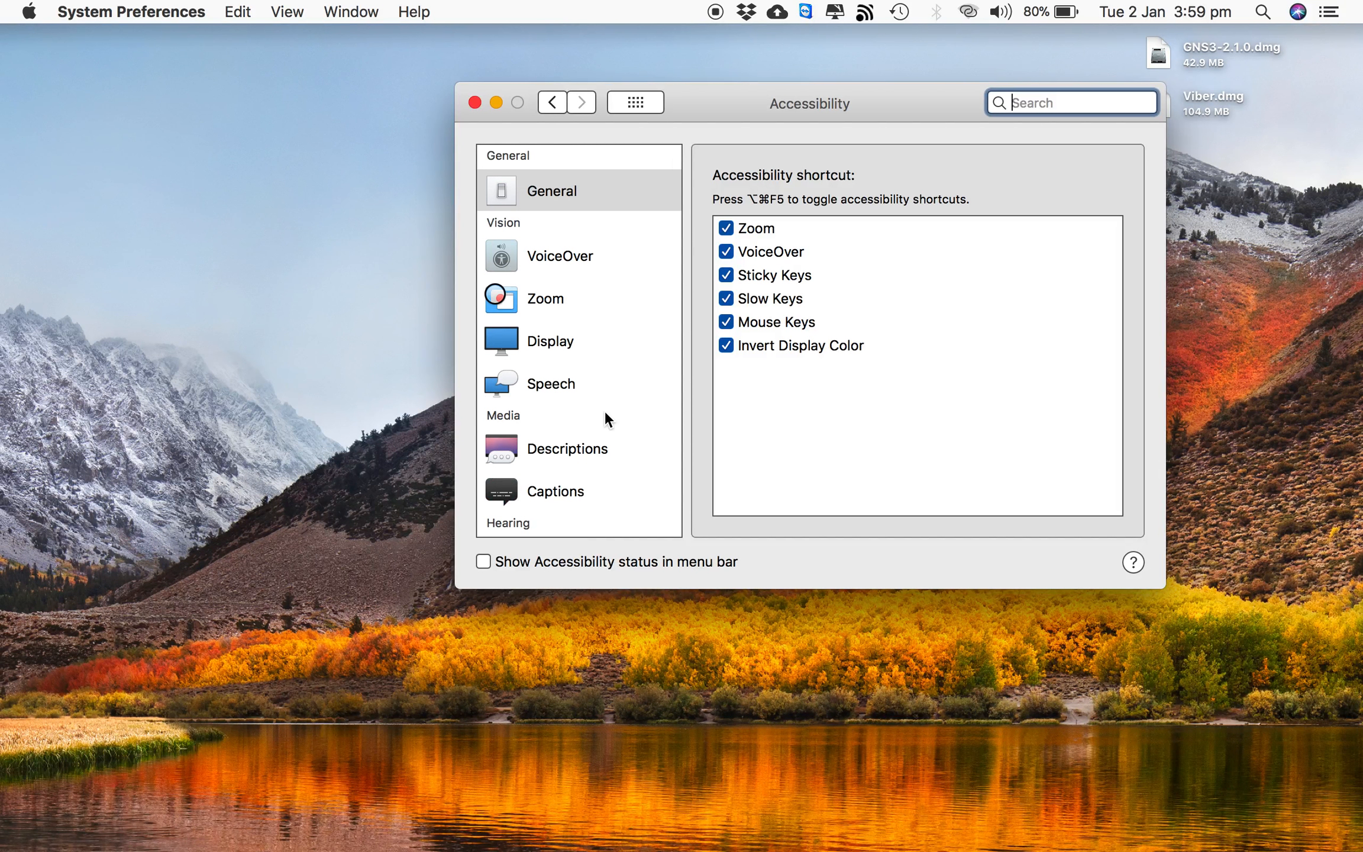
click(550, 383)
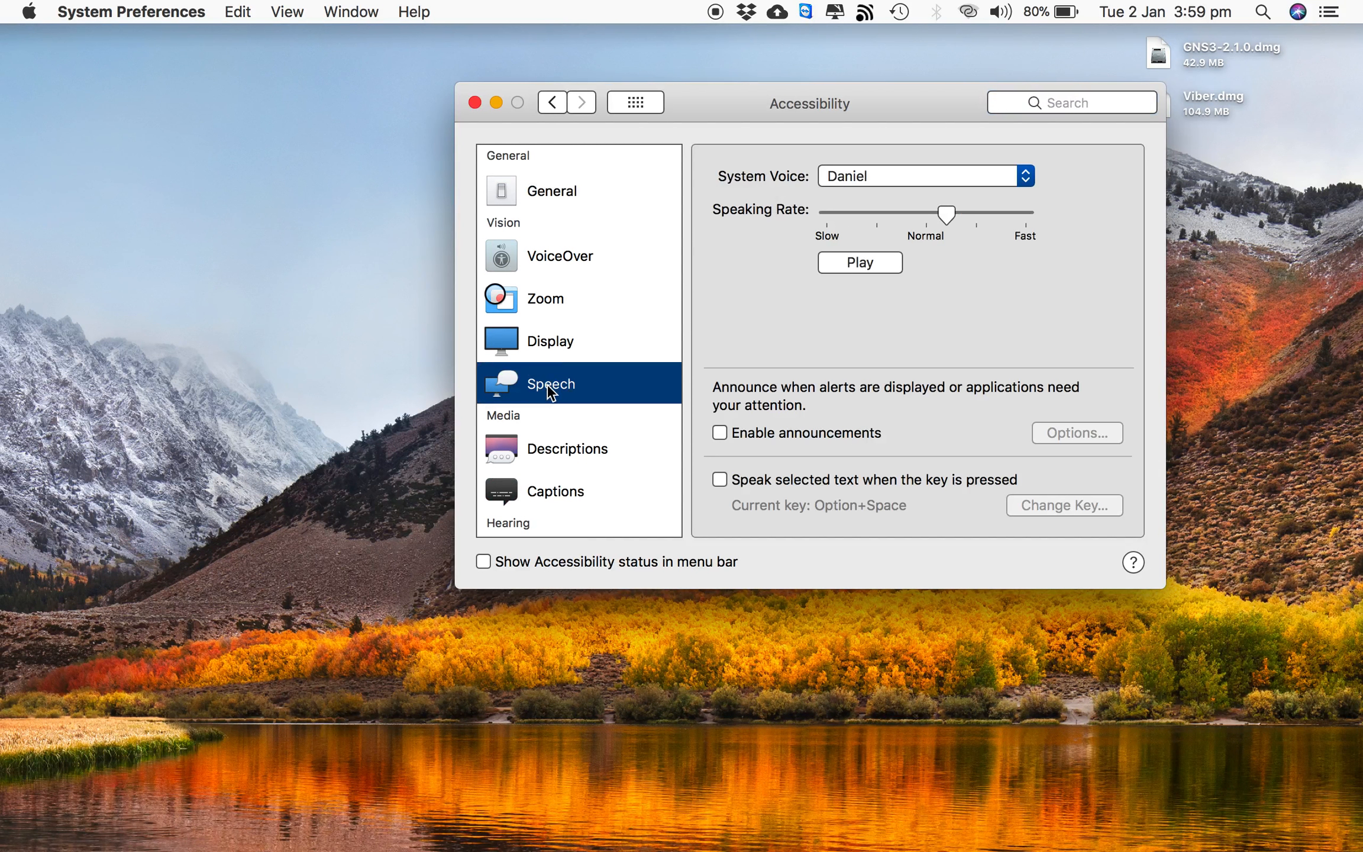
mouse_move(819, 313)
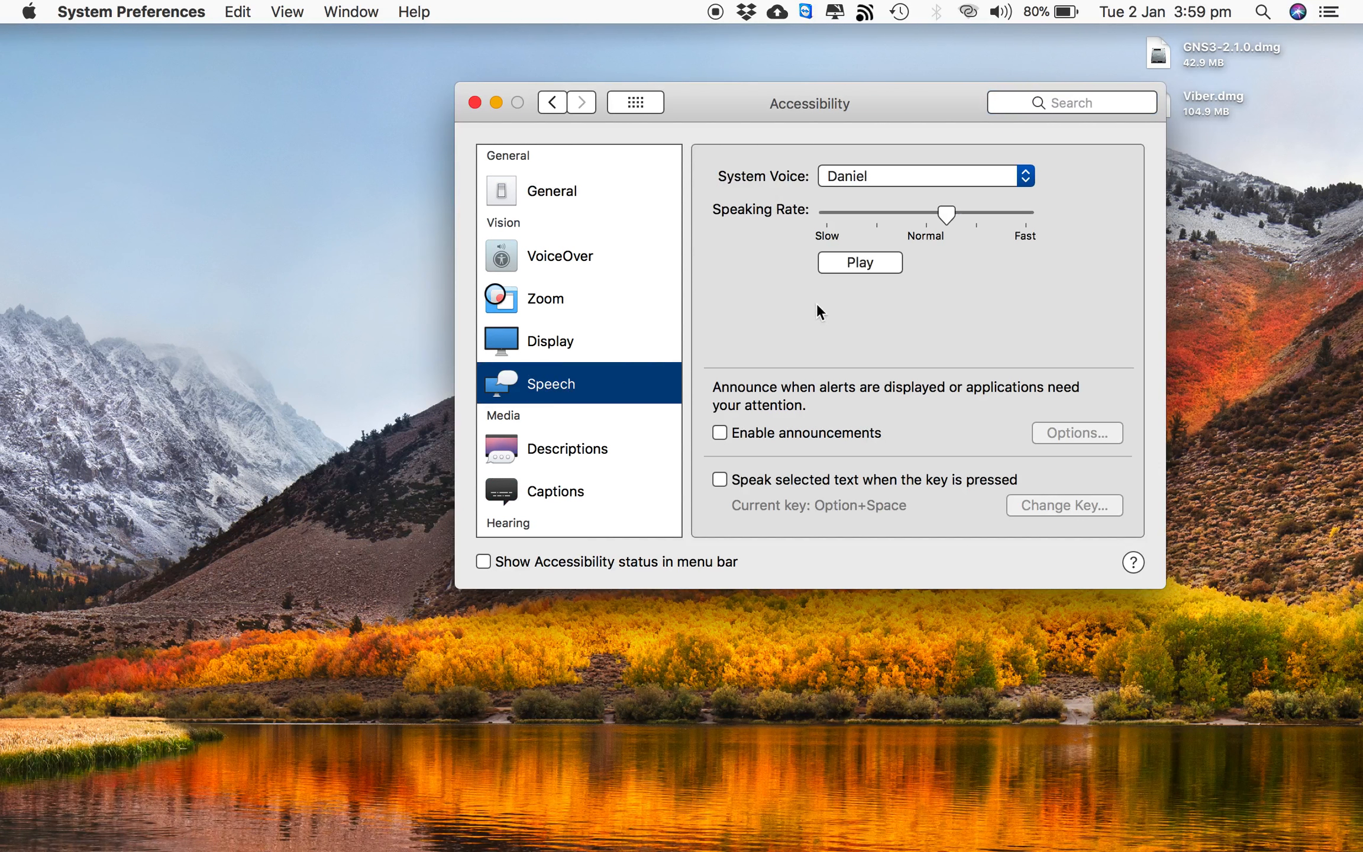
mouse_move(804, 189)
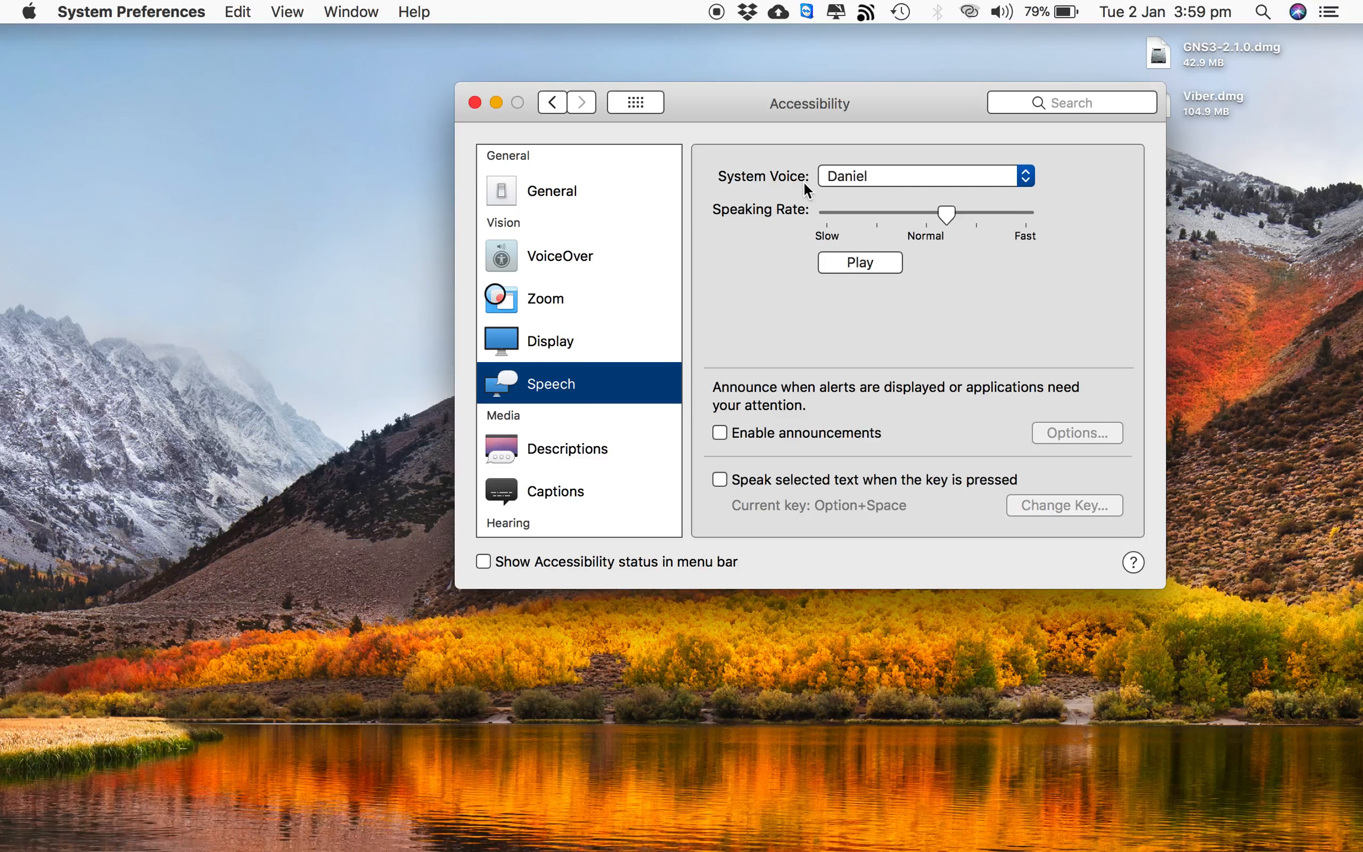
mouse_move(748, 305)
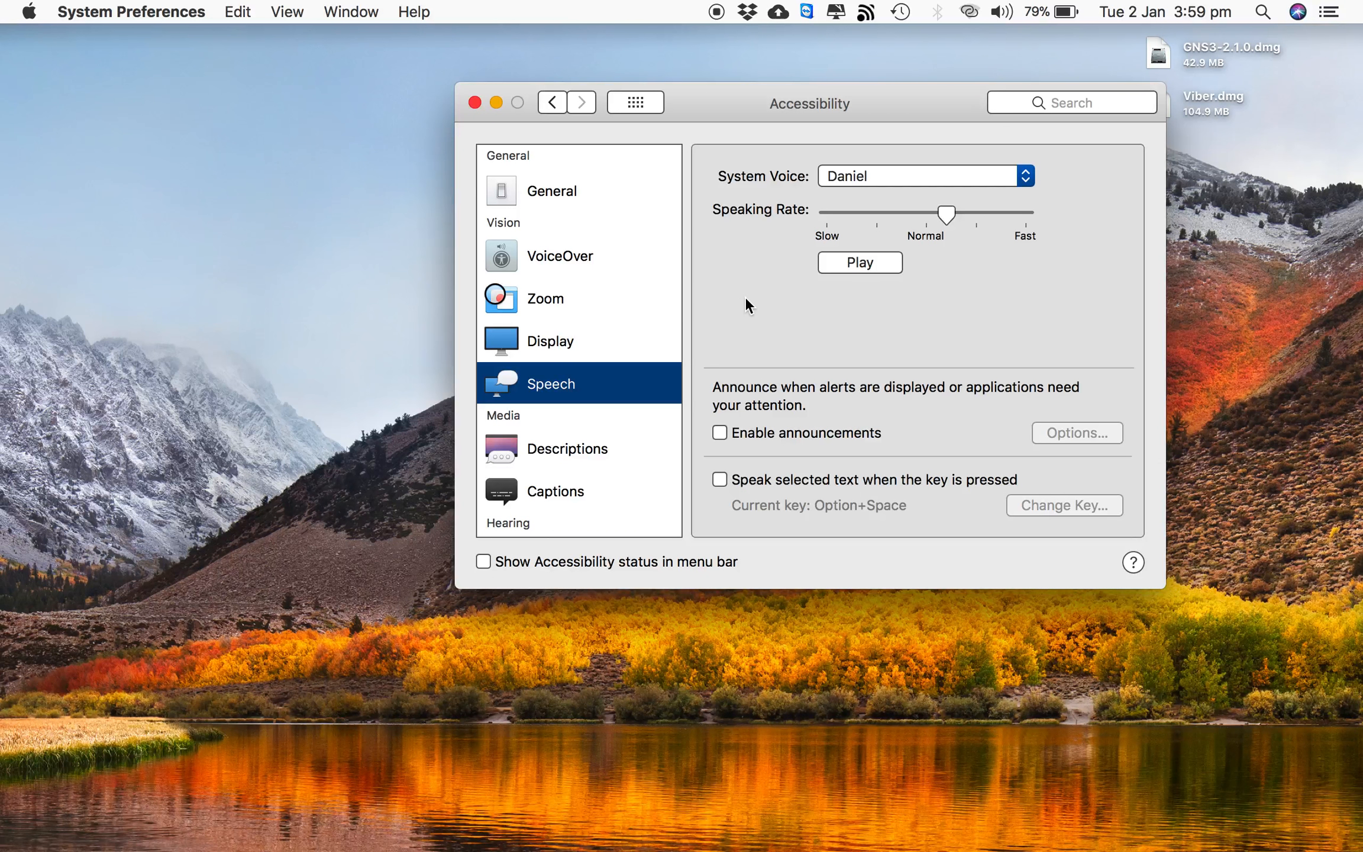
mouse_move(736, 276)
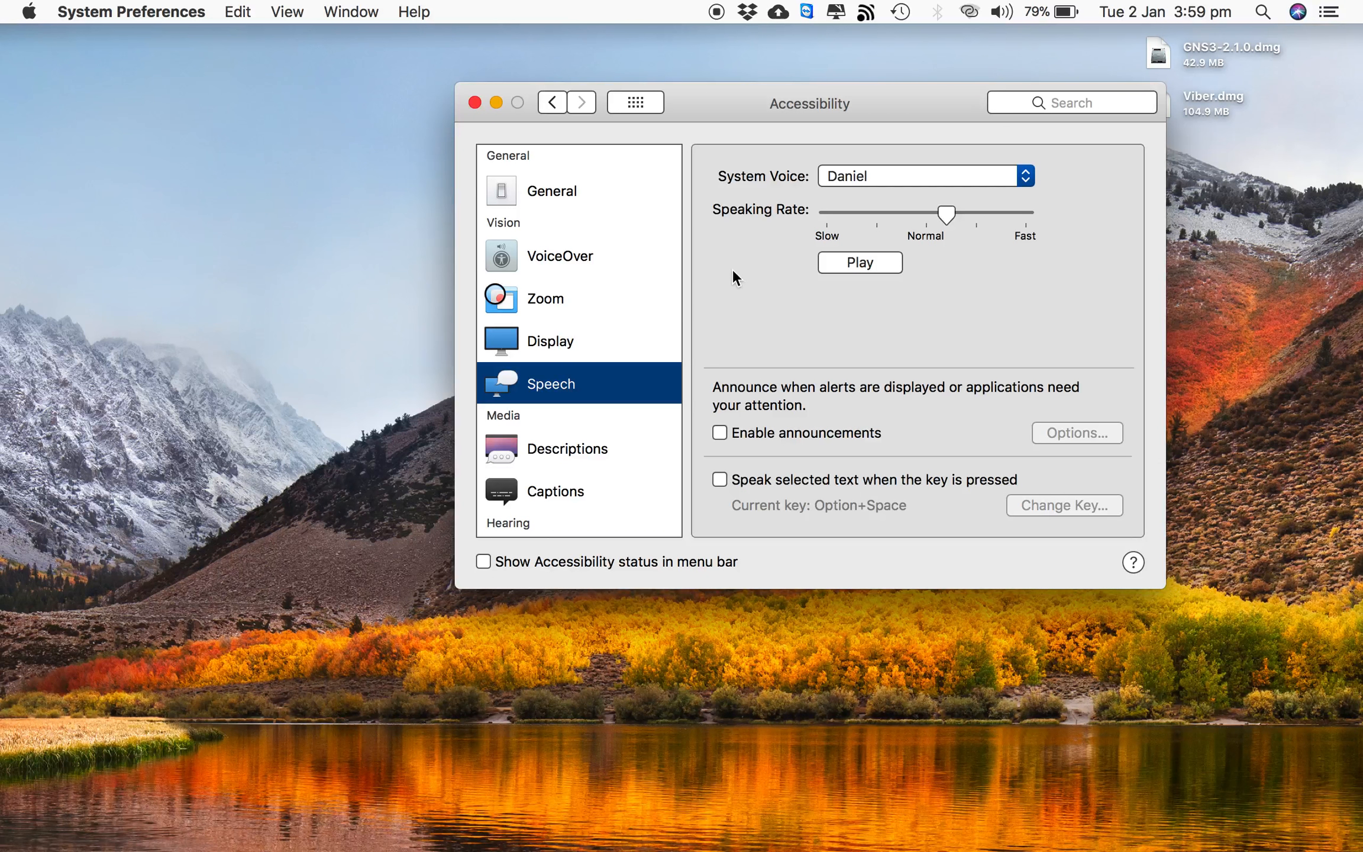
mouse_move(873, 347)
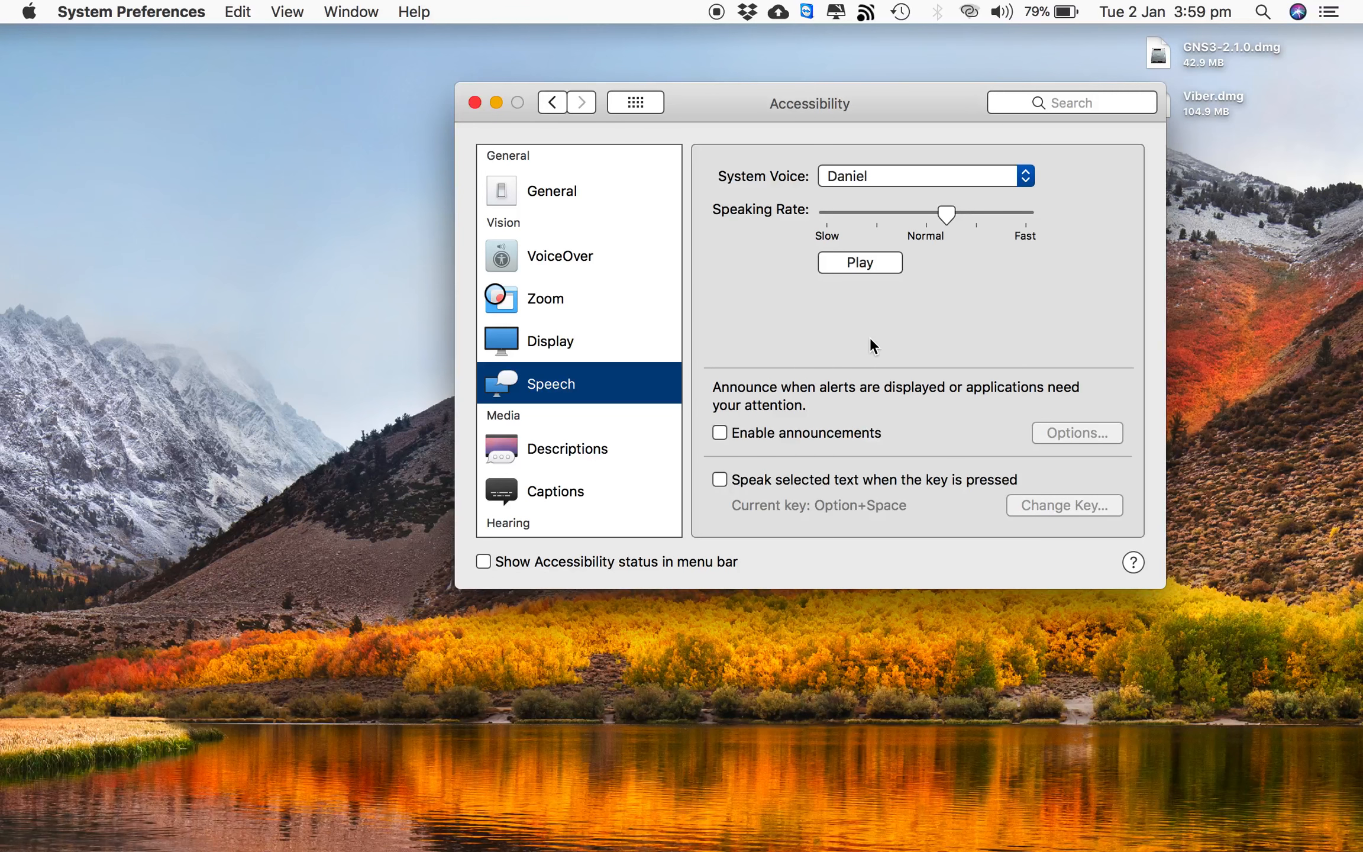
mouse_move(864, 413)
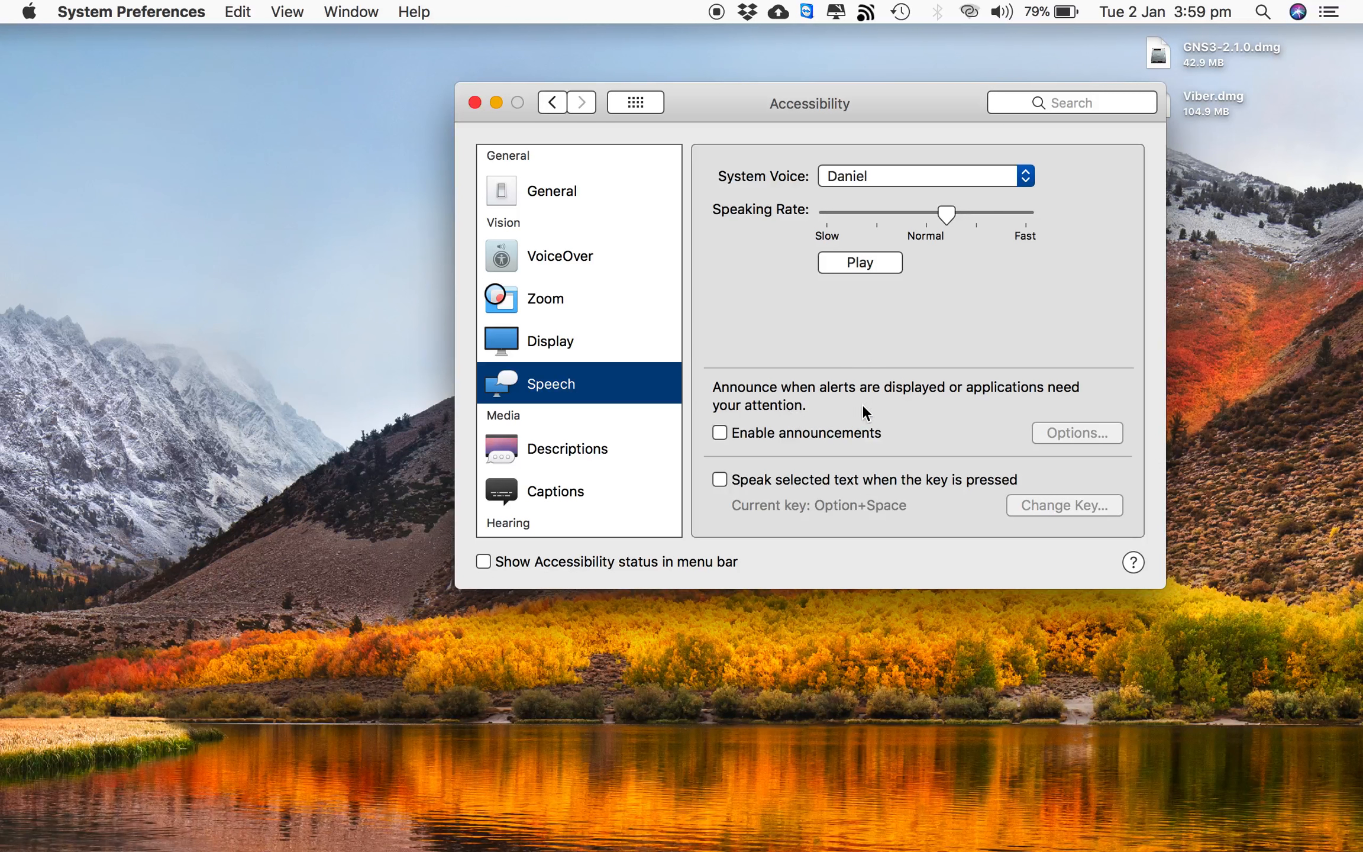
mouse_move(753, 496)
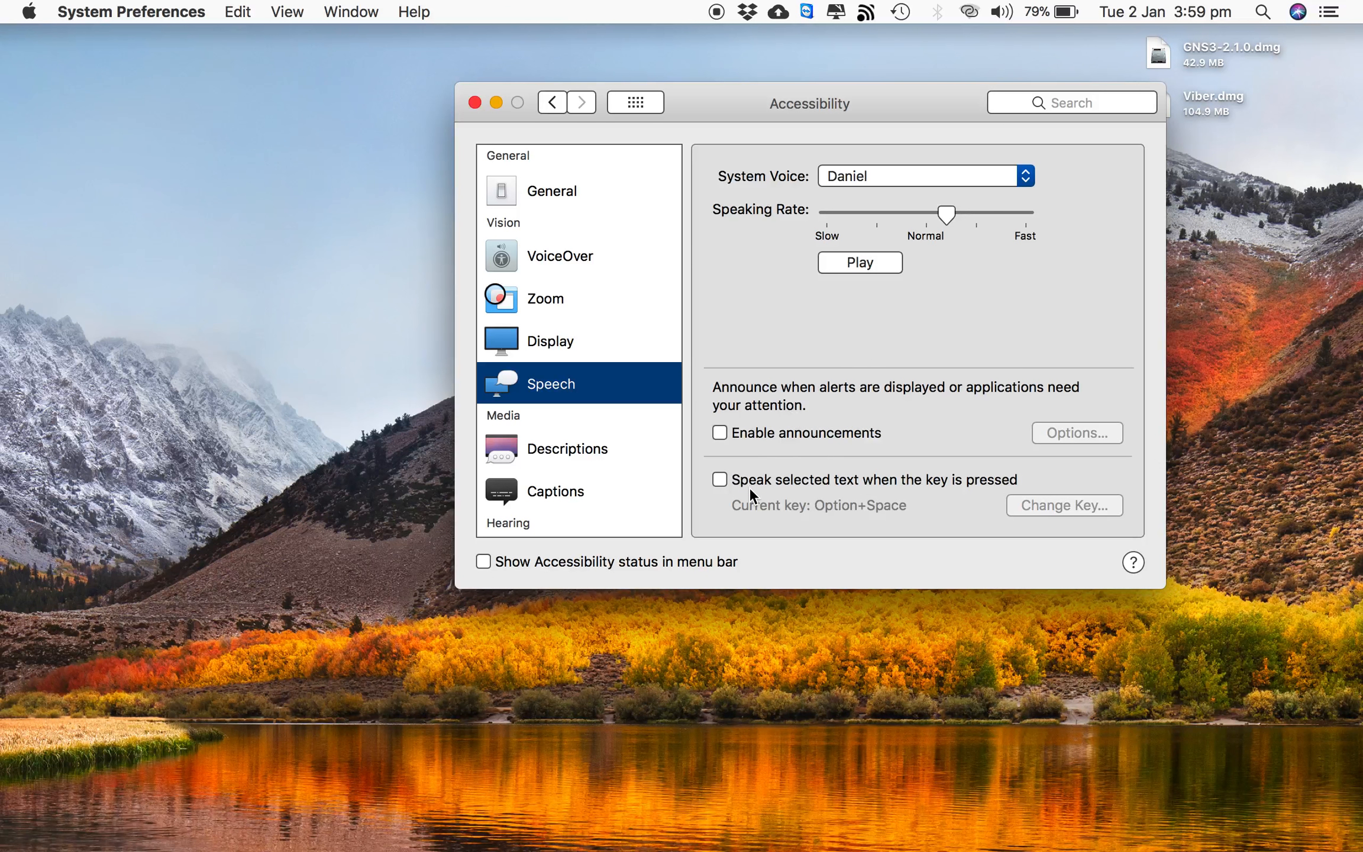
click(719, 479)
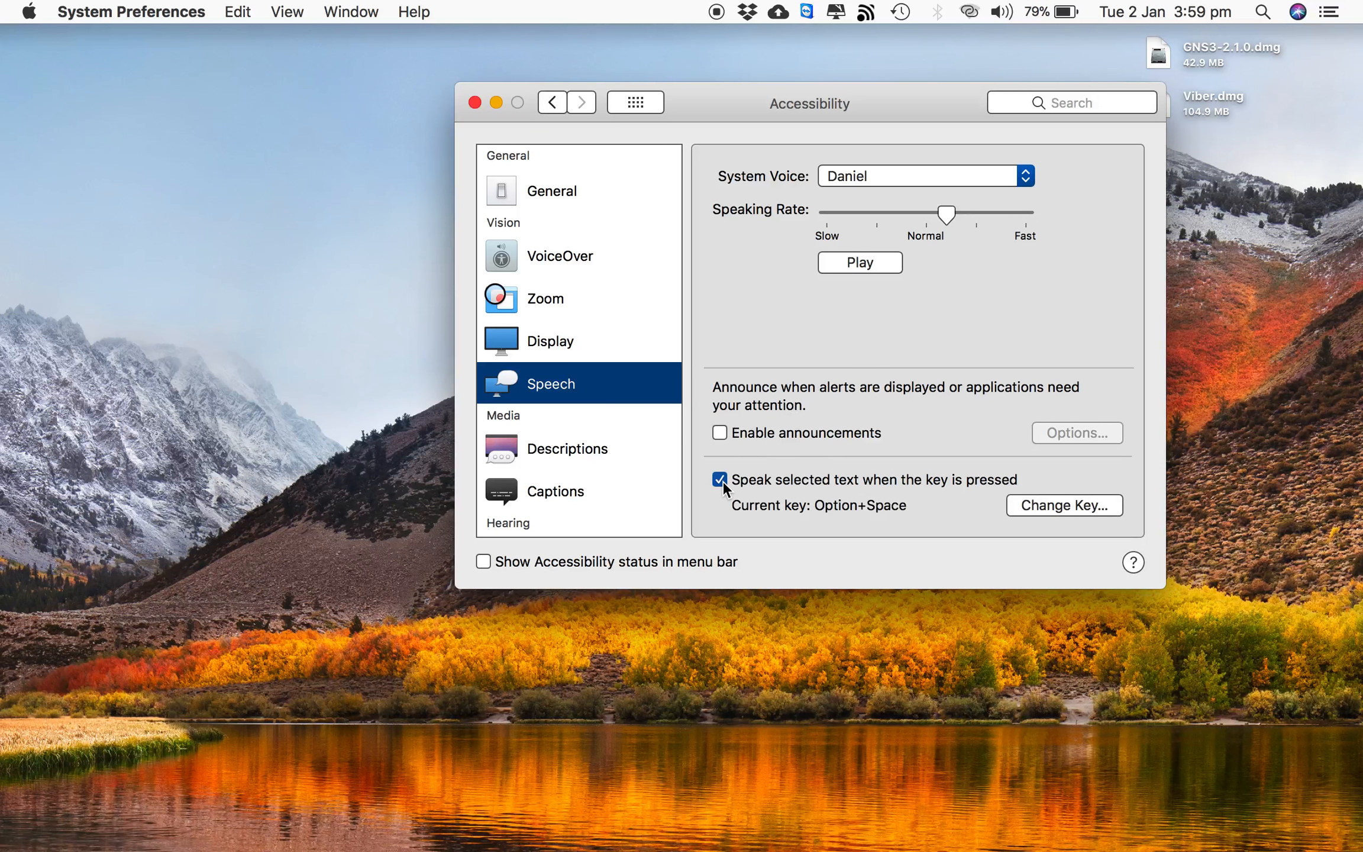
mouse_move(962, 496)
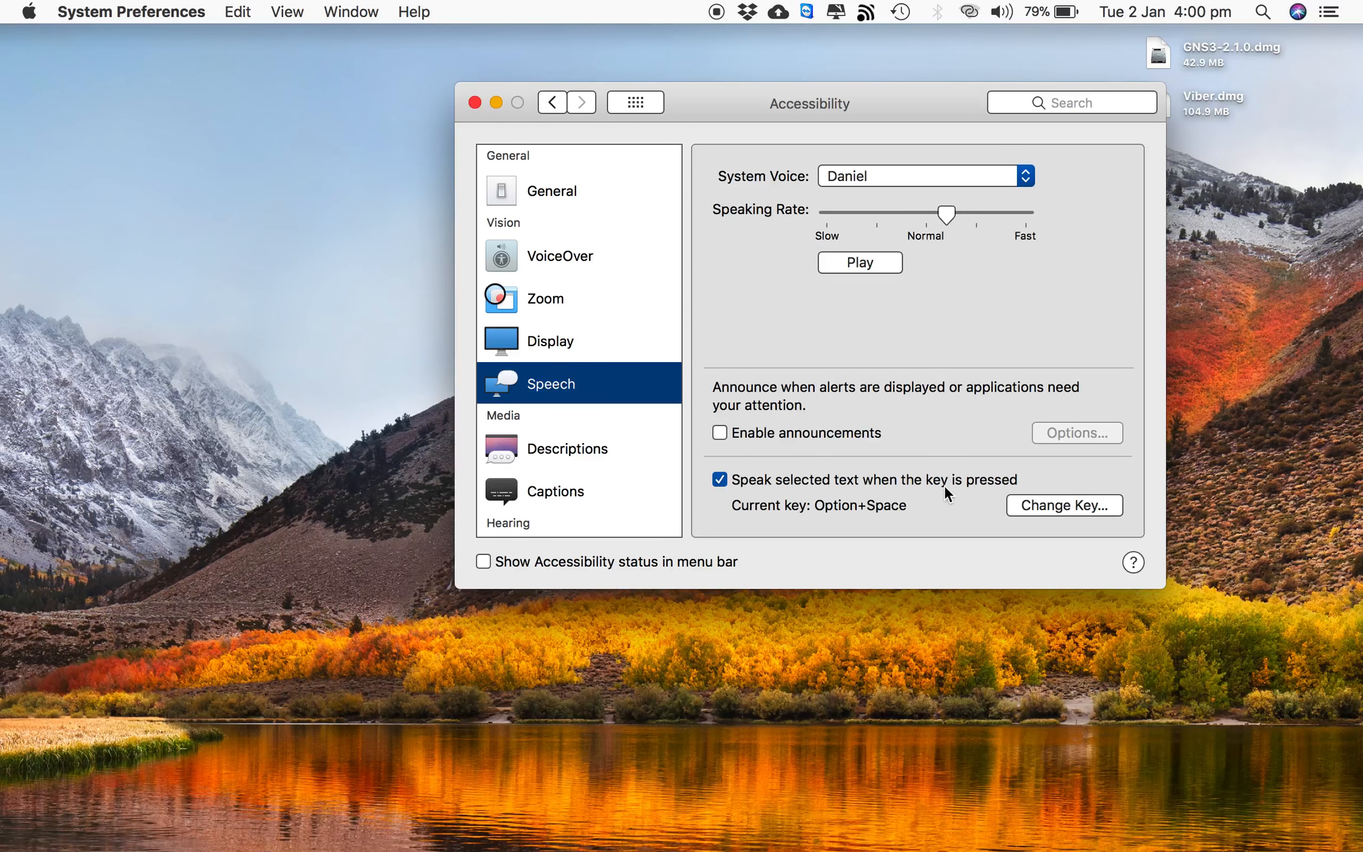
mouse_move(962, 461)
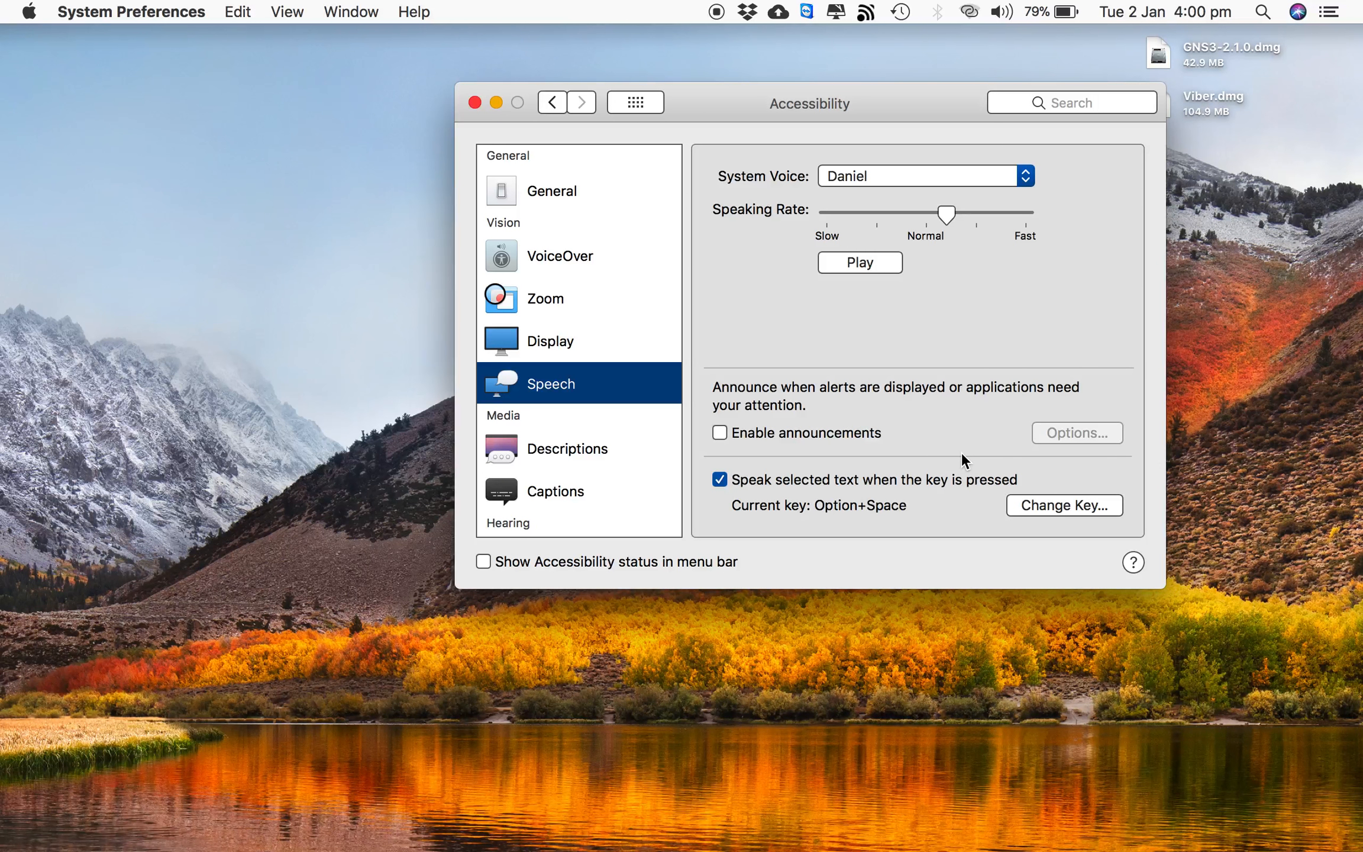
mouse_move(766, 529)
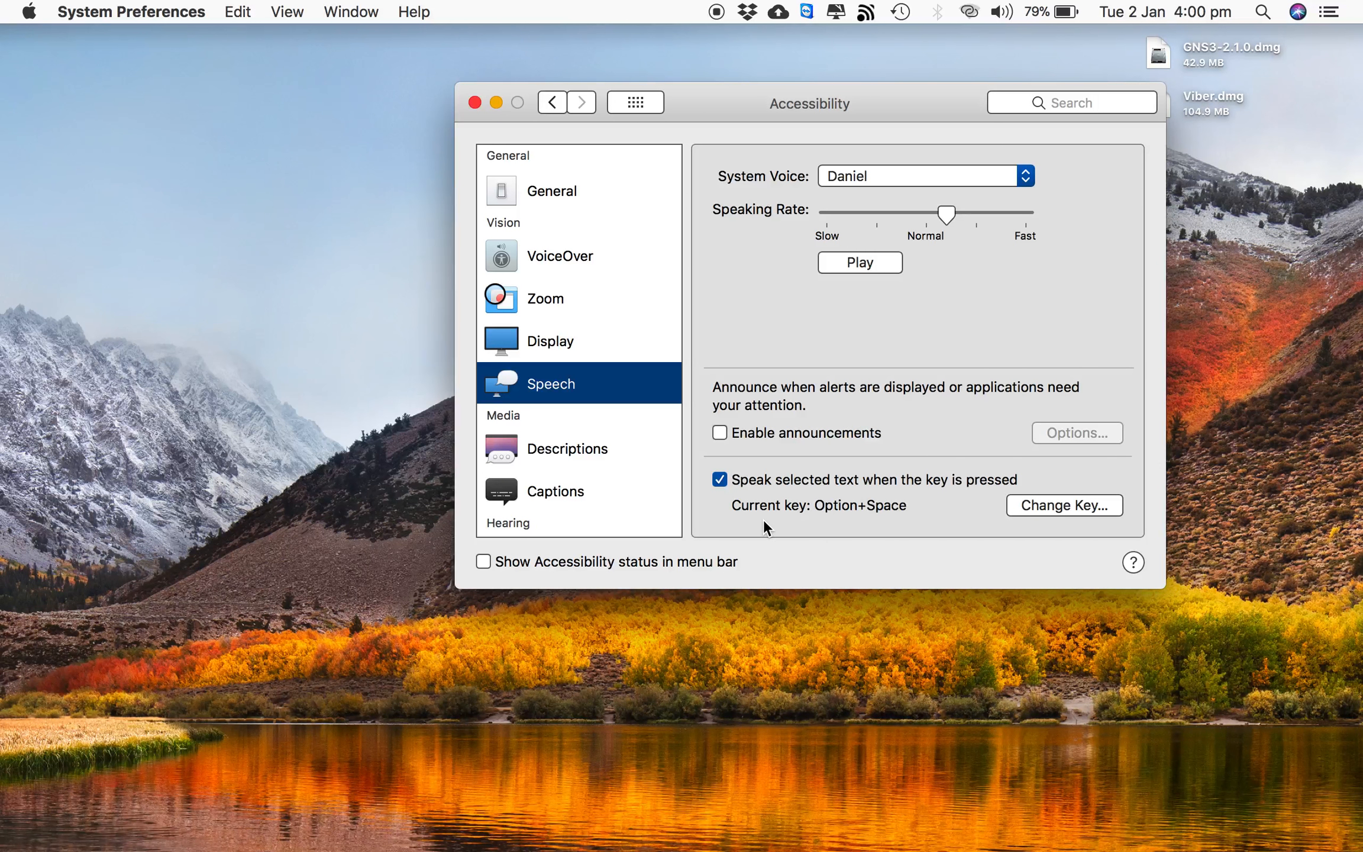
mouse_move(922, 522)
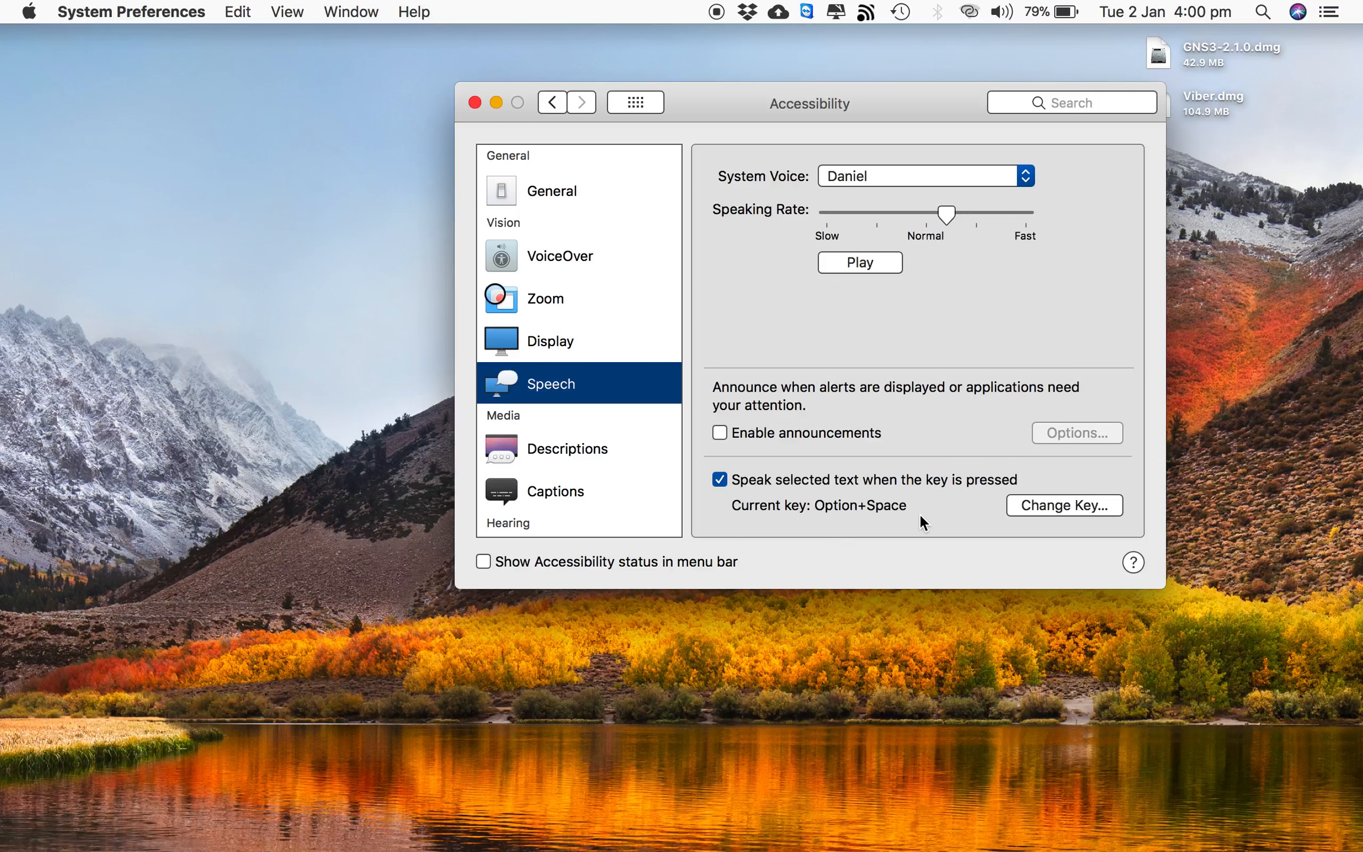
mouse_move(935, 524)
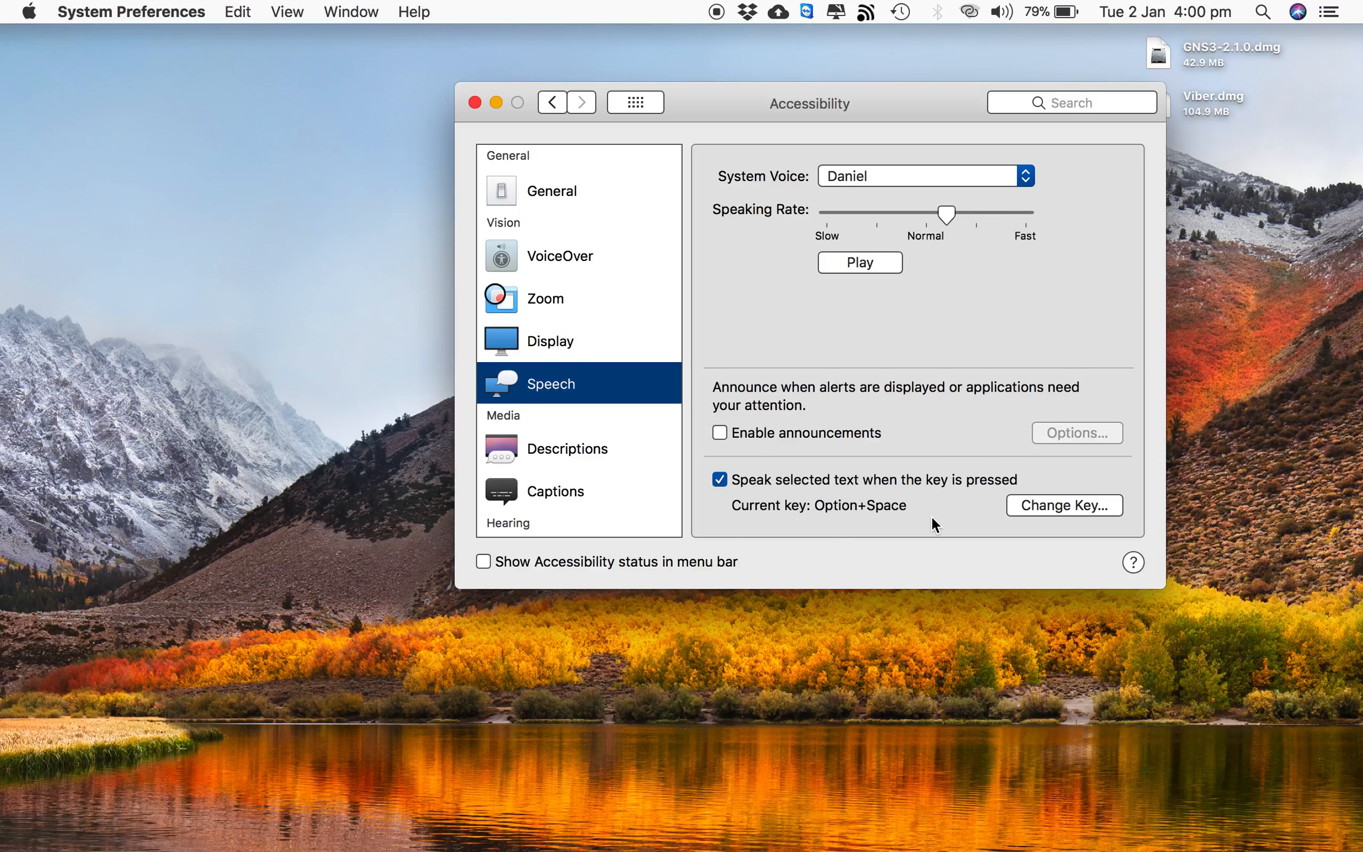
mouse_move(949, 519)
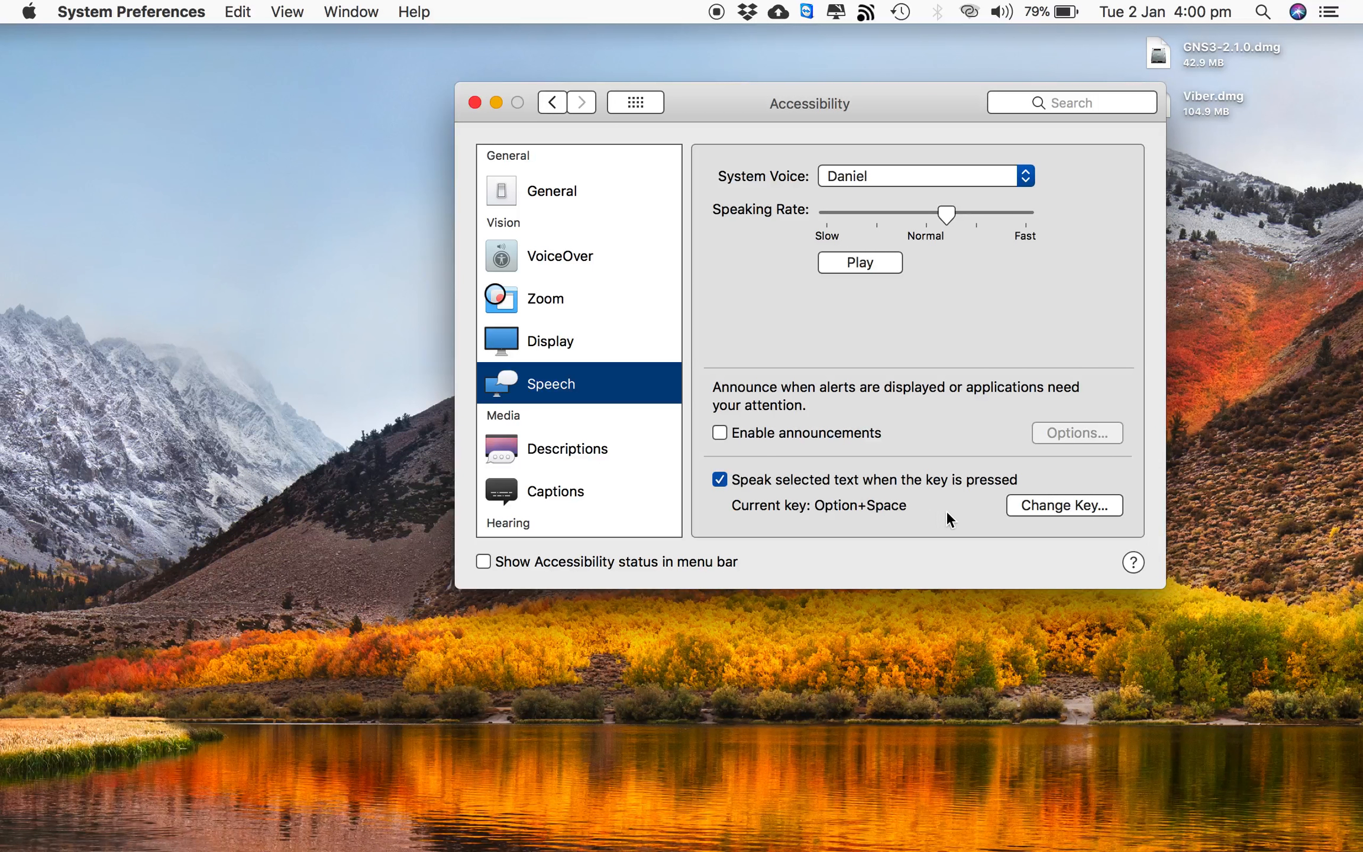
Replace the Option+Space speak-selected-text shortcut with Option+Esc
click(1065, 505)
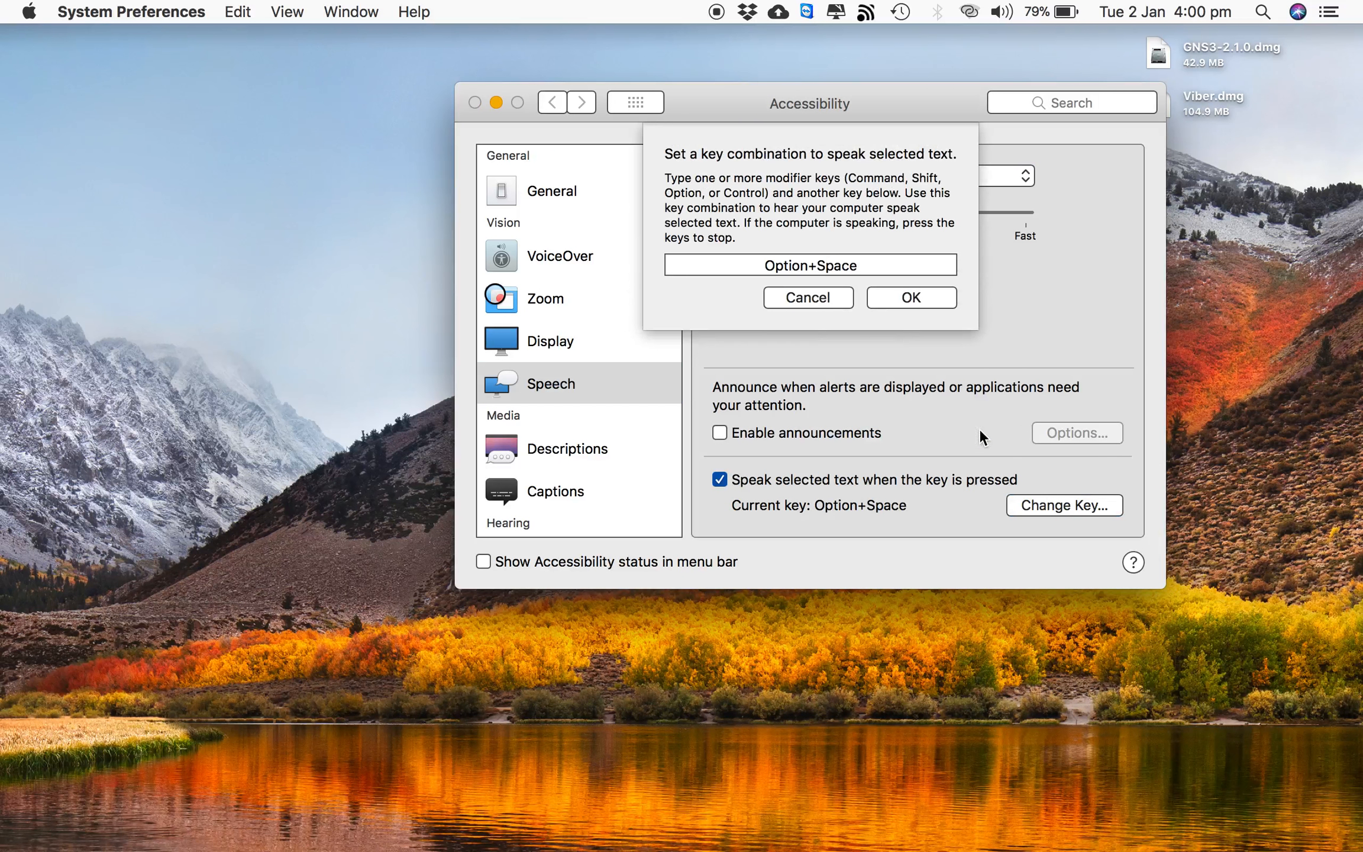
mouse_move(1028, 479)
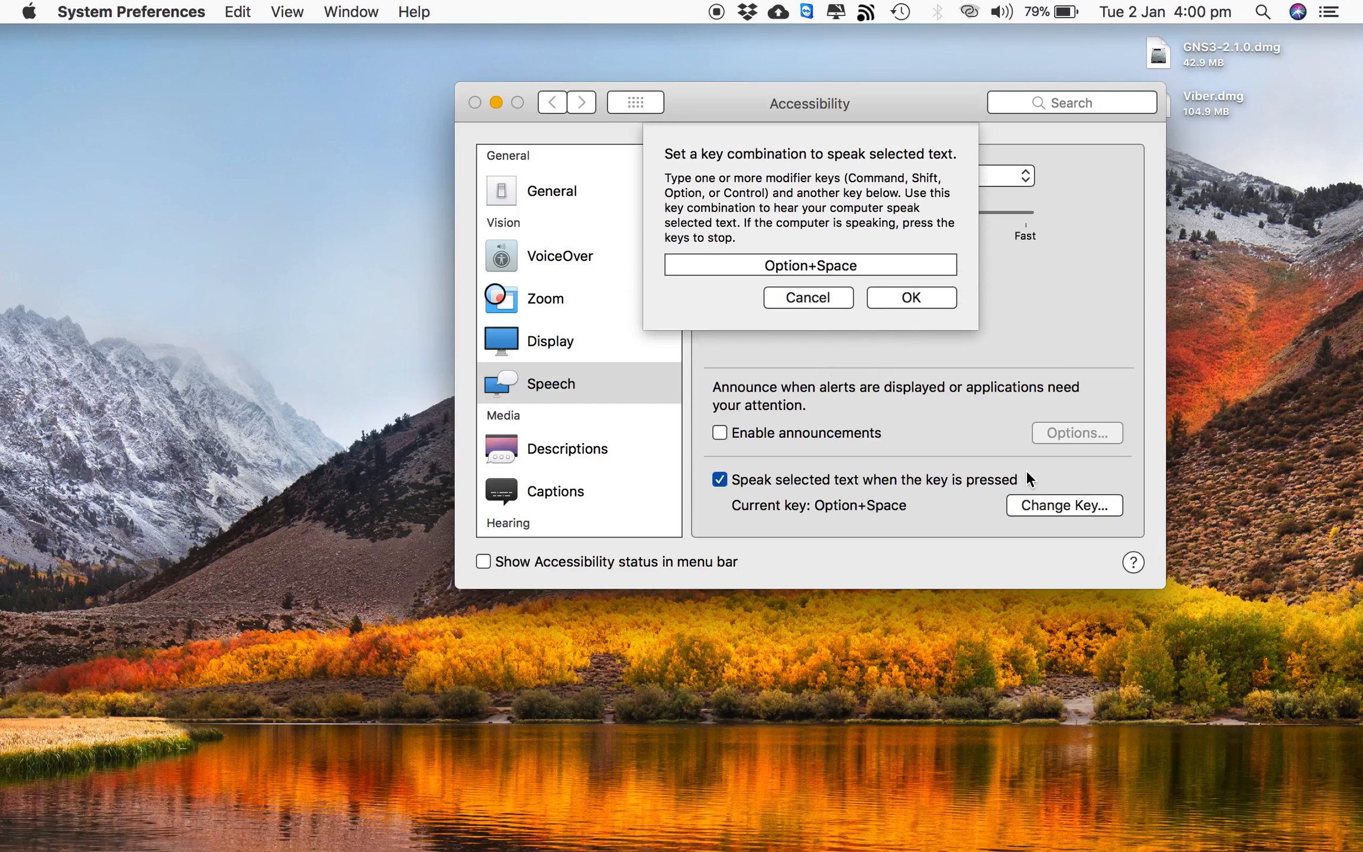
mouse_move(822, 274)
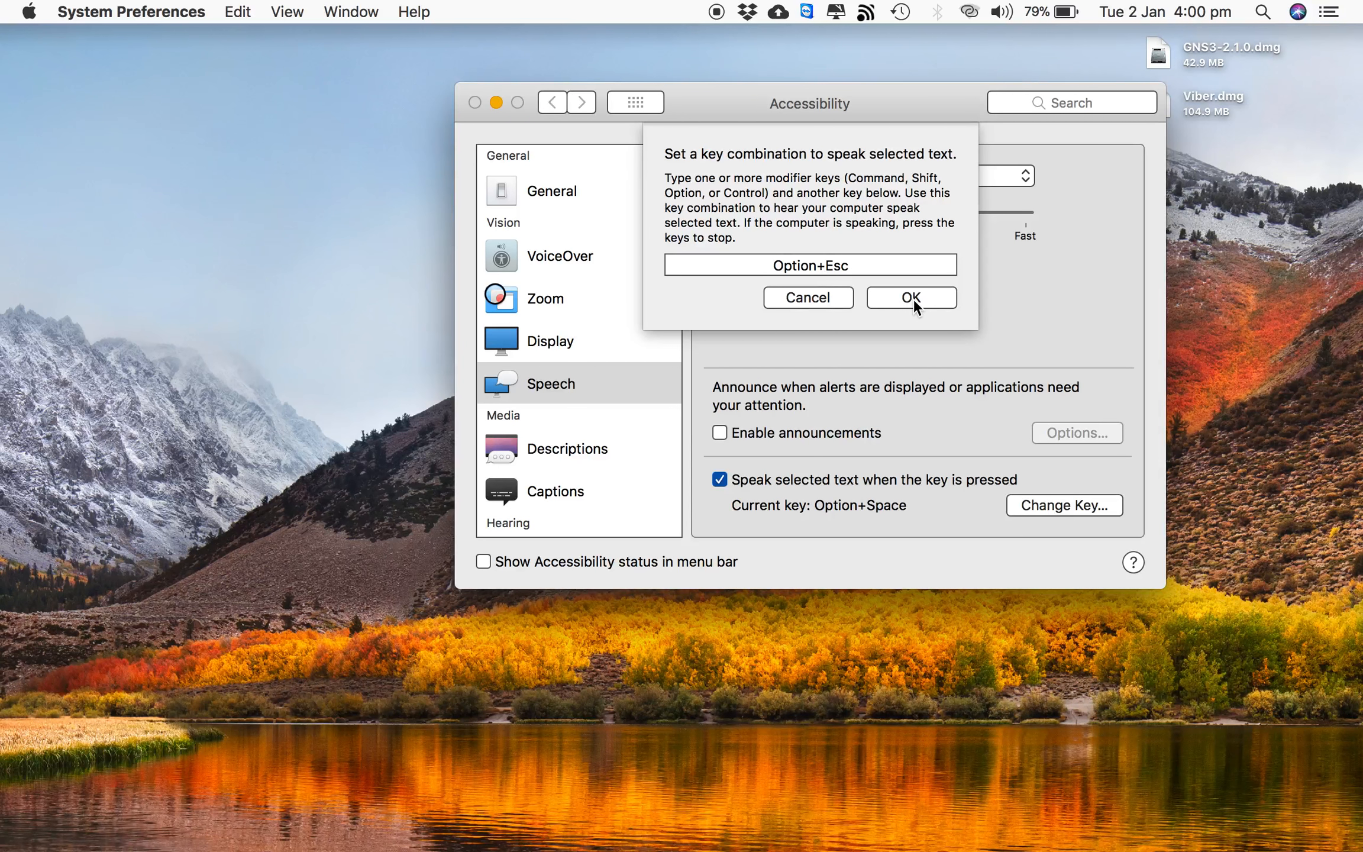
click(910, 298)
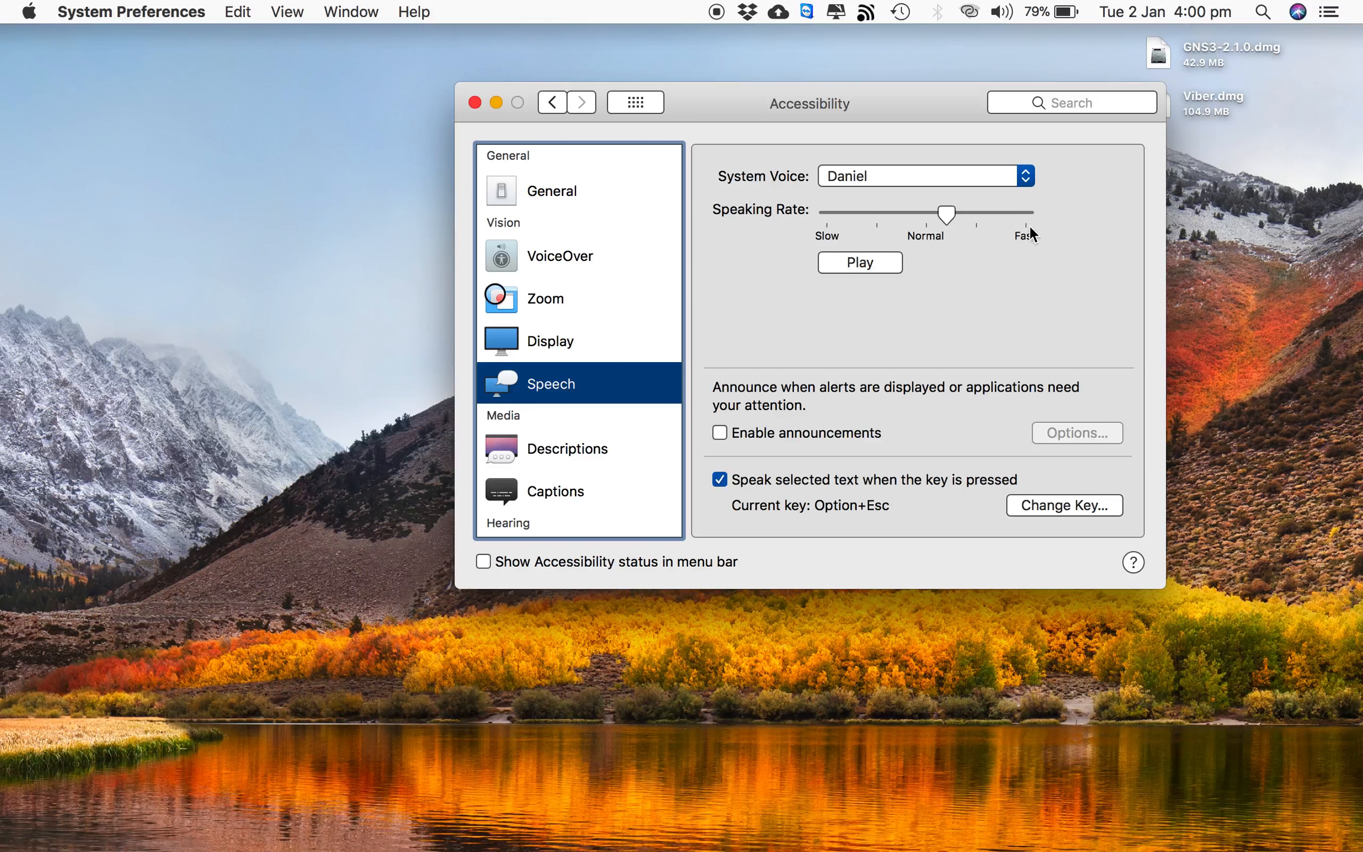
Switch the system voice from Daniel to Samantha and play a sample
click(1025, 176)
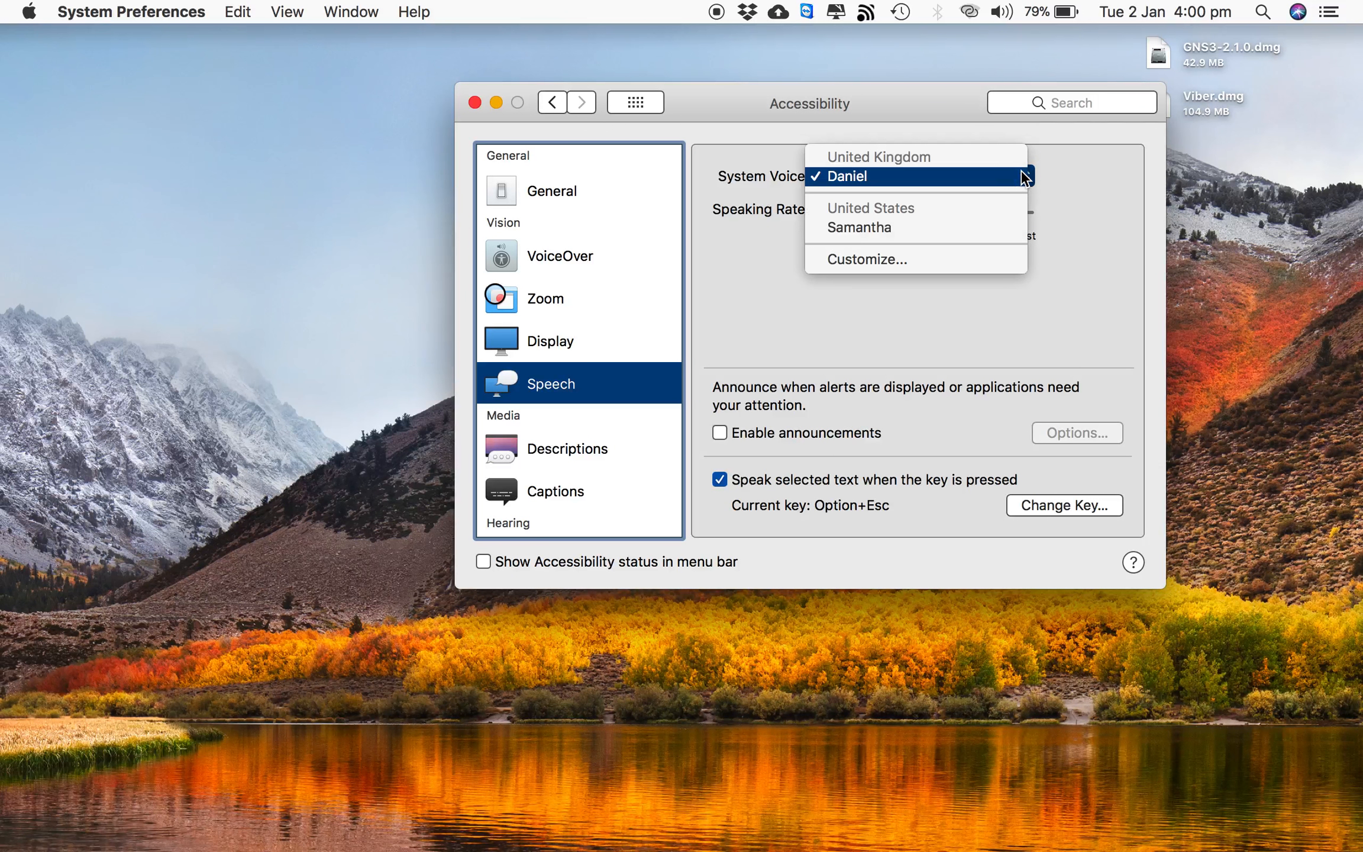
mouse_move(874, 193)
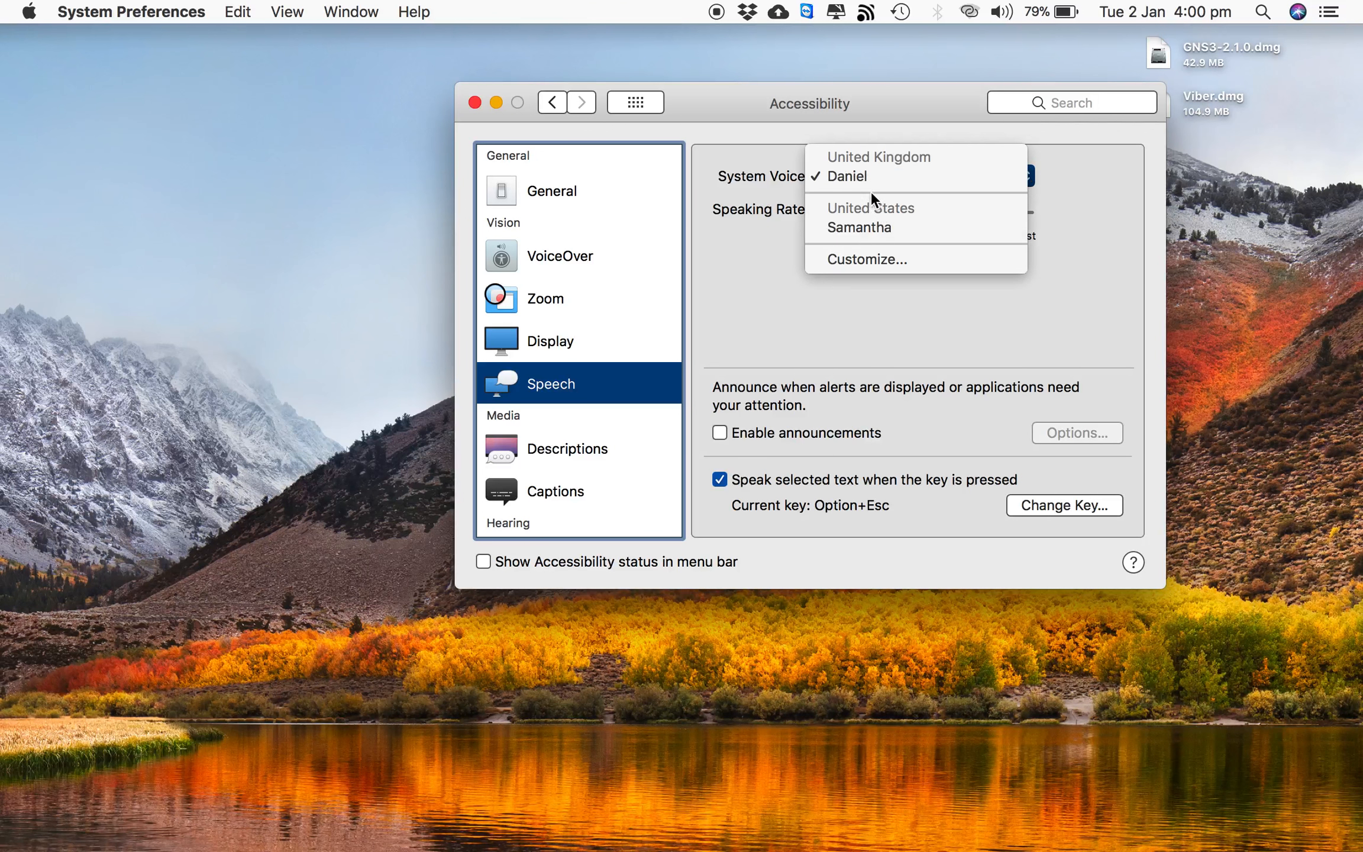
mouse_move(891, 246)
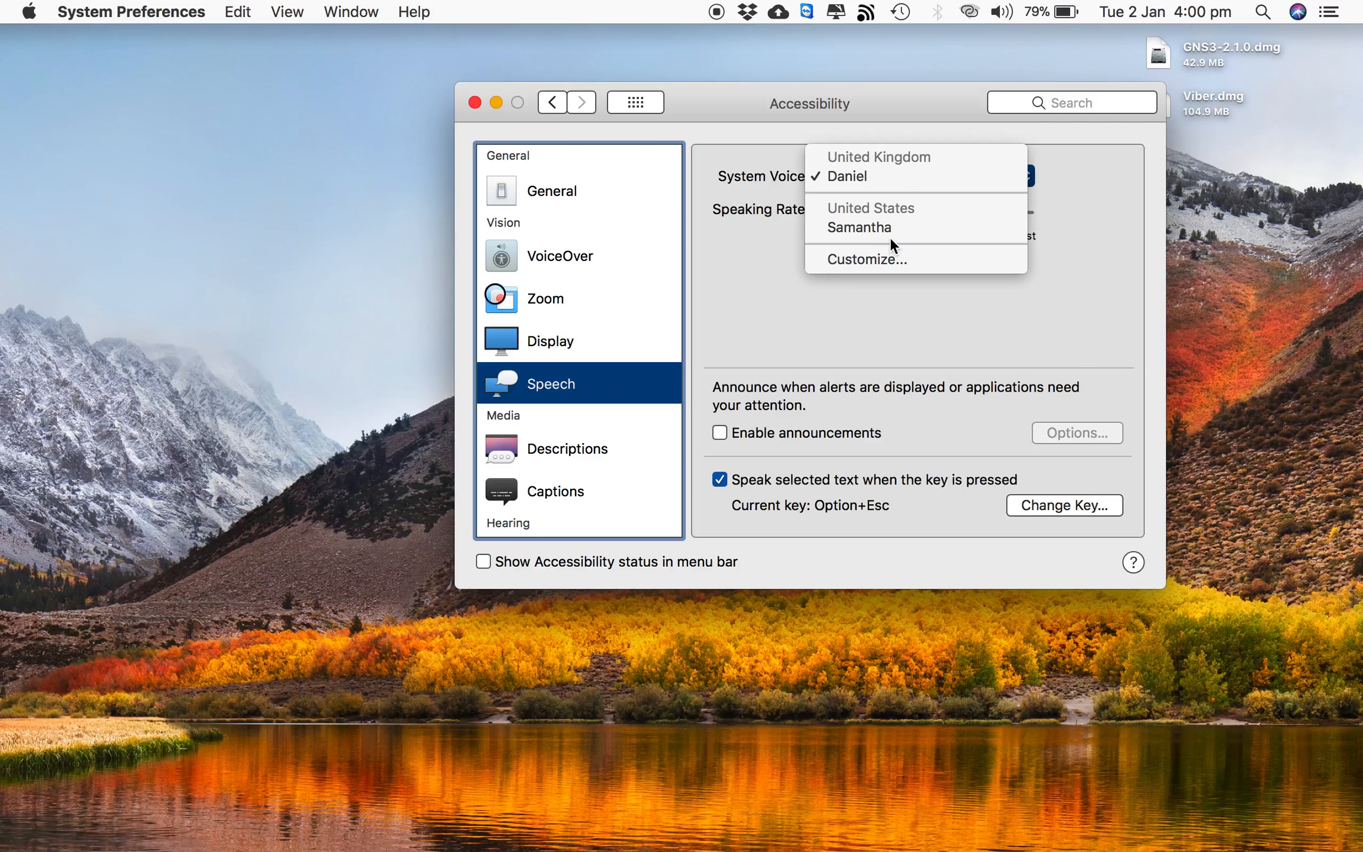
mouse_move(861, 228)
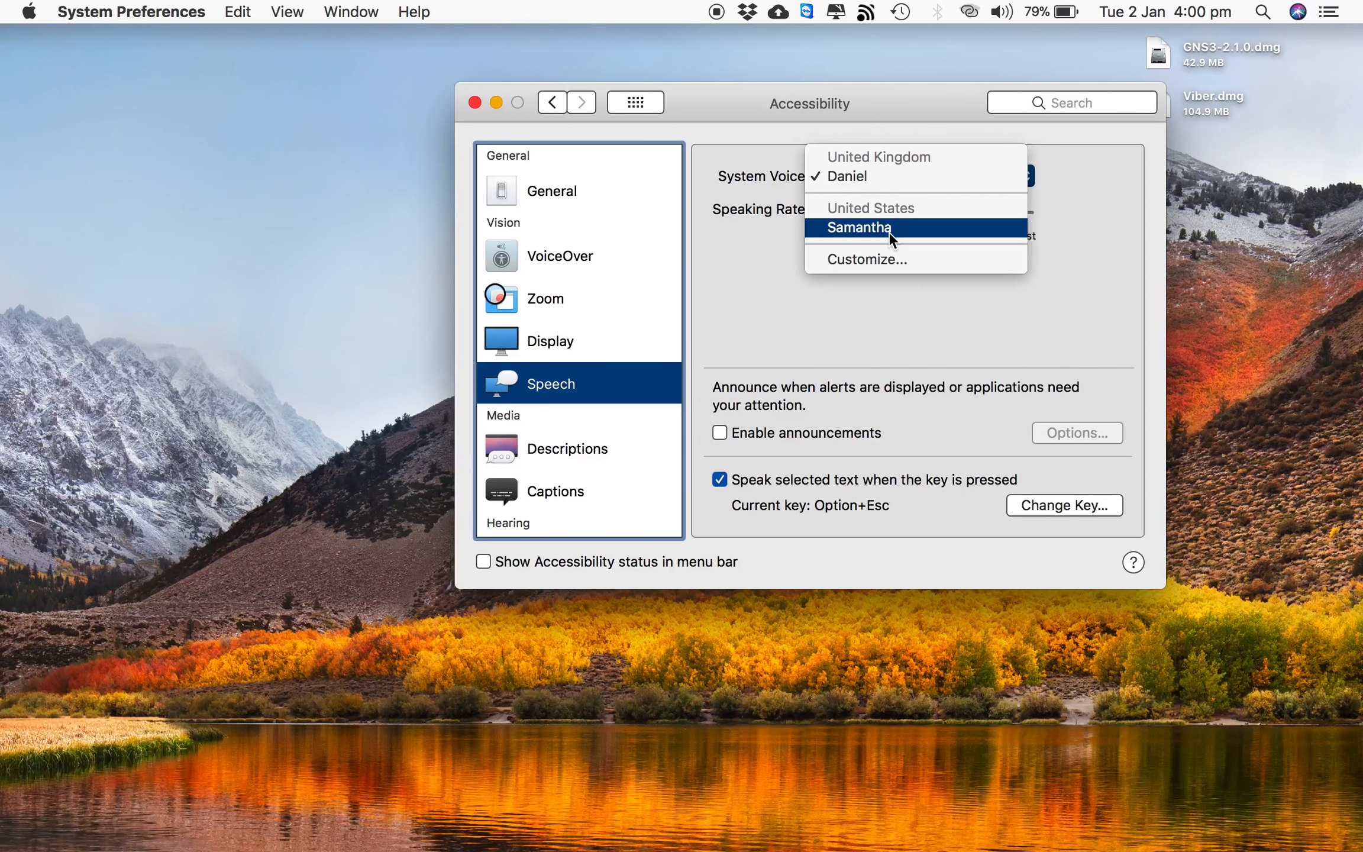
click(887, 228)
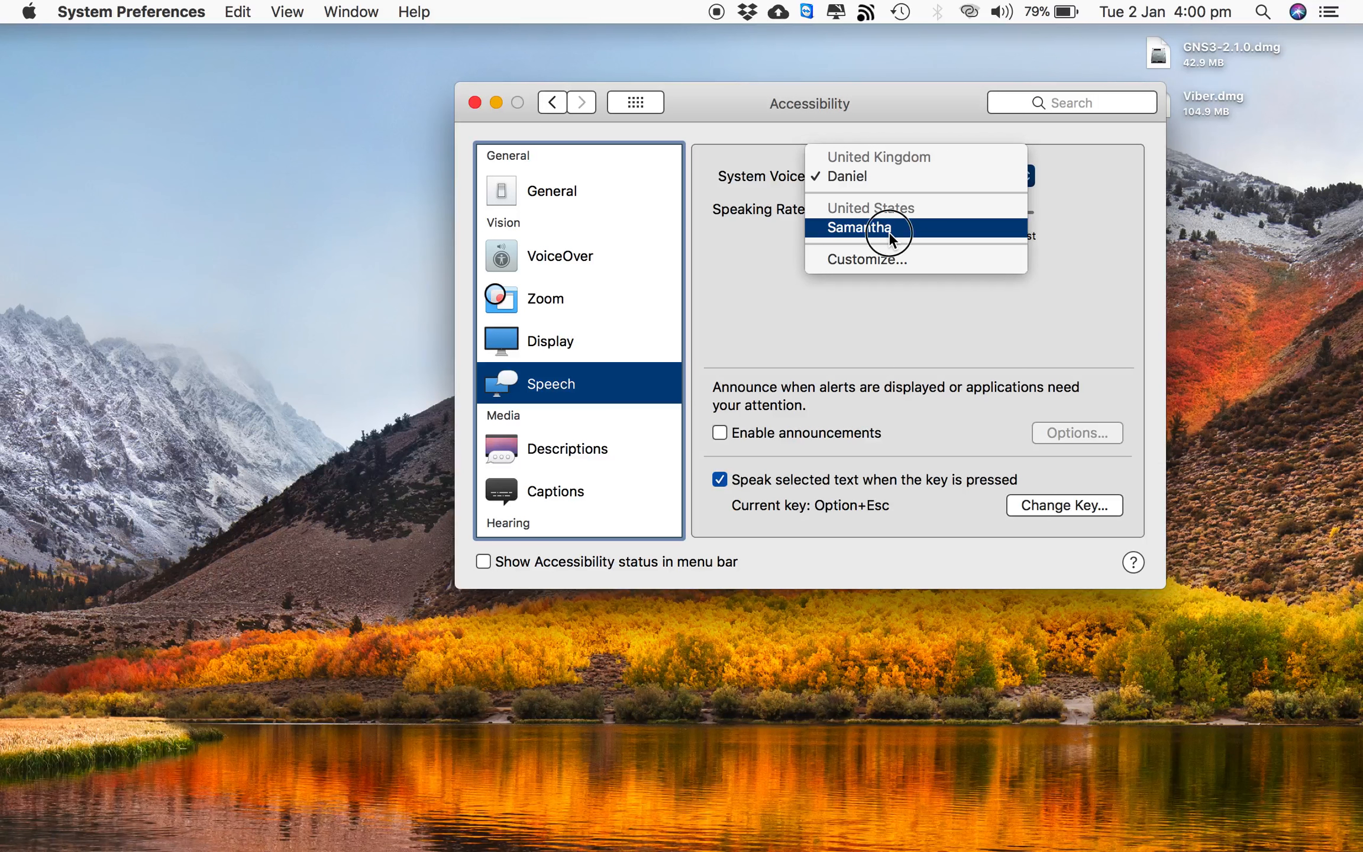
click(860, 228)
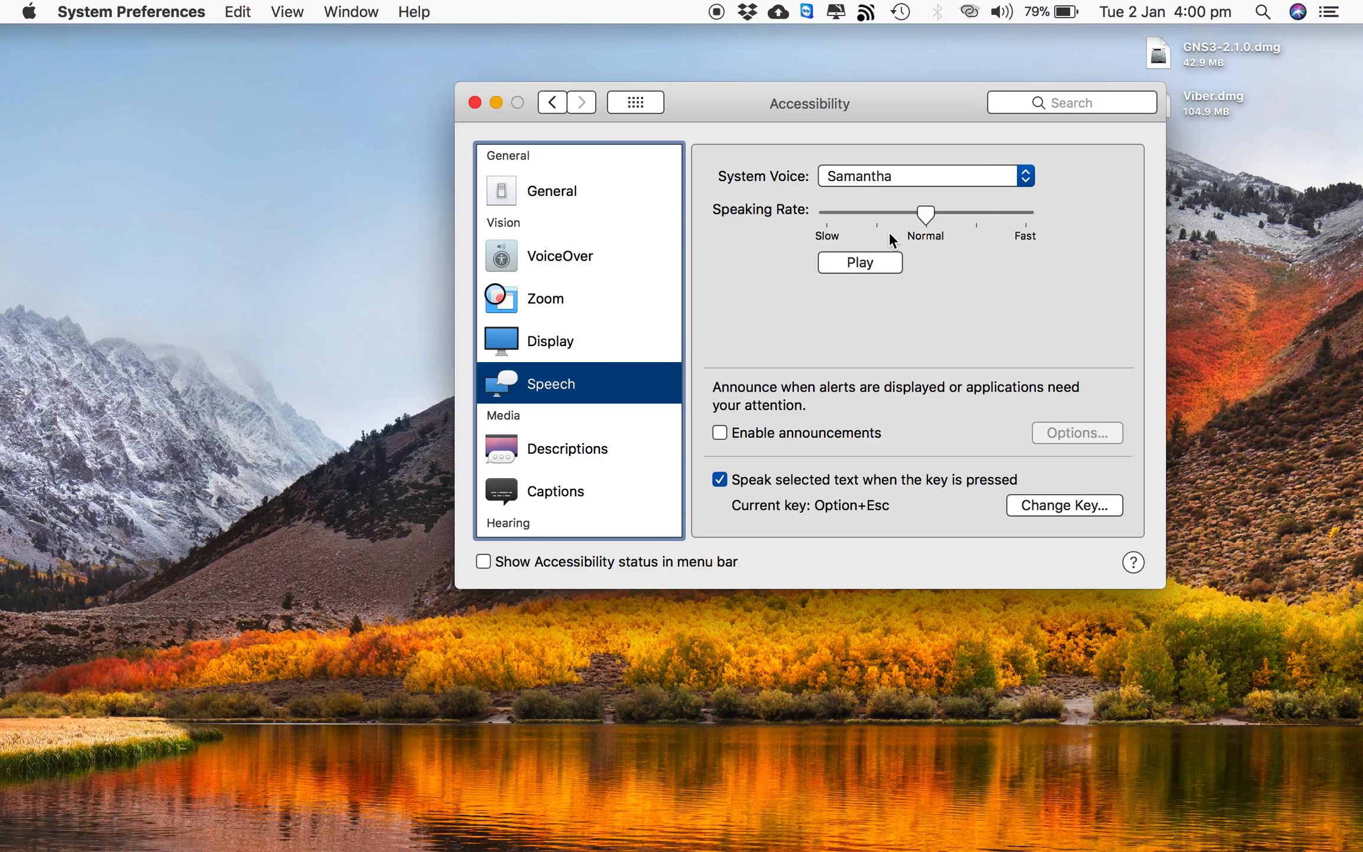
mouse_move(878, 270)
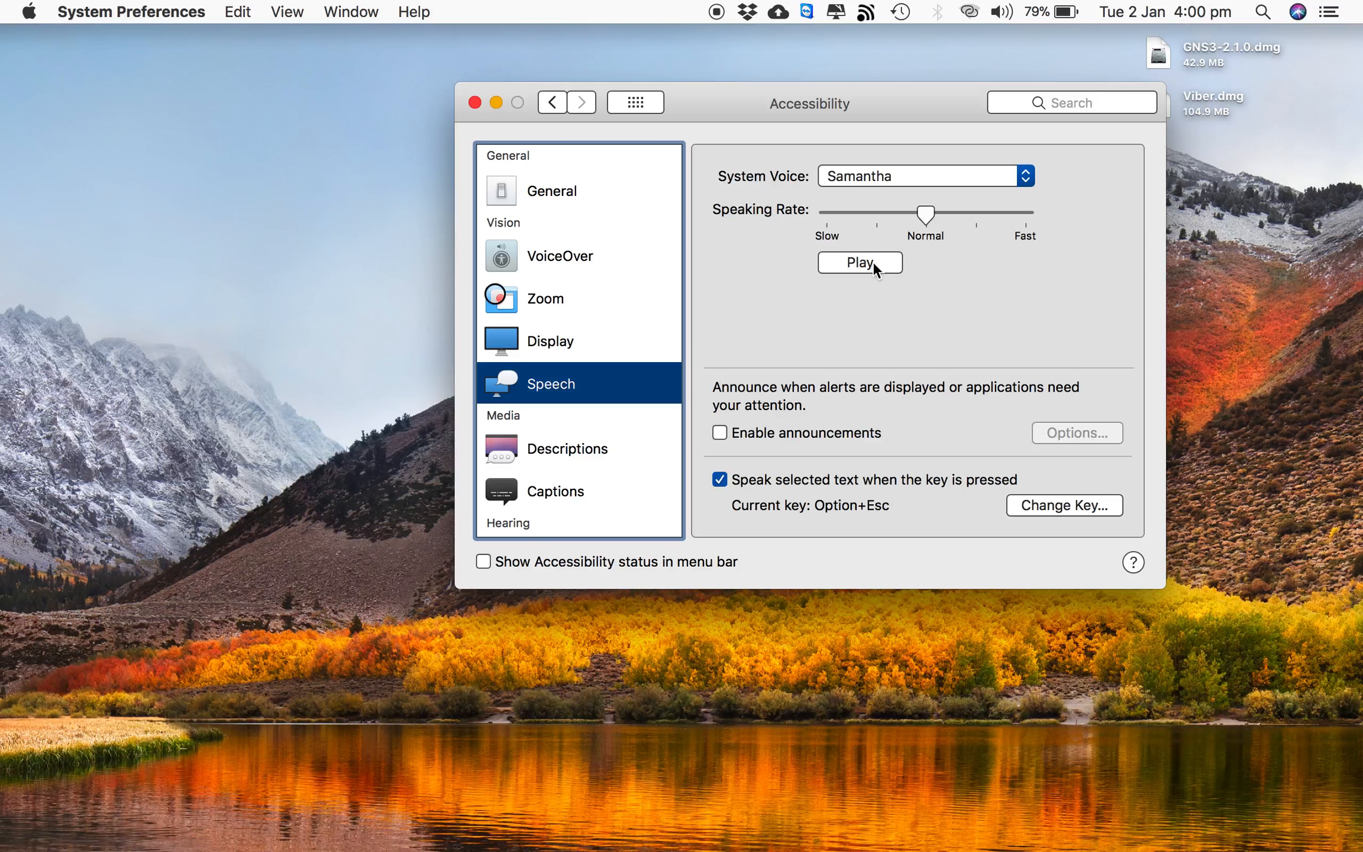
click(859, 263)
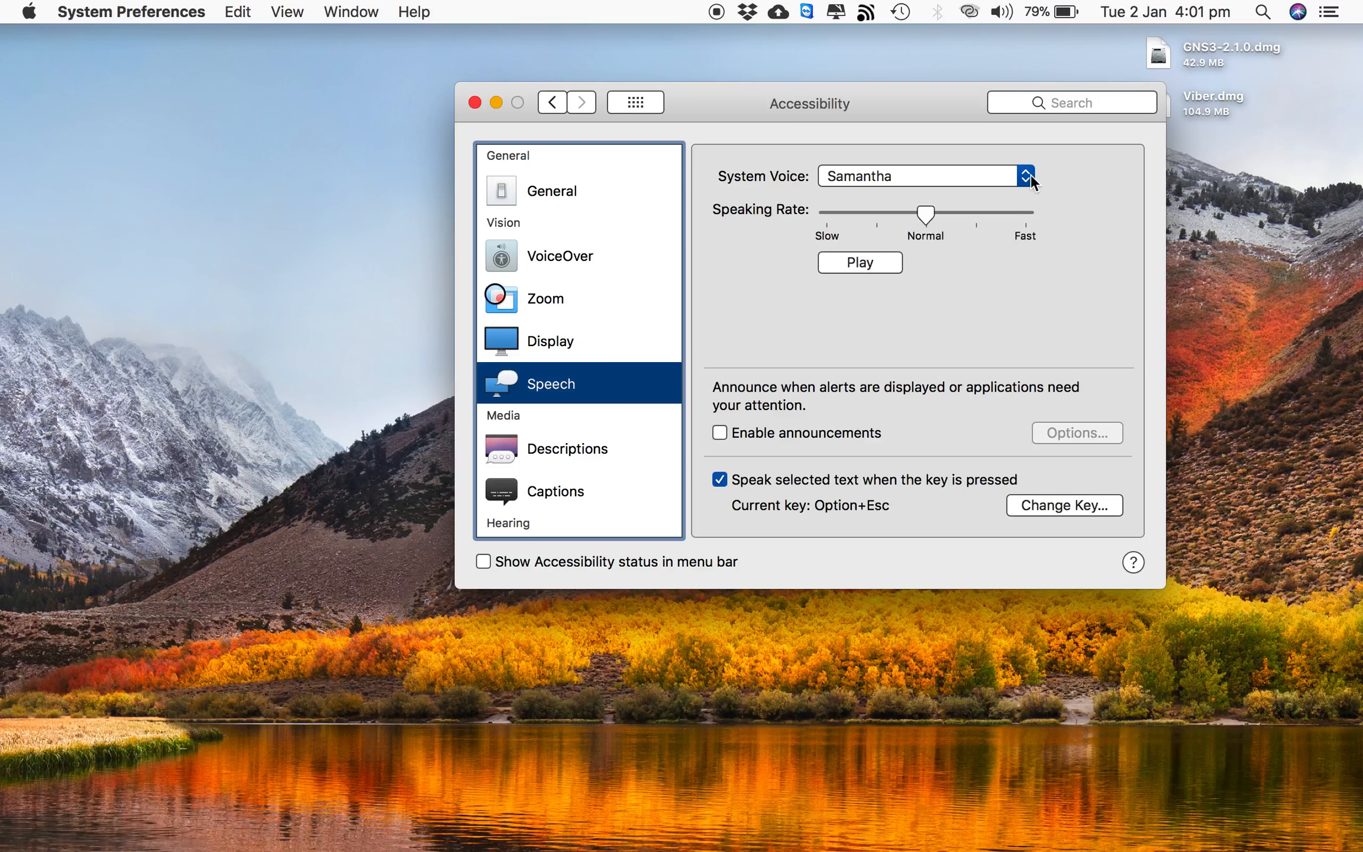
Sample the Daniel voice, switch back to Samantha, and bring the Wikipedia article forward
click(1026, 175)
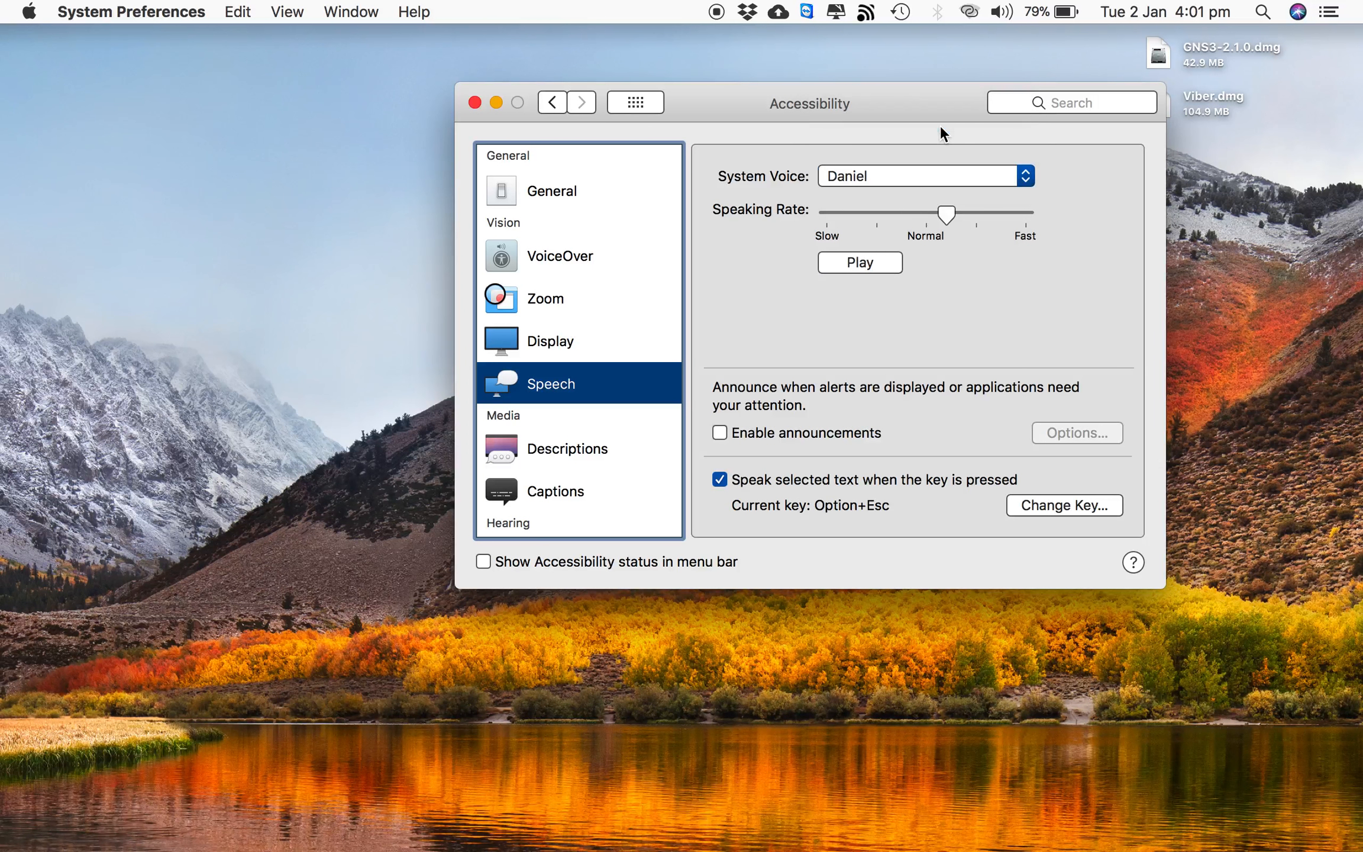
mouse_move(889, 270)
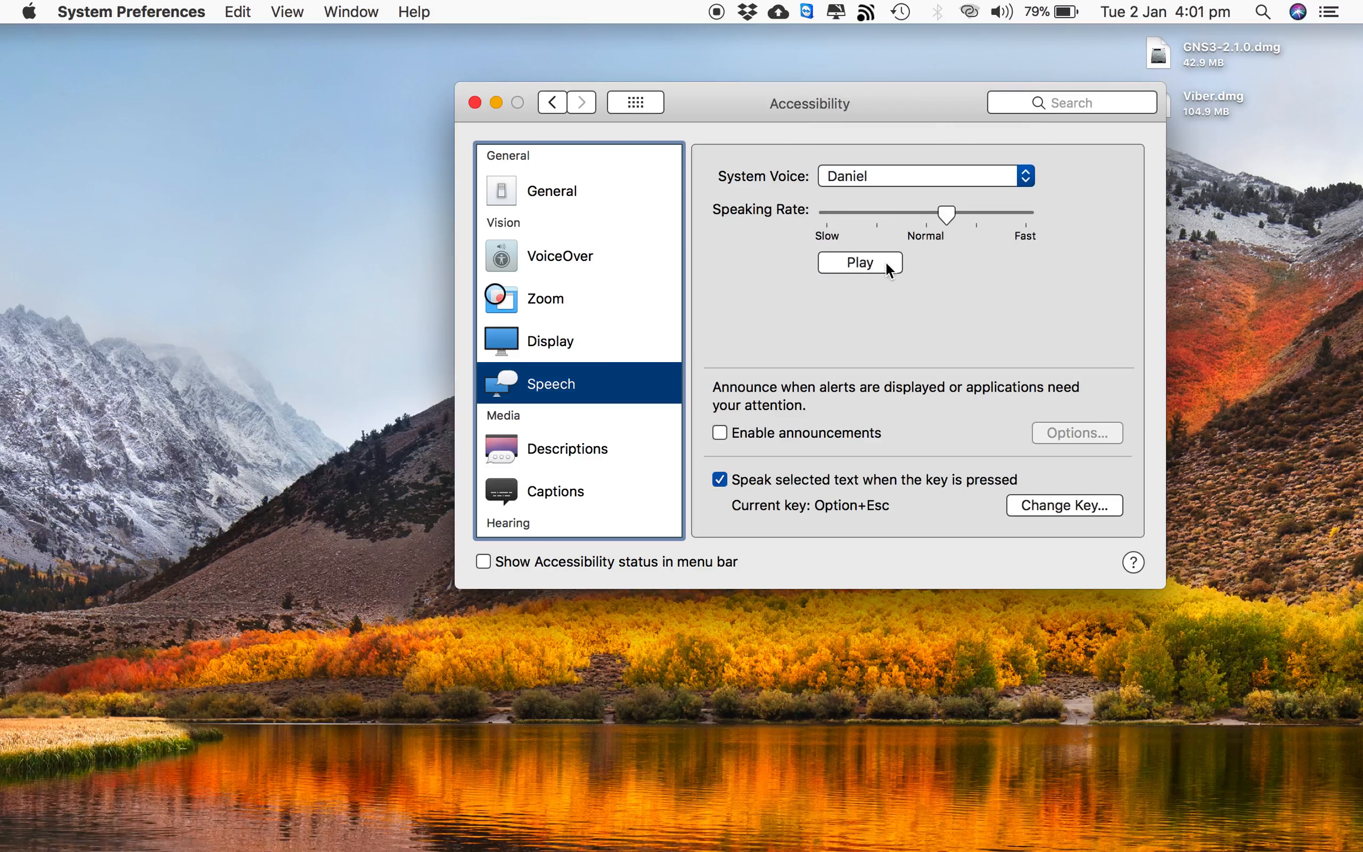
click(859, 261)
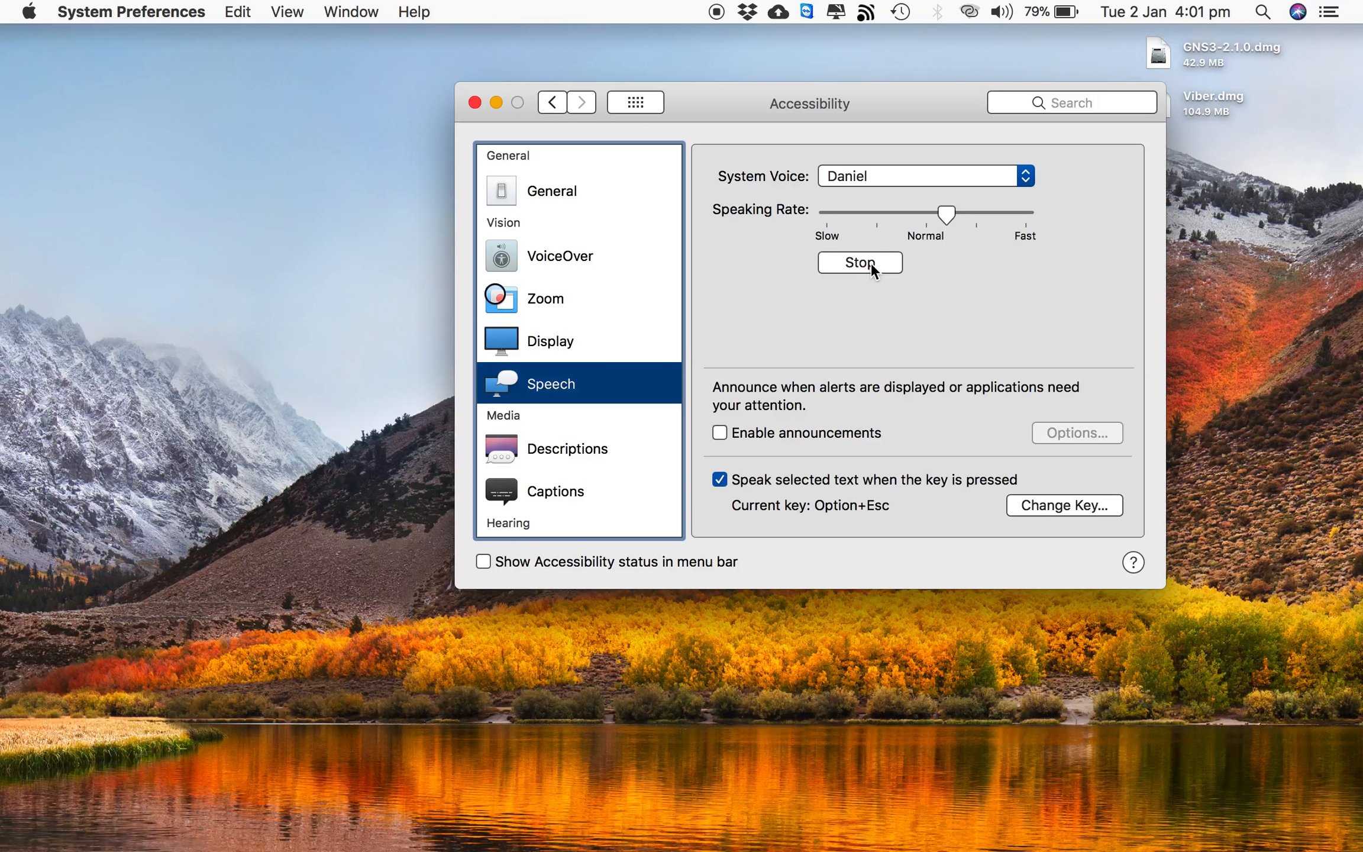
click(859, 262)
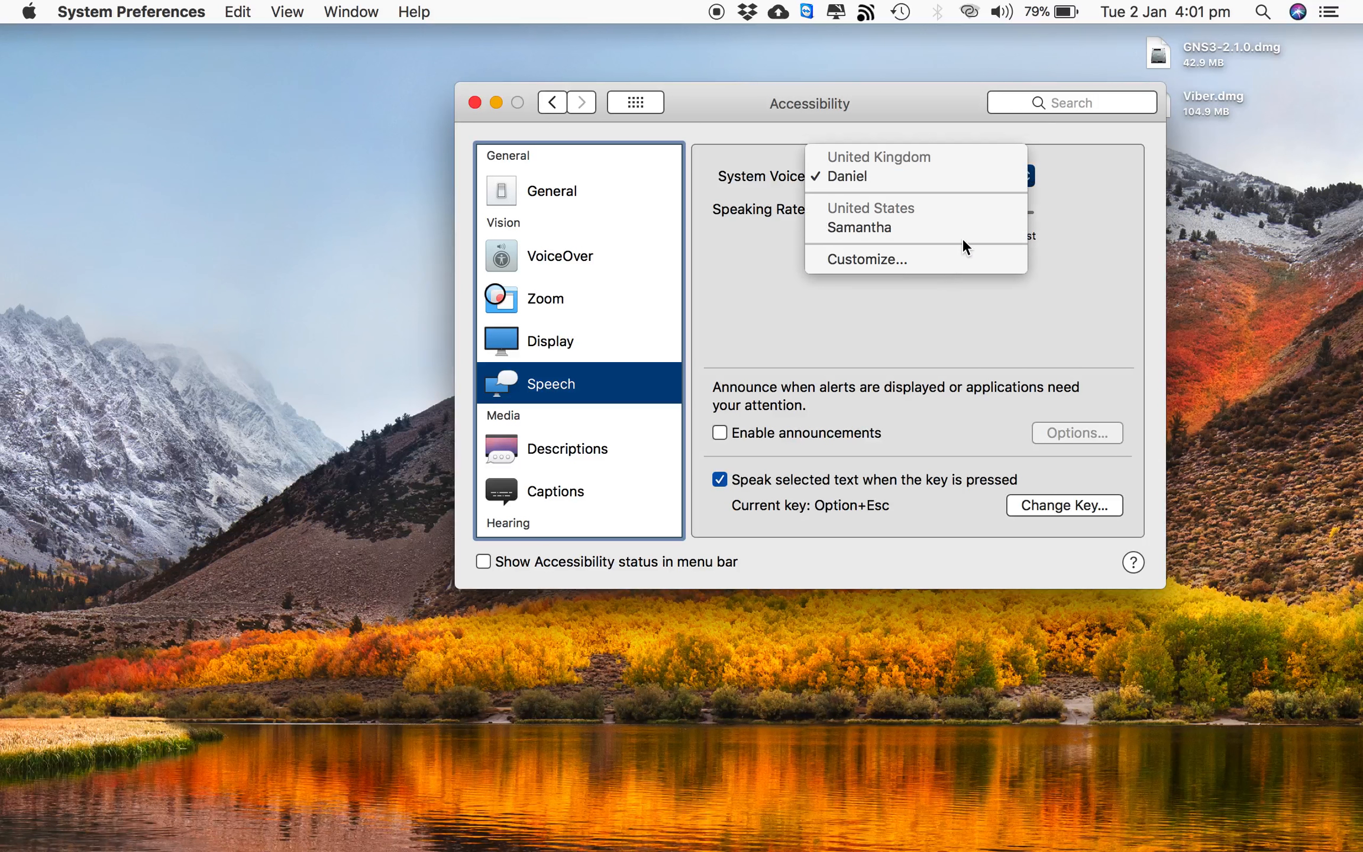
click(860, 227)
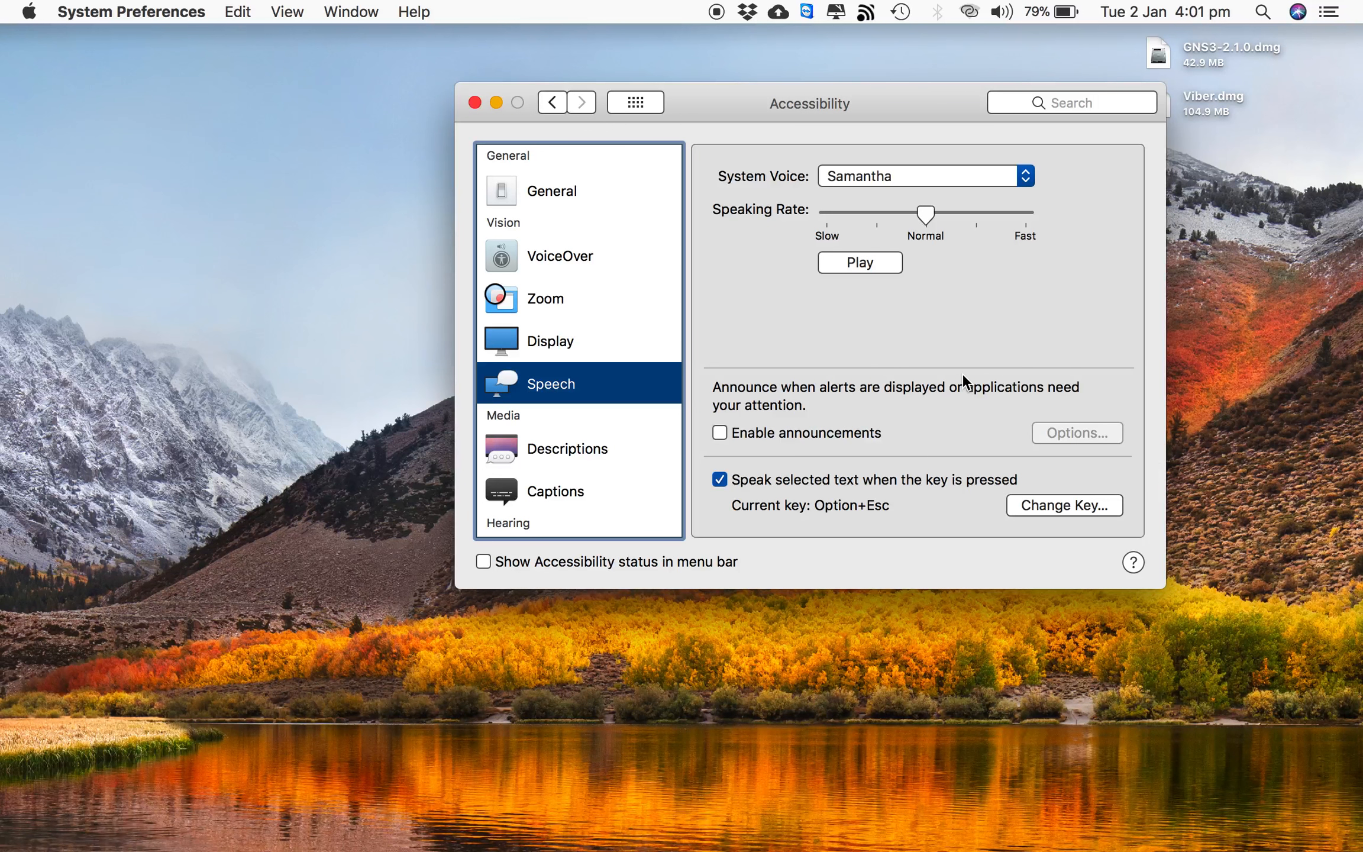
mouse_move(861, 391)
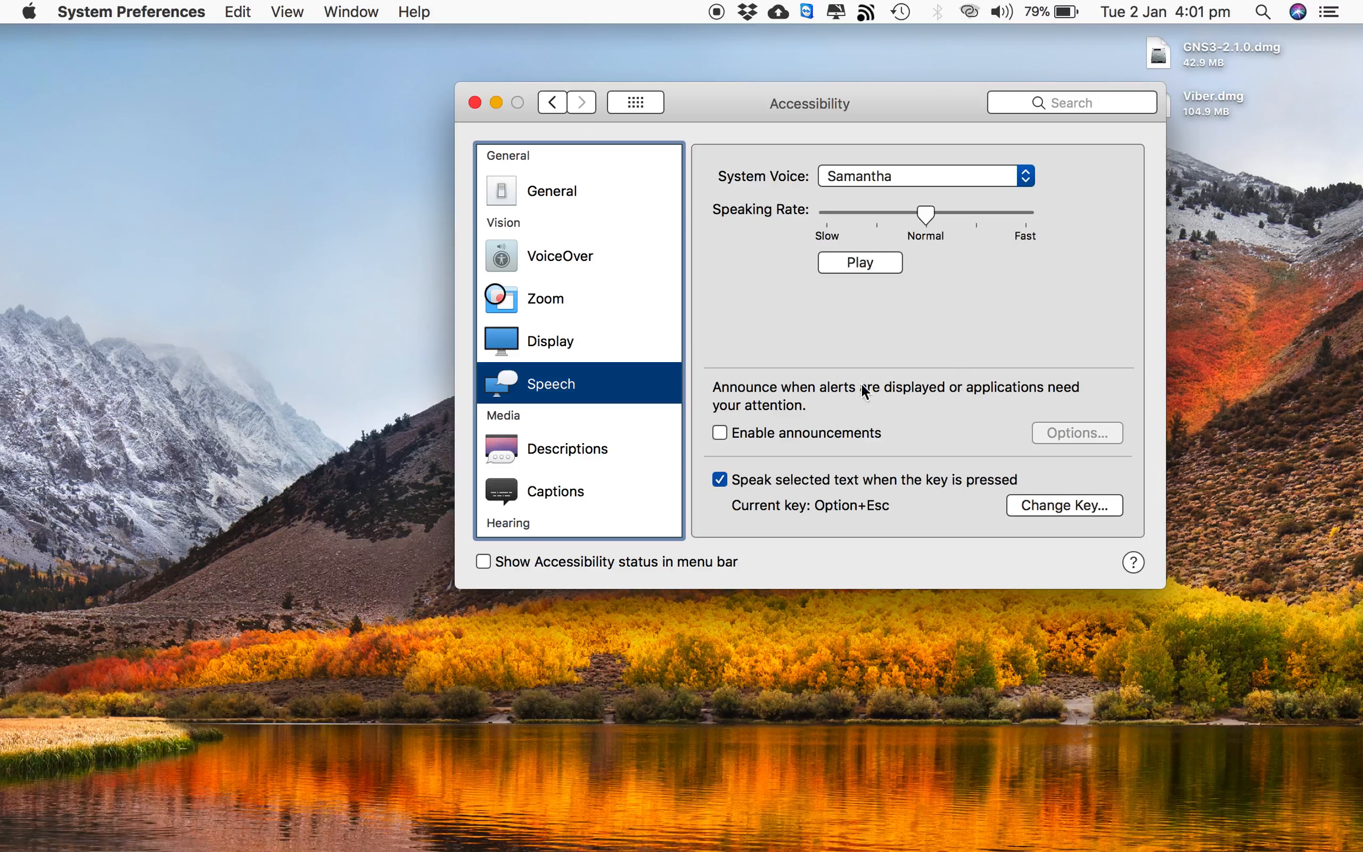
mouse_move(799, 328)
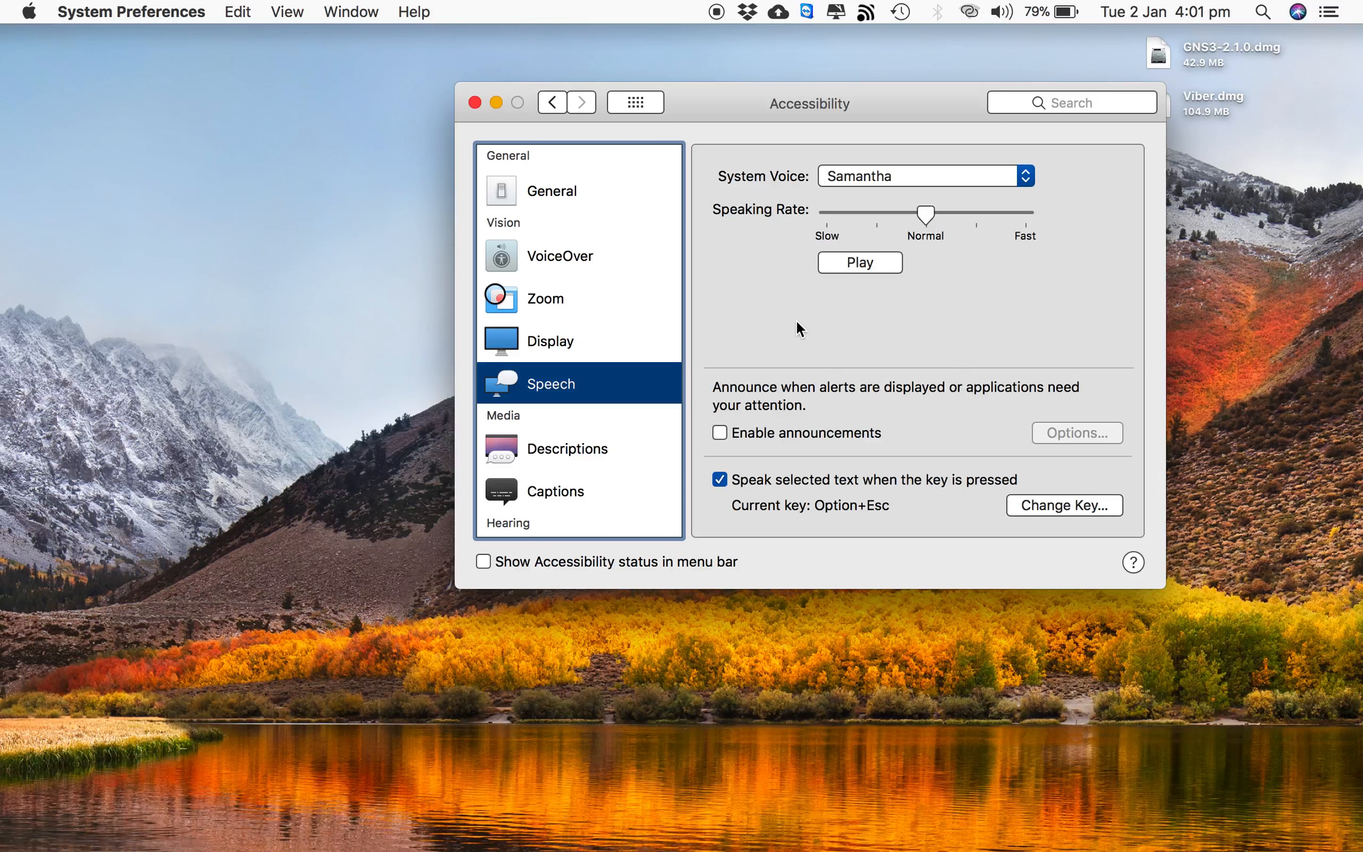
mouse_move(706, 104)
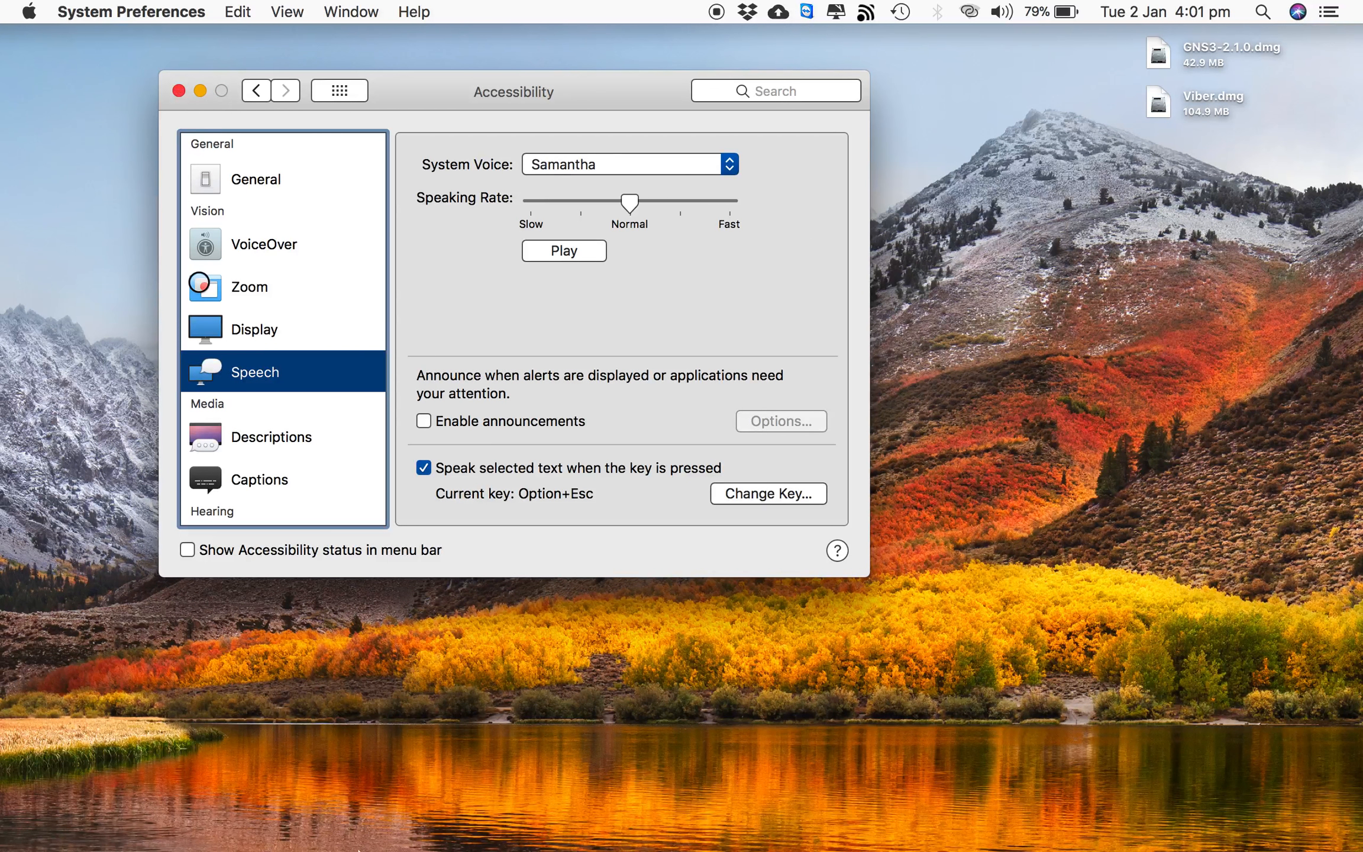
click(418, 795)
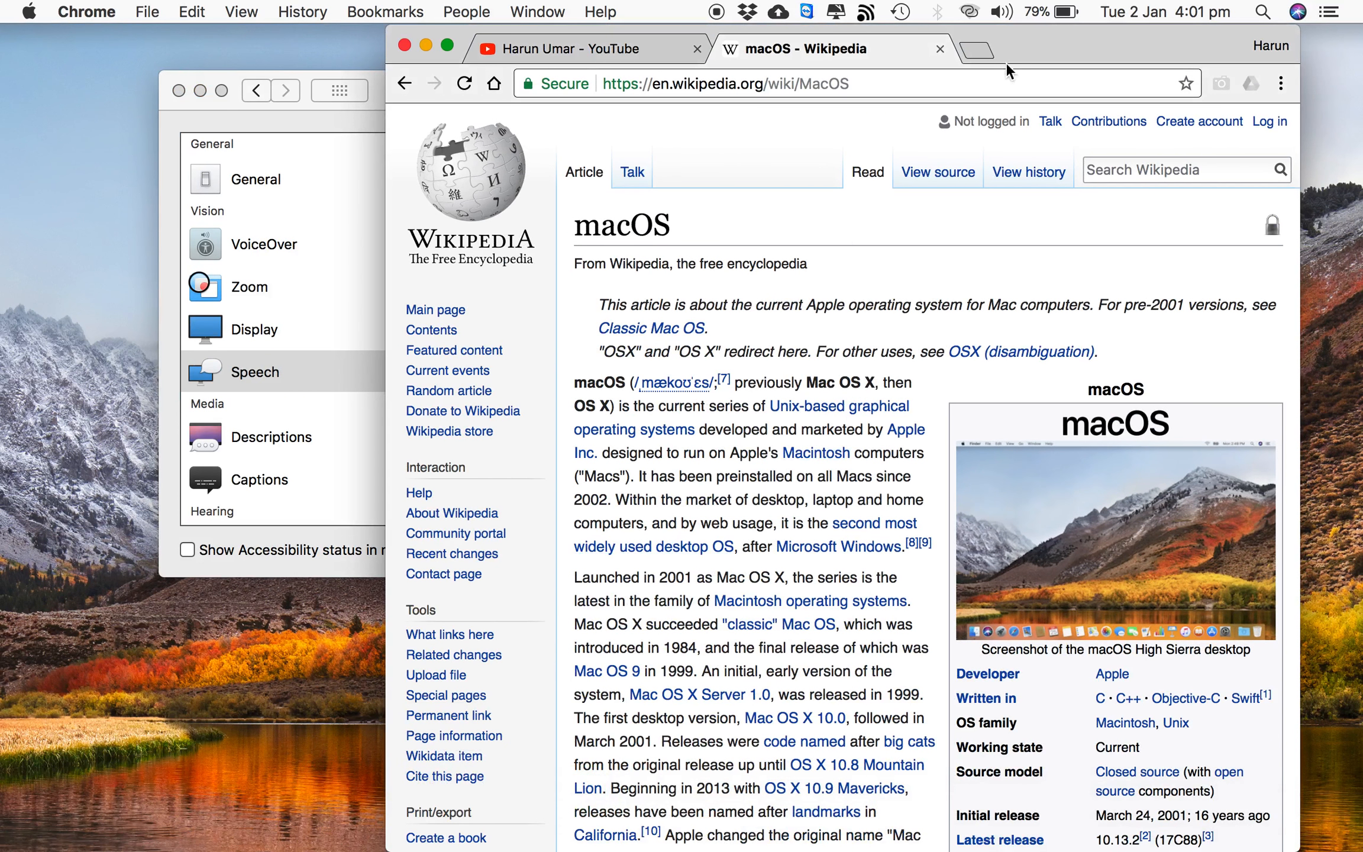
mouse_move(609, 395)
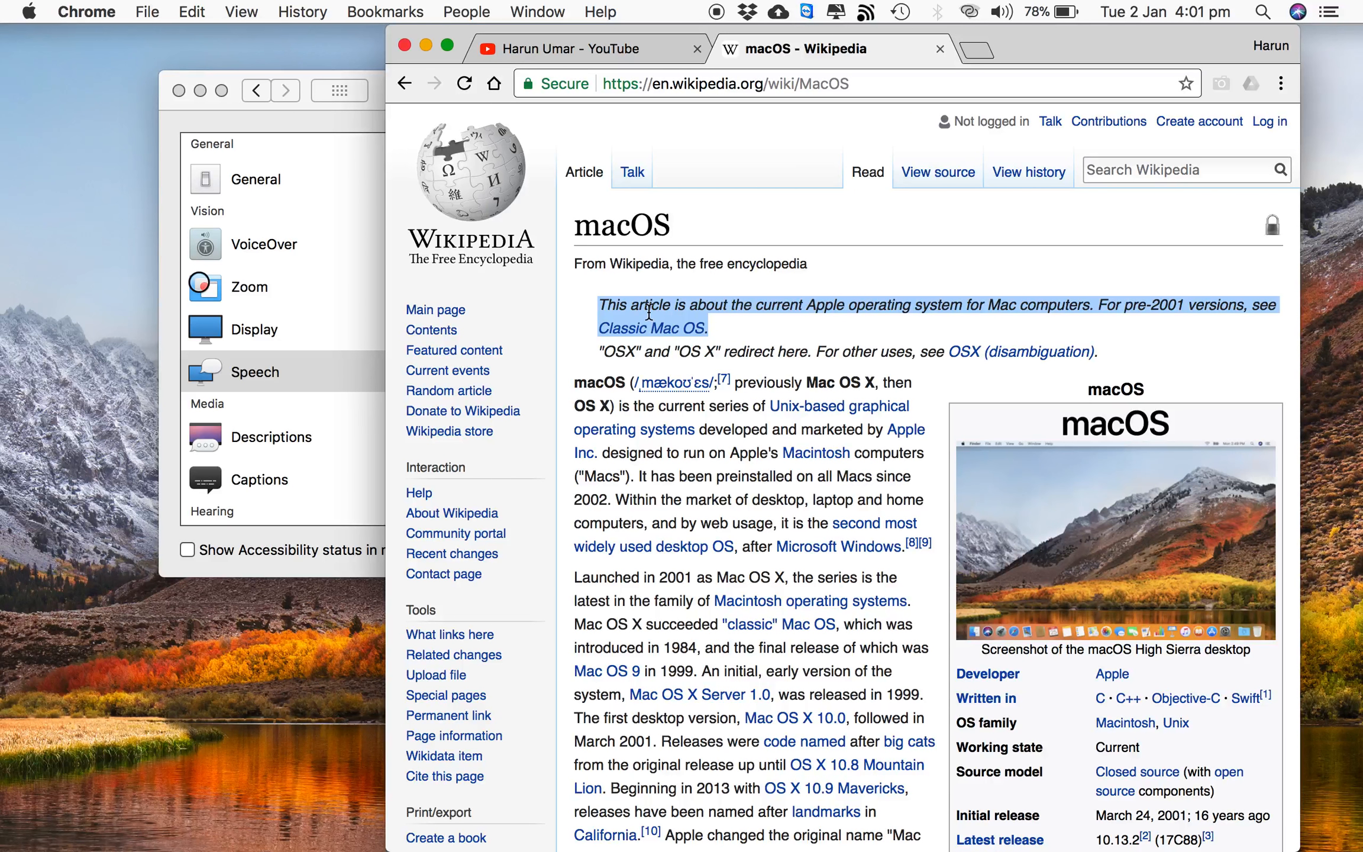
Highlight the italic hatnote at the top of the macOS article
click(720, 333)
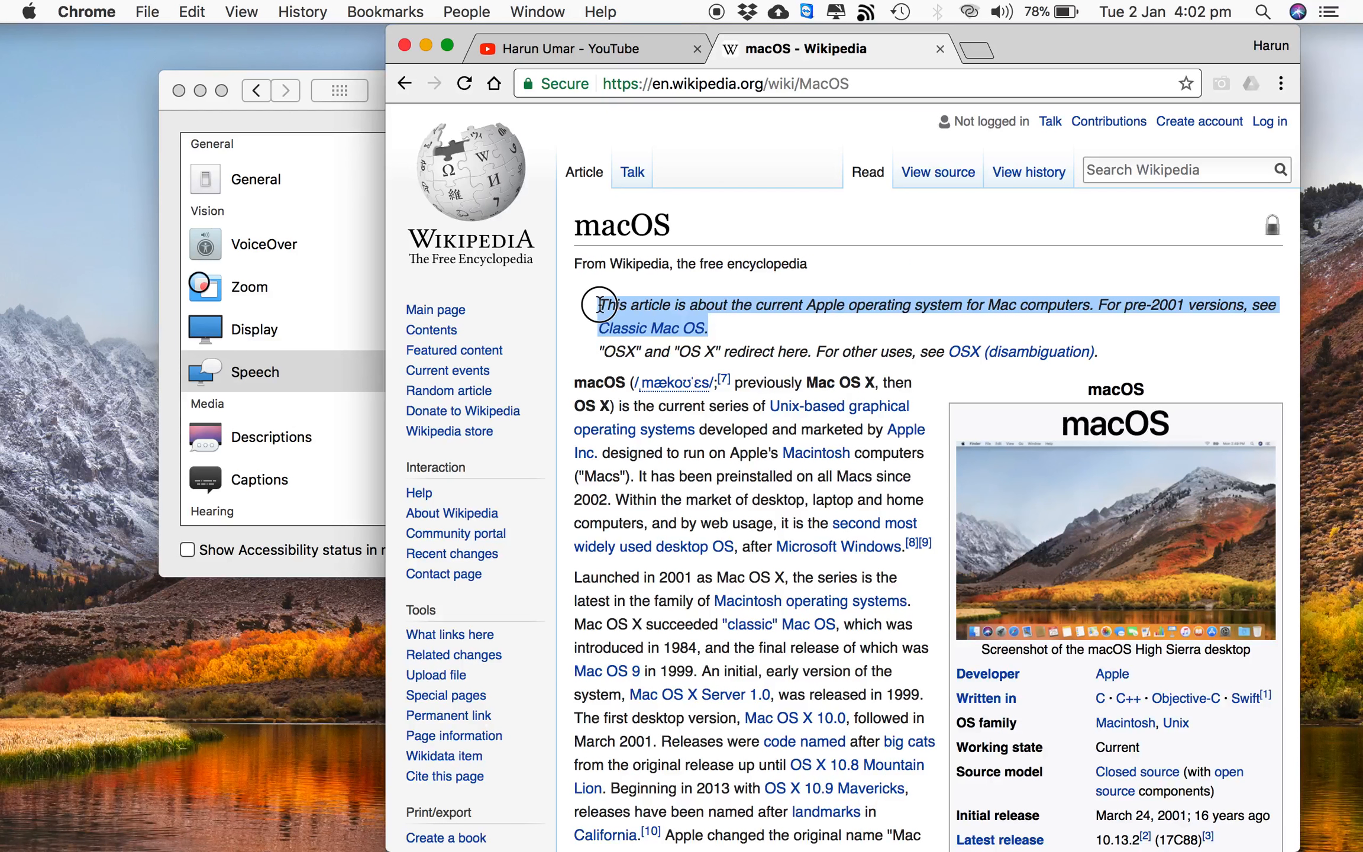
Have the highlighted hatnote spoken via Speech > Start Speaking, then deselect it
right_click(609, 304)
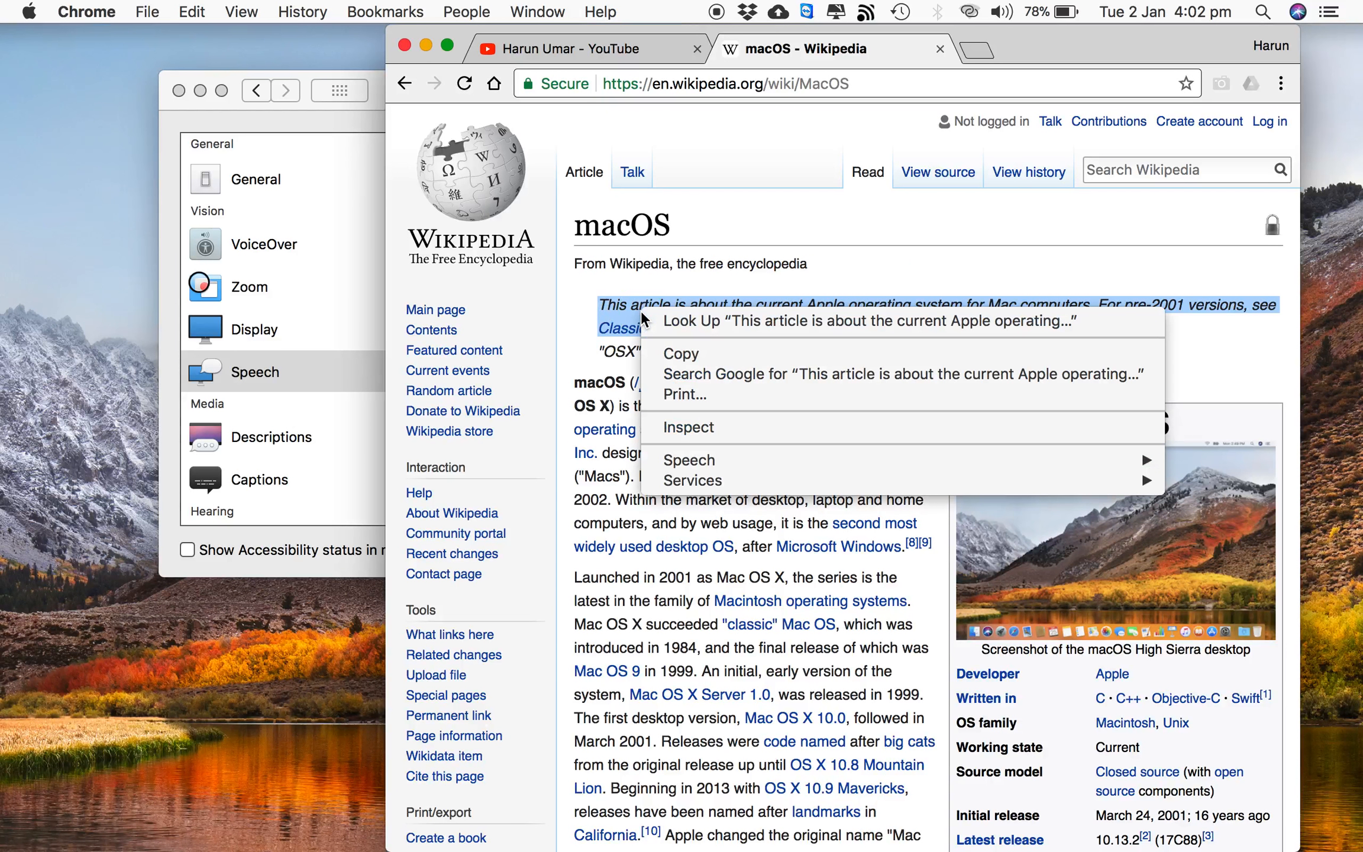
mouse_move(690, 460)
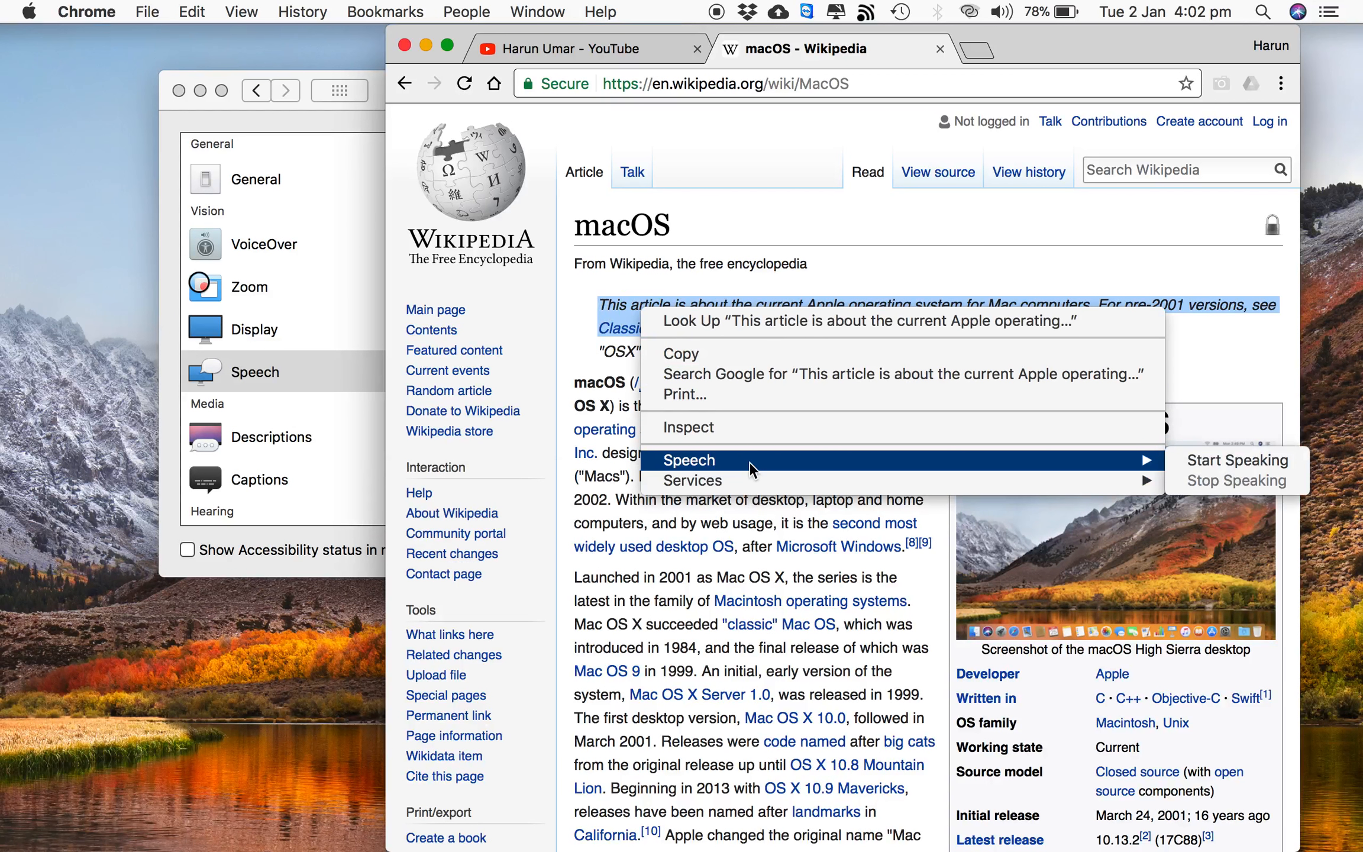
mouse_move(1236, 460)
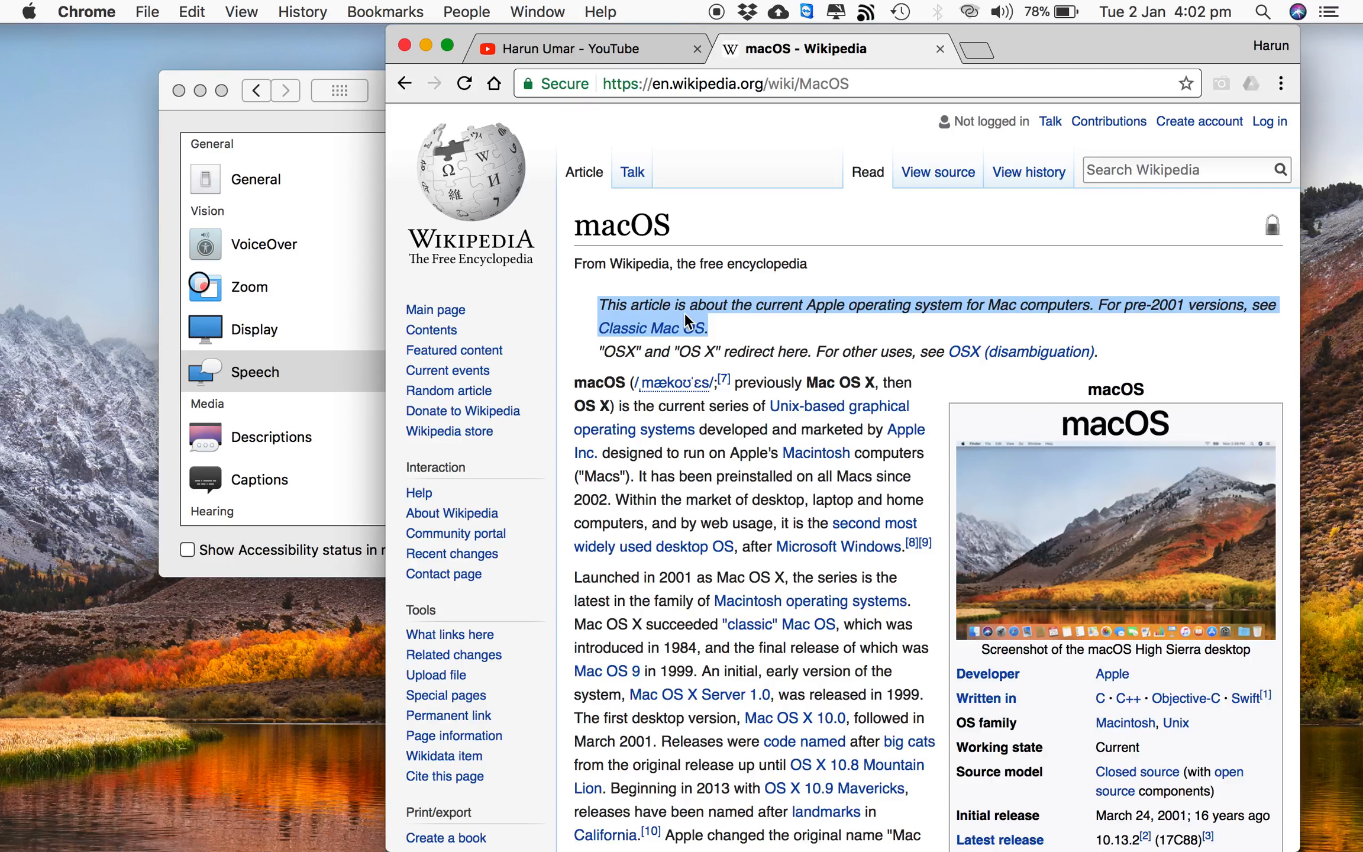
mouse_move(736, 338)
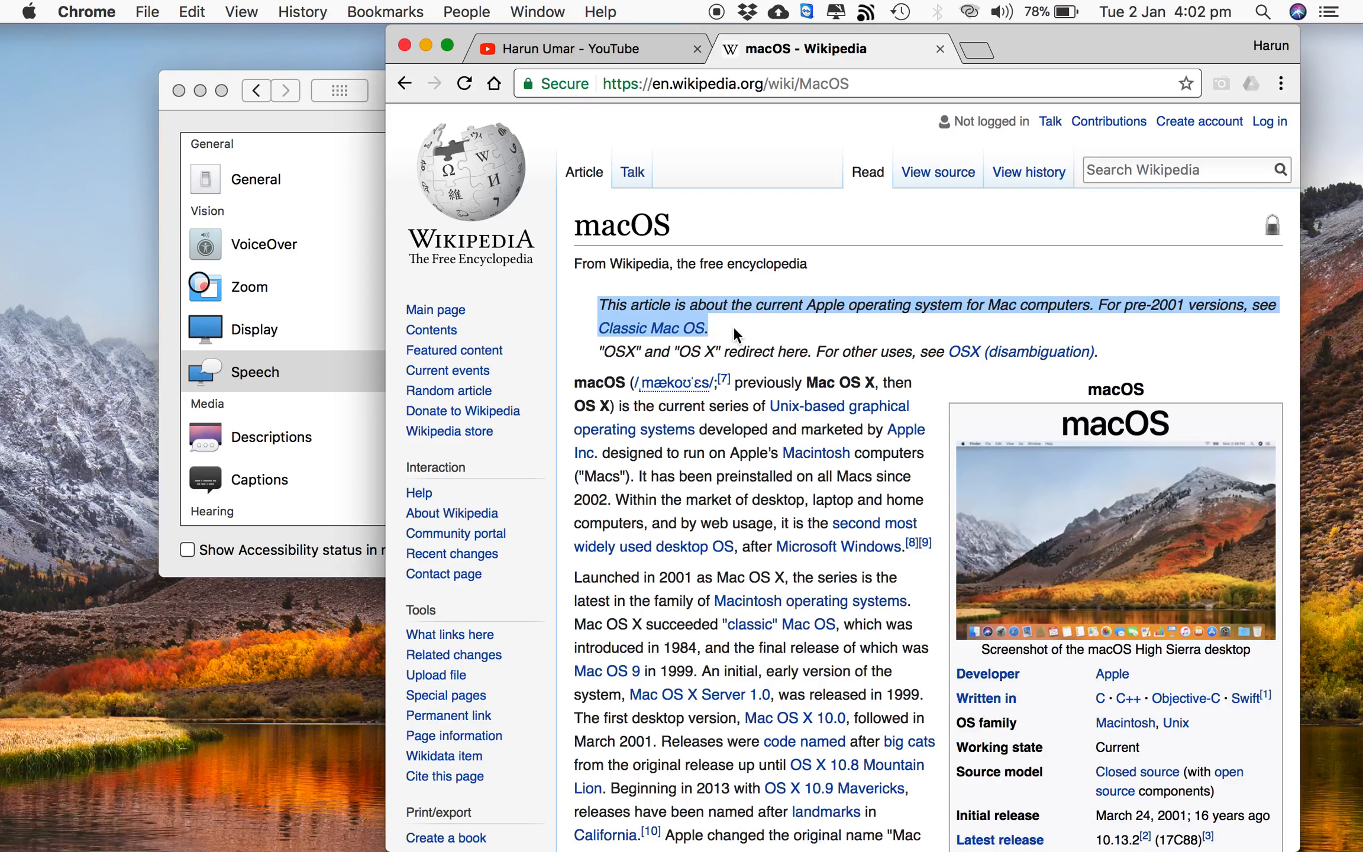
right_click(735, 335)
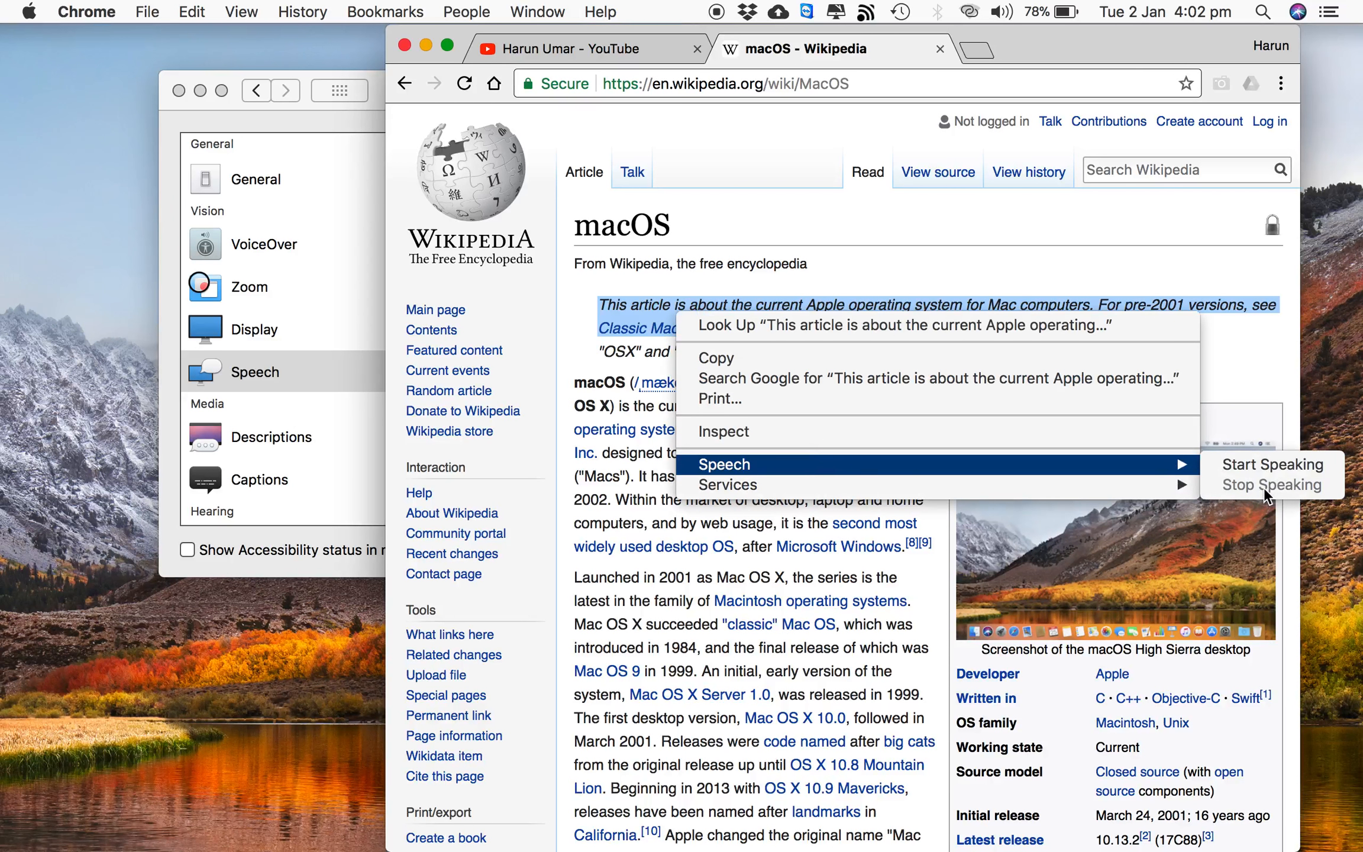
click(1273, 463)
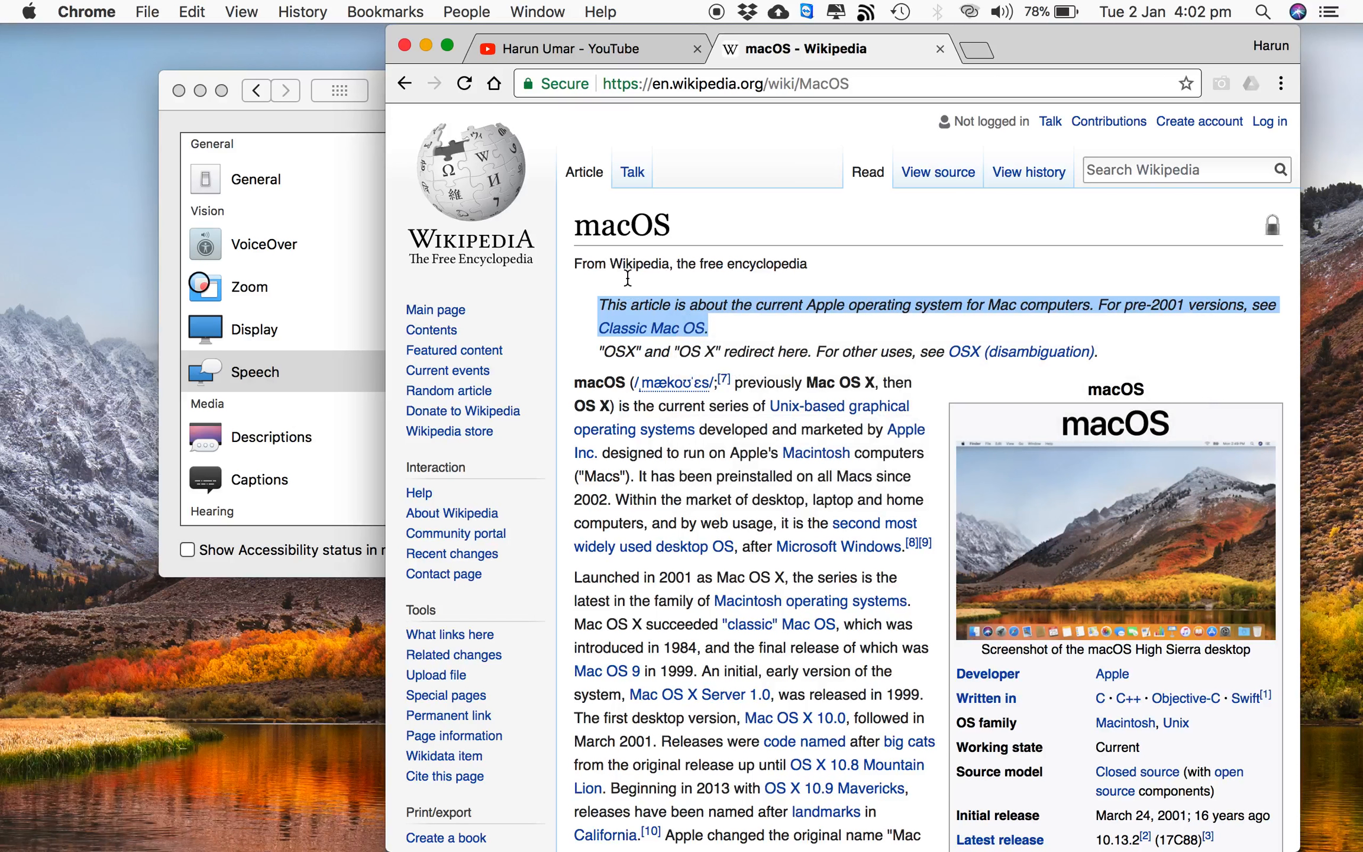
click(736, 337)
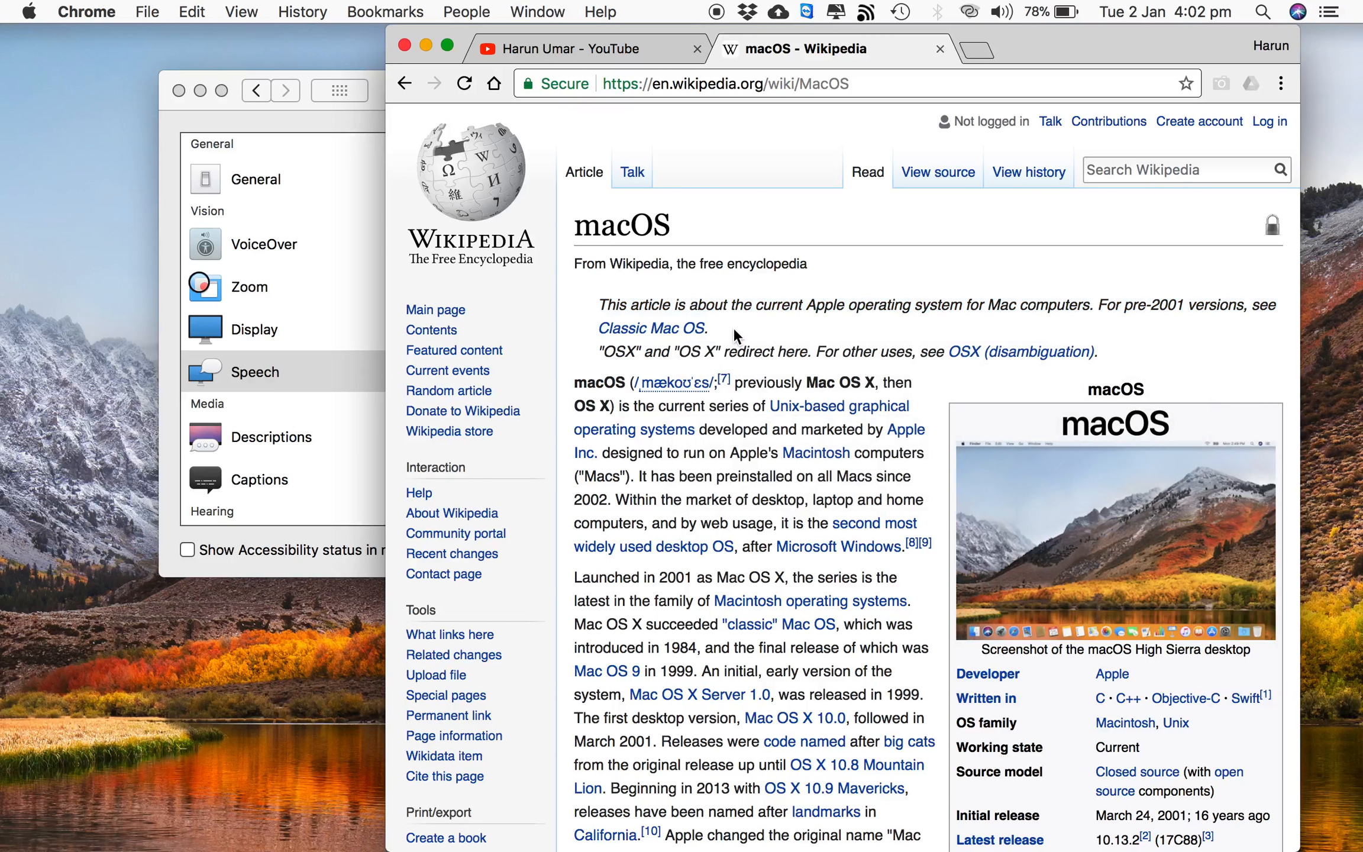
mouse_move(337, 117)
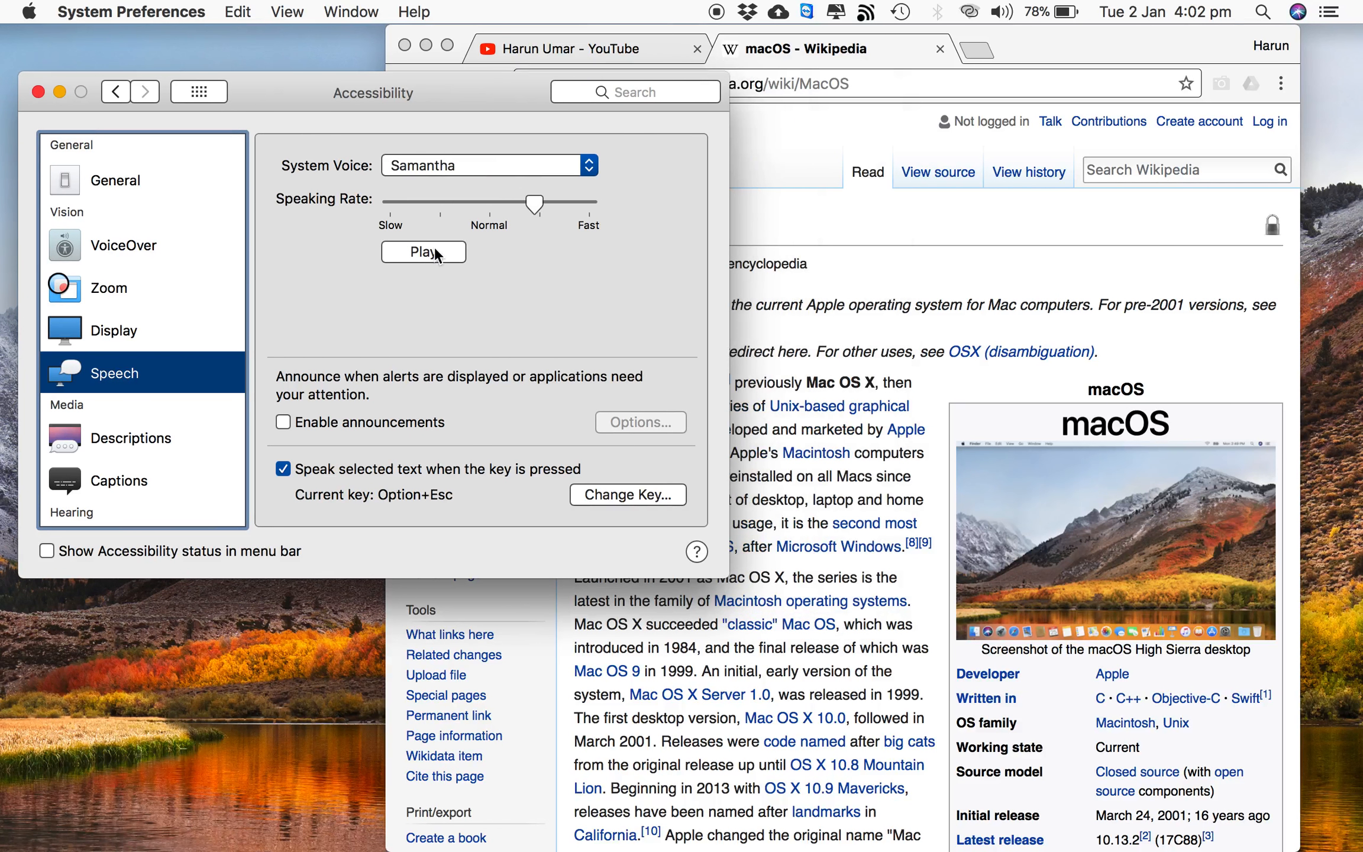
Preview Samantha twice at the faster speaking rate, then return to the Wikipedia article
click(424, 252)
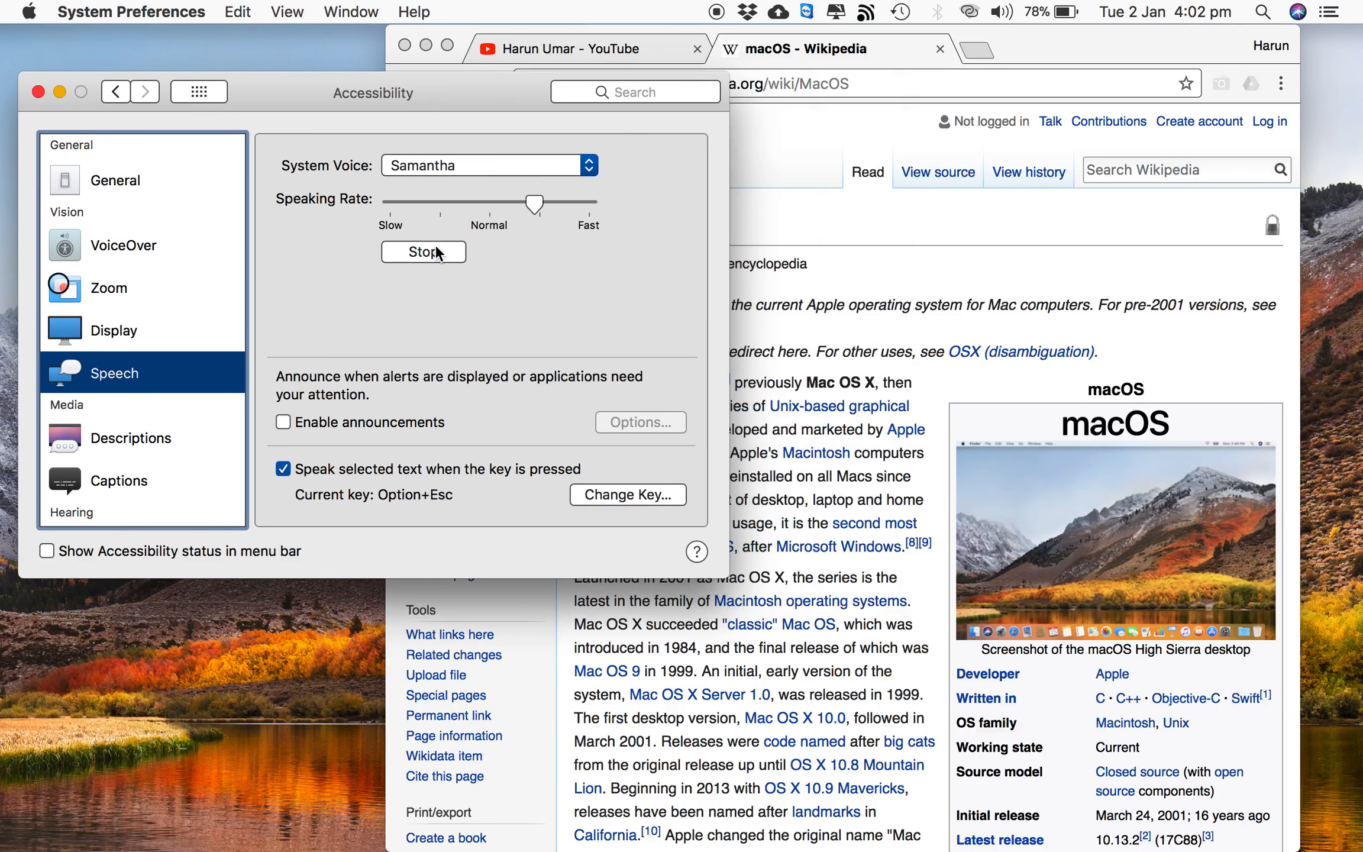
click(423, 252)
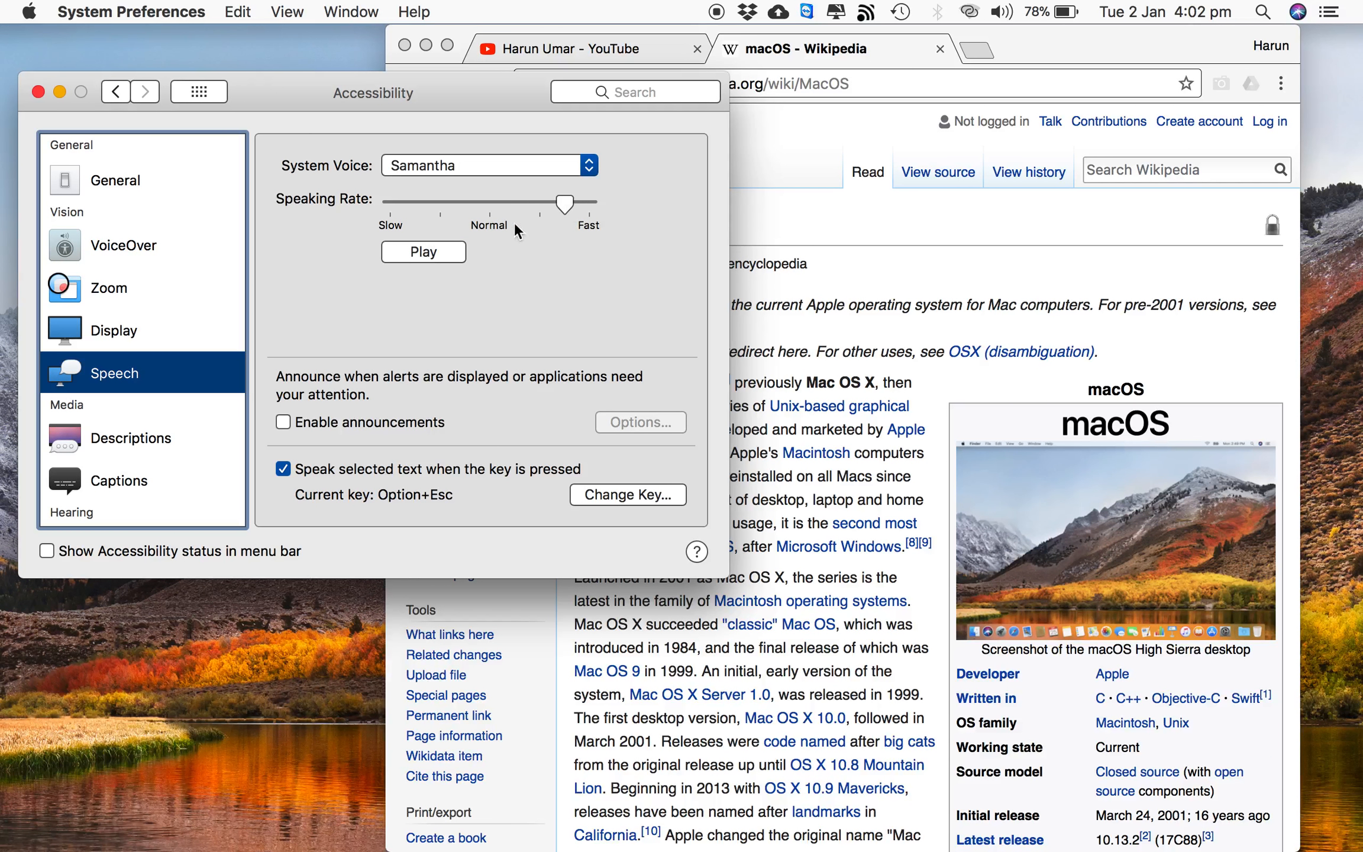
click(424, 252)
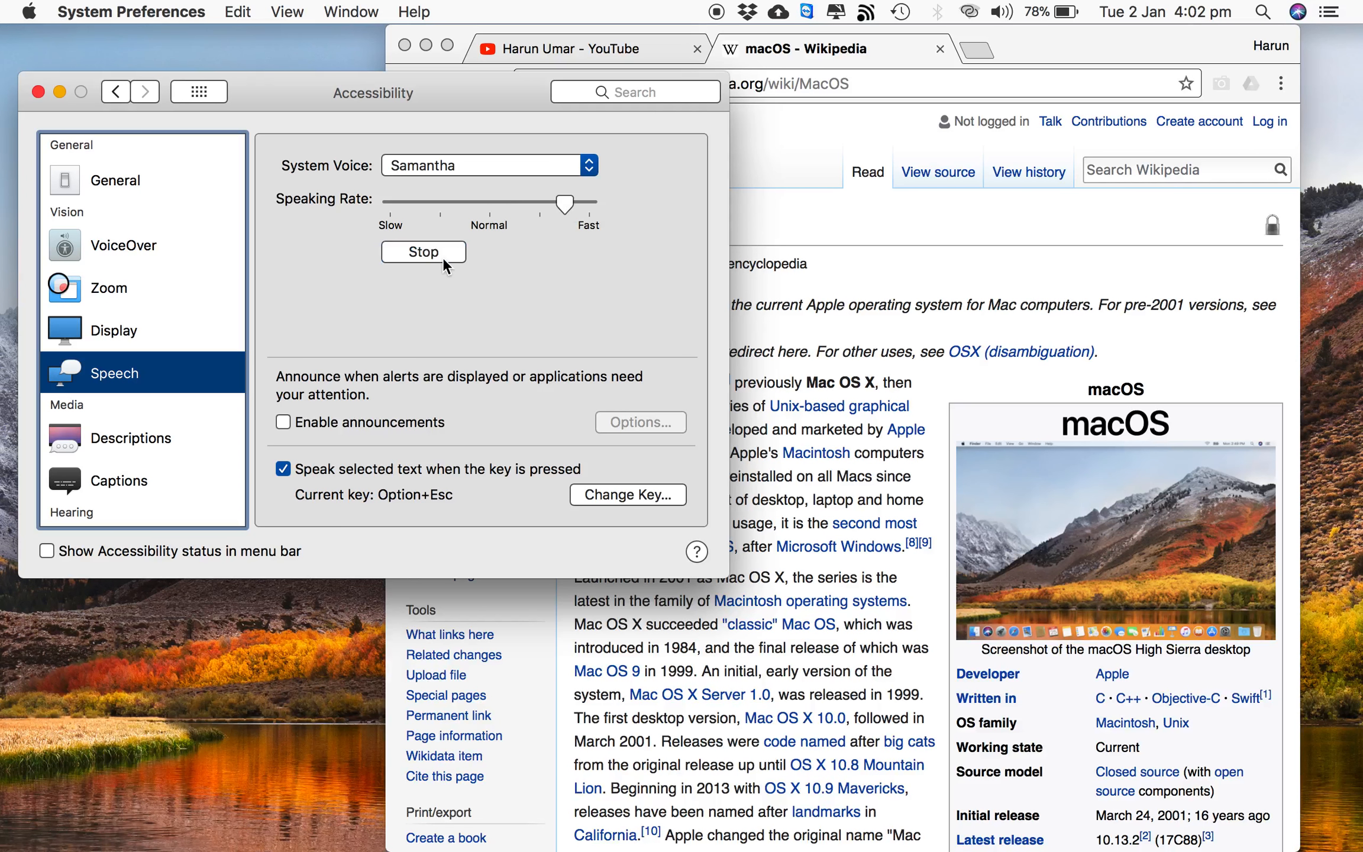
click(424, 252)
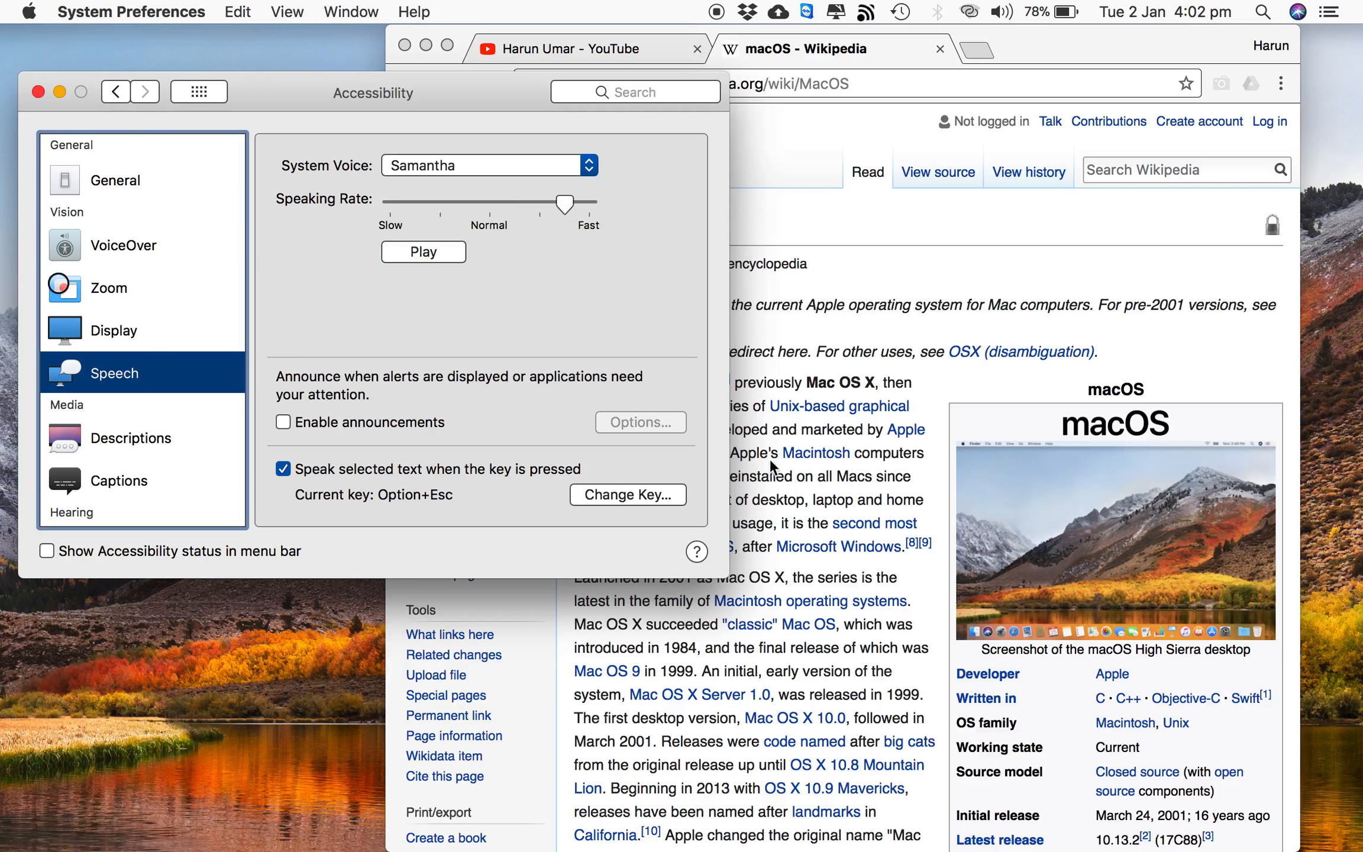
click(783, 478)
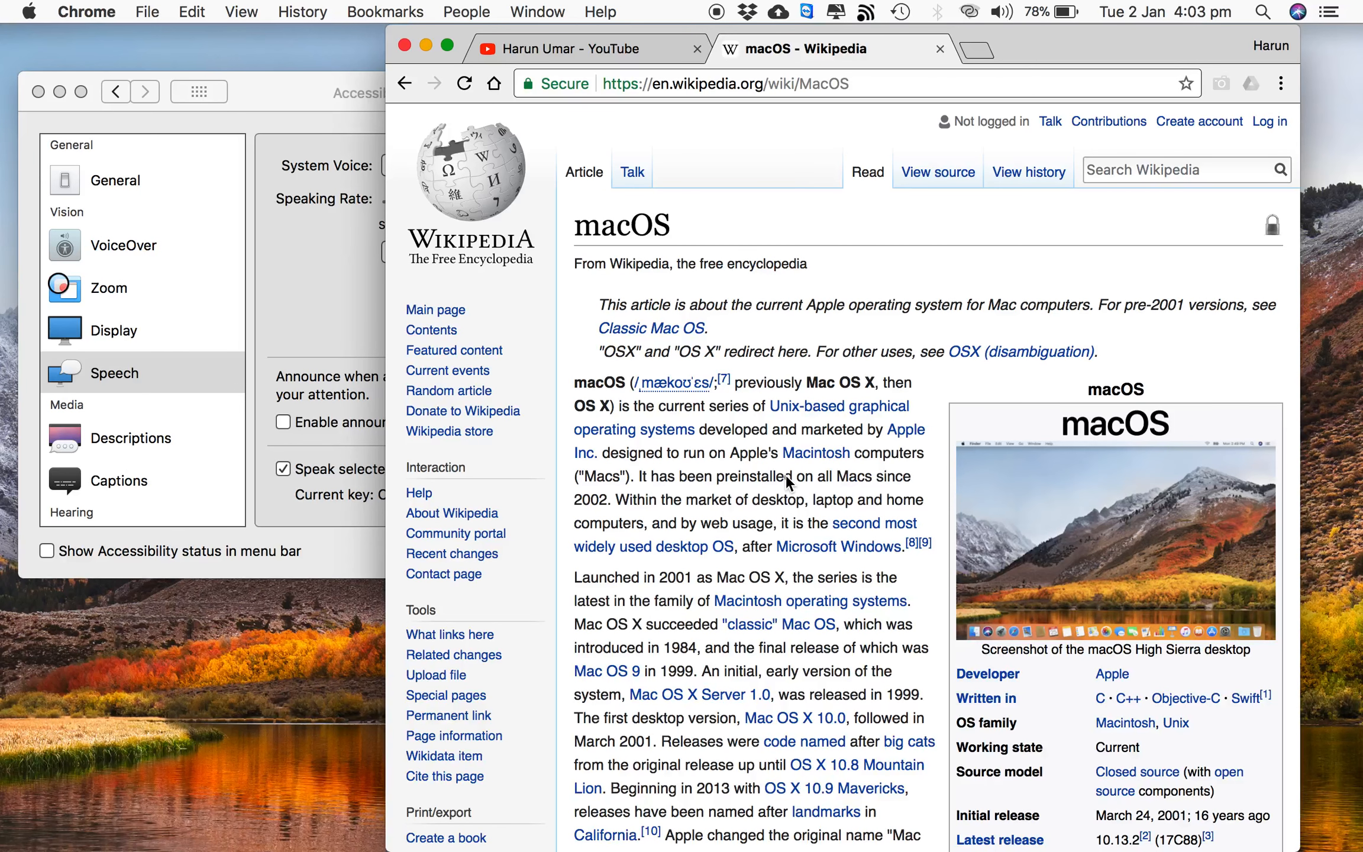
mouse_move(571, 356)
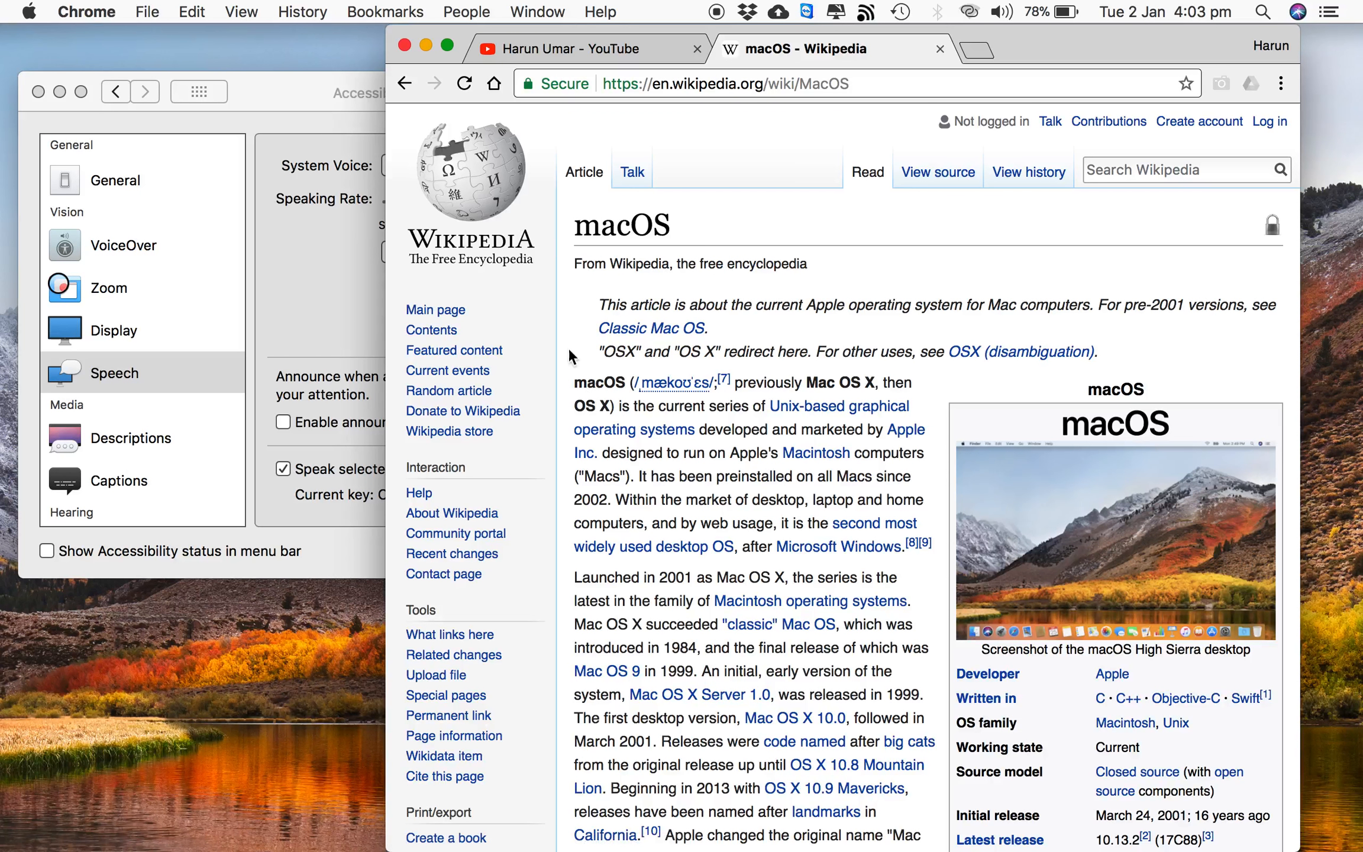
mouse_move(475, 296)
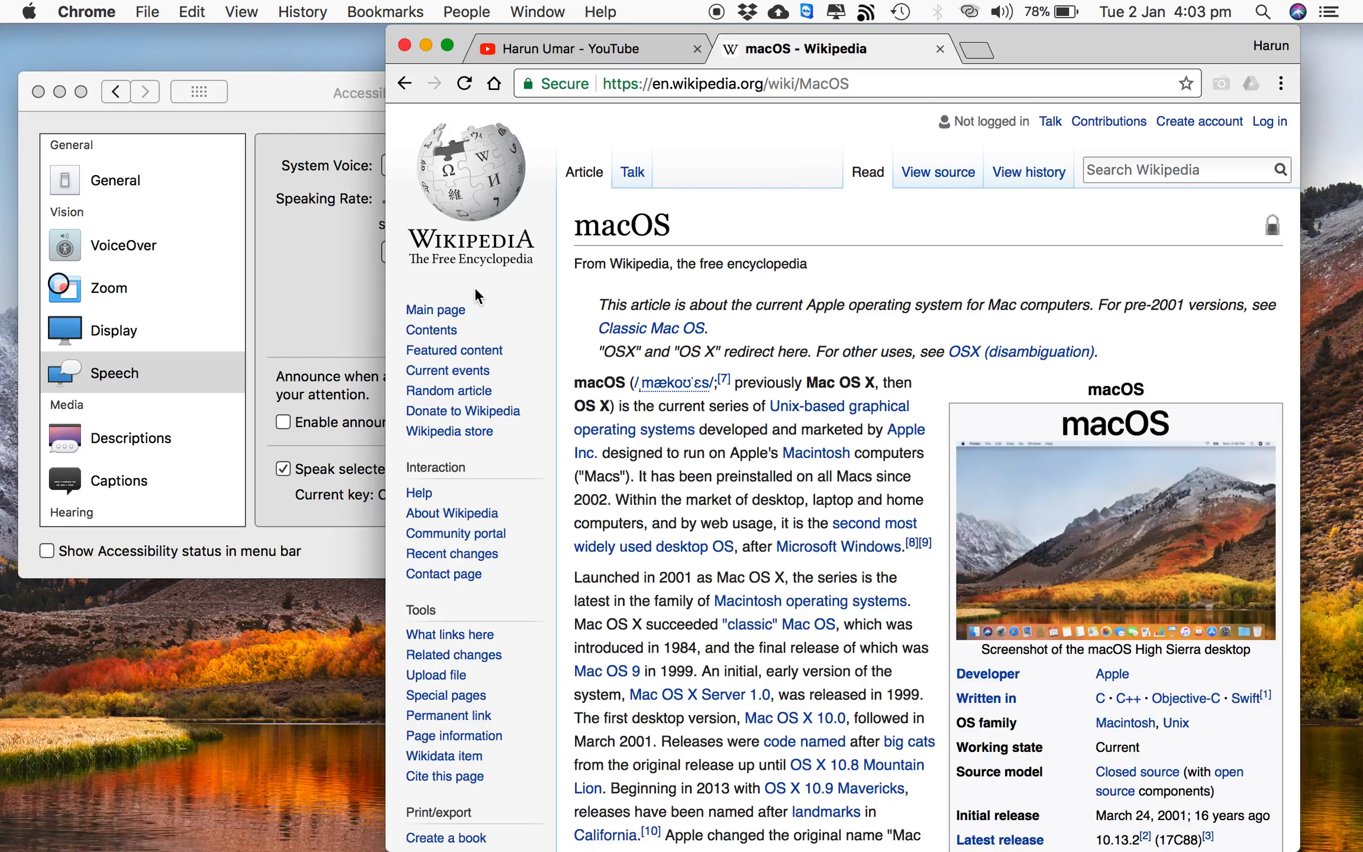
mouse_move(518, 469)
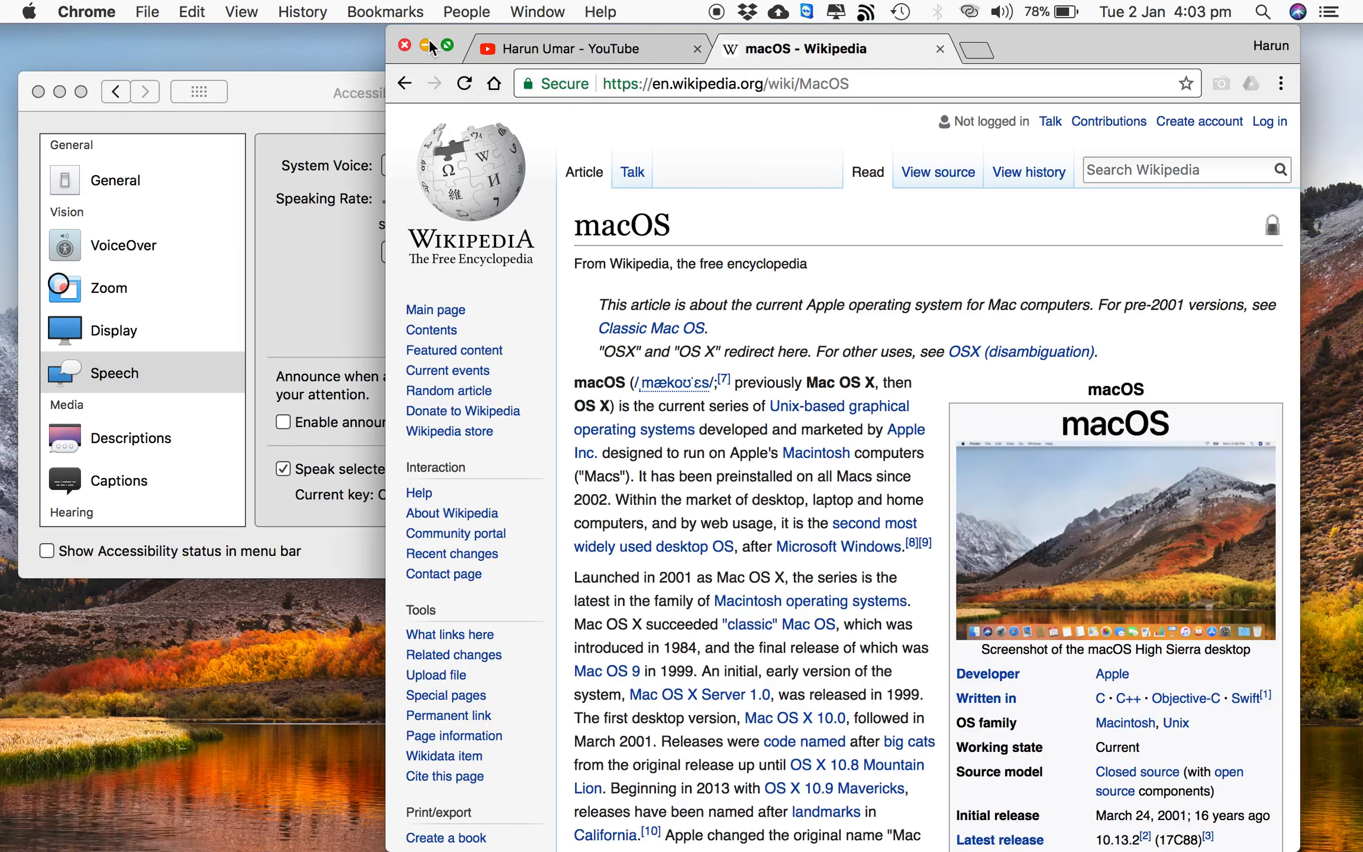
Minimize the Chrome window showing the Wikipedia article
click(402, 45)
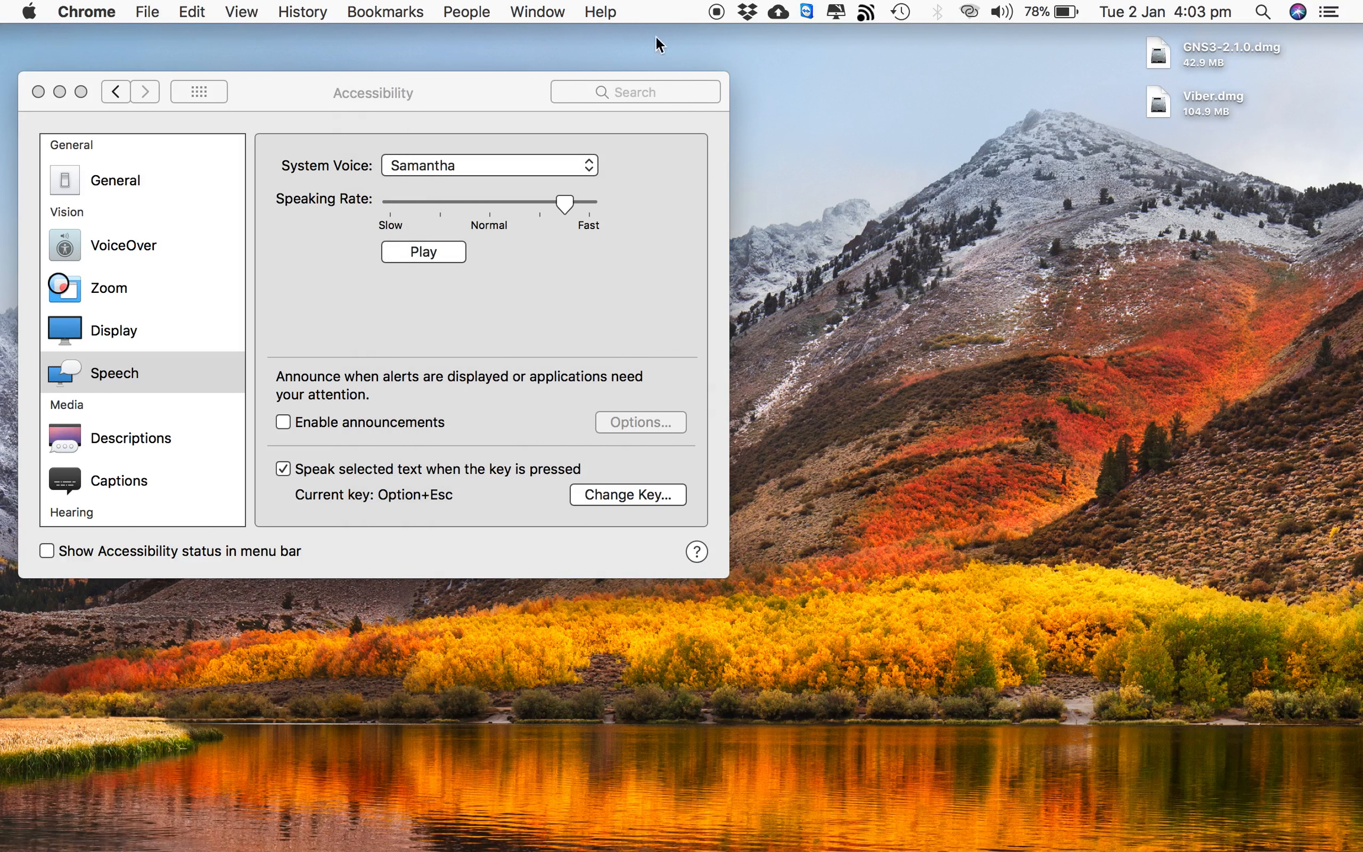
mouse_move(717, 22)
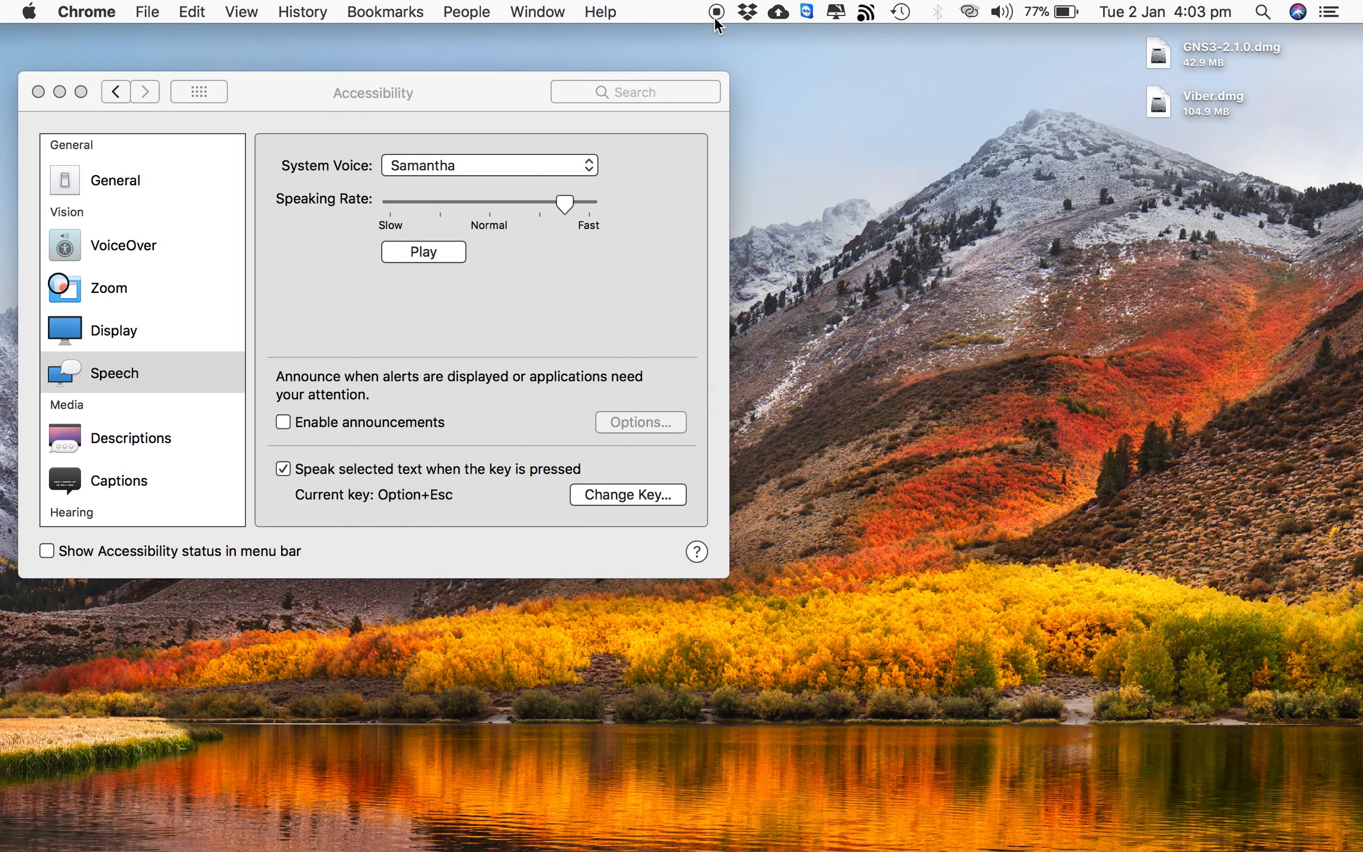